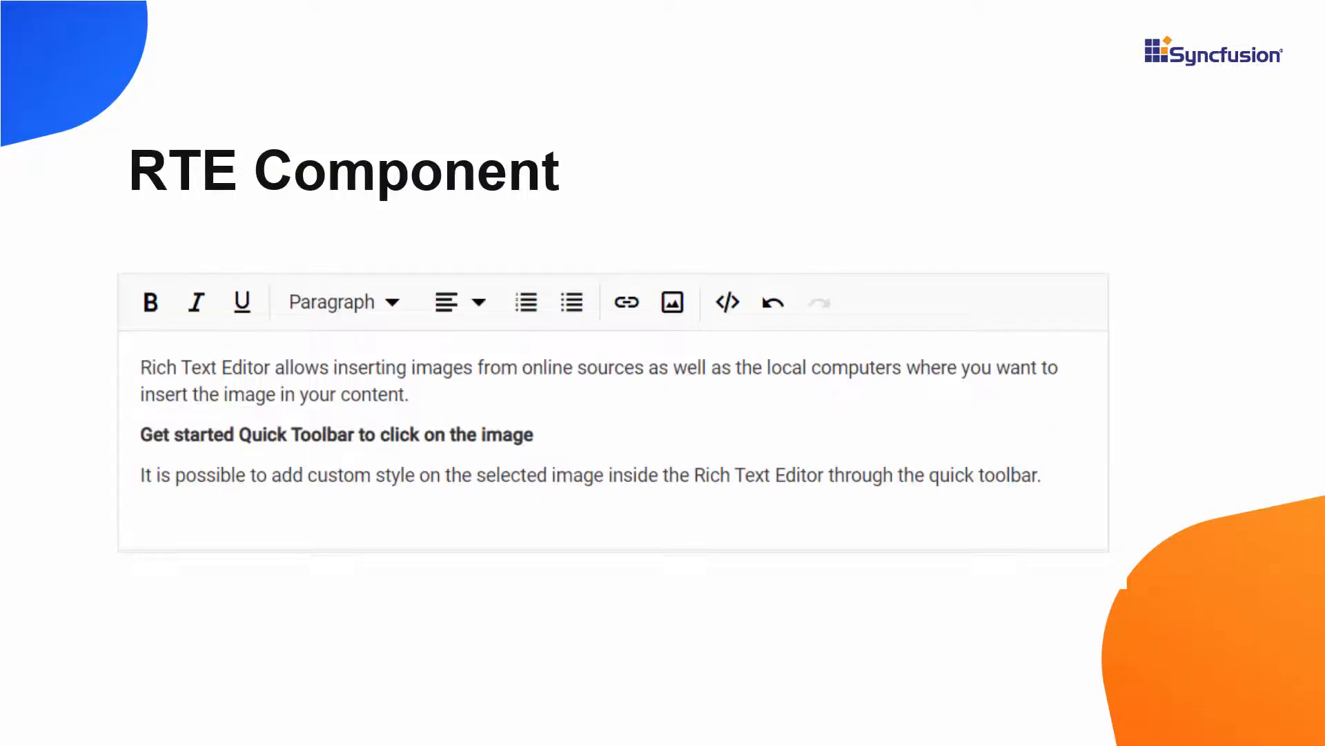
# Insert 'component' after 'Rich Text Editor' in the slide editor's first sentence.
pyautogui.click(139, 366)
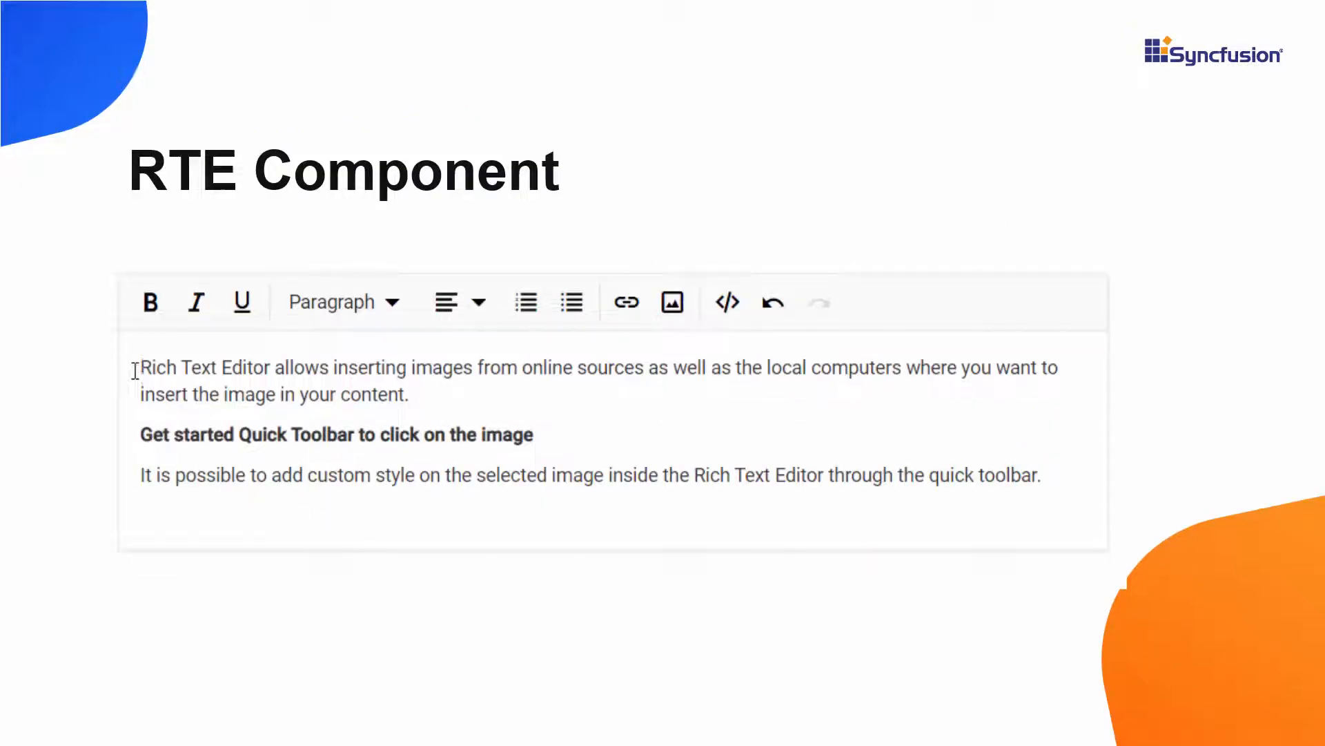
pyautogui.write('component')
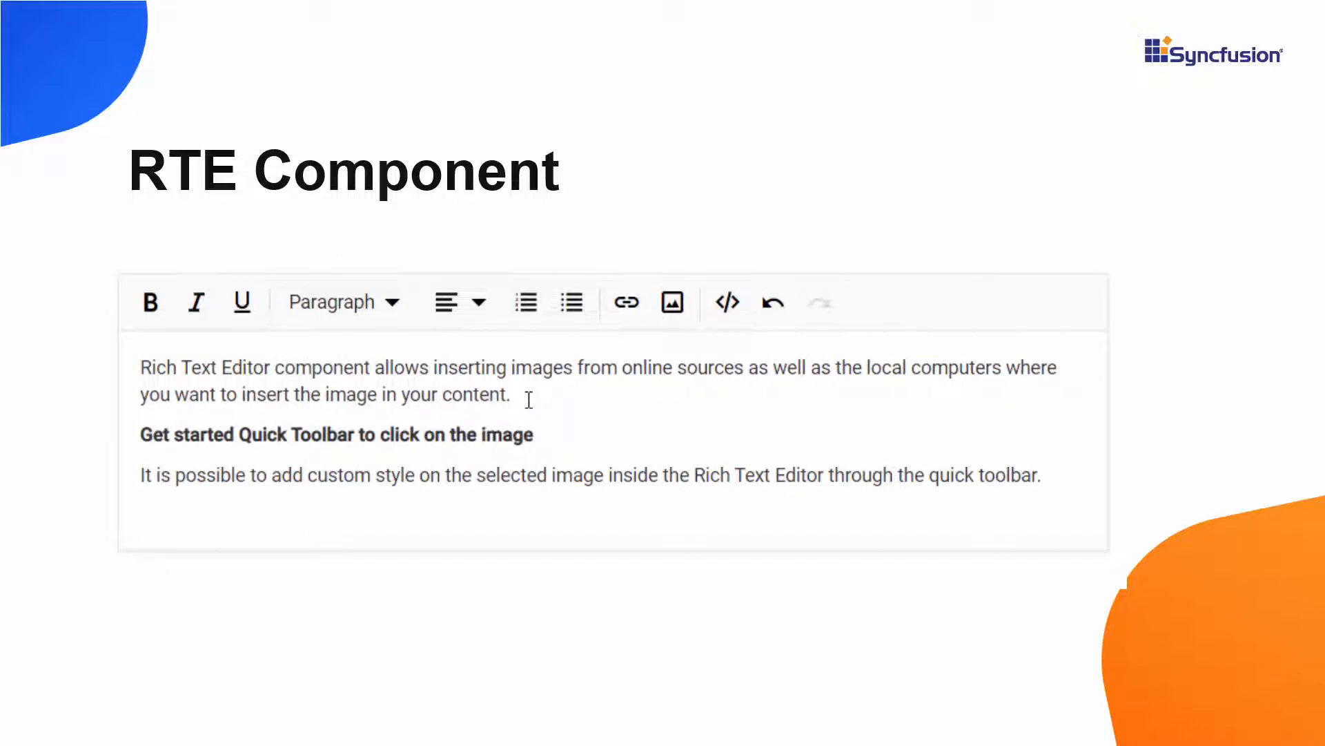
pyautogui.moveTo(141, 367); pyautogui.dragTo(270, 366)
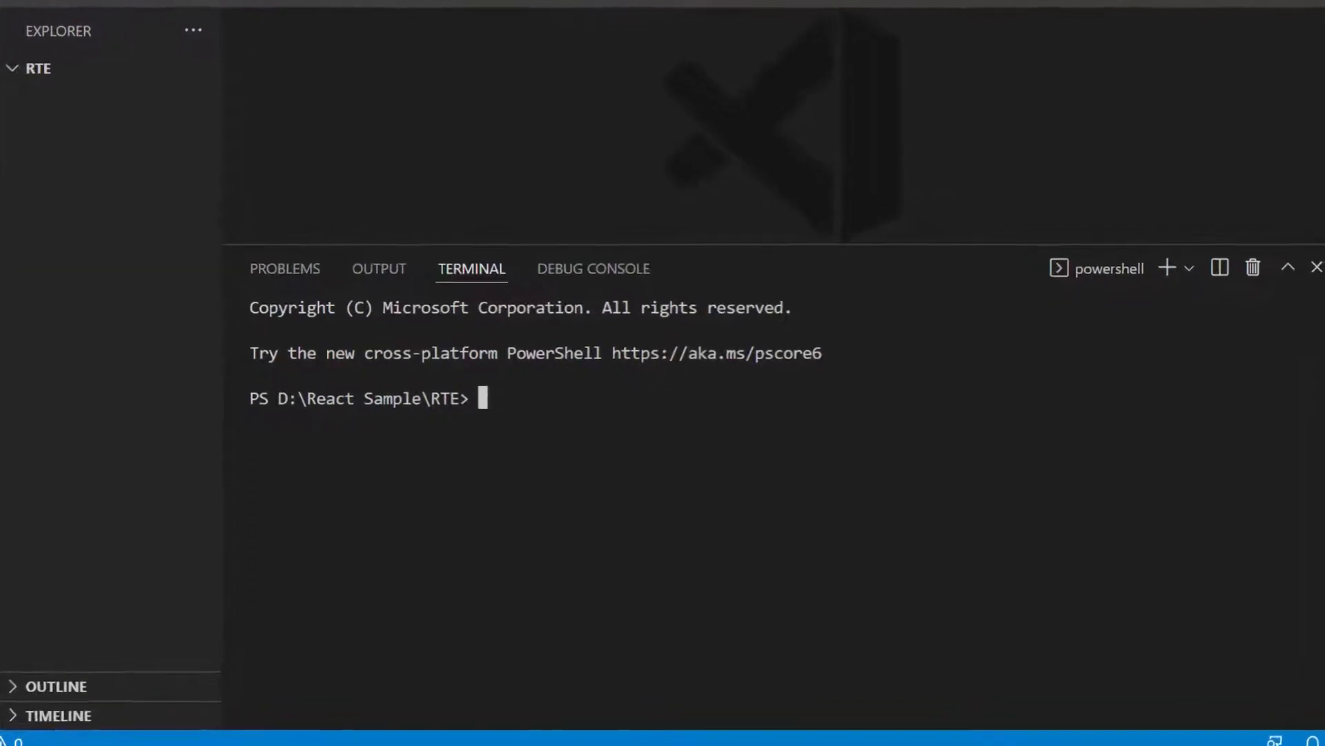
# Install create-react-app globally with npm.
pyautogui.write('npm install -g create-react-app')
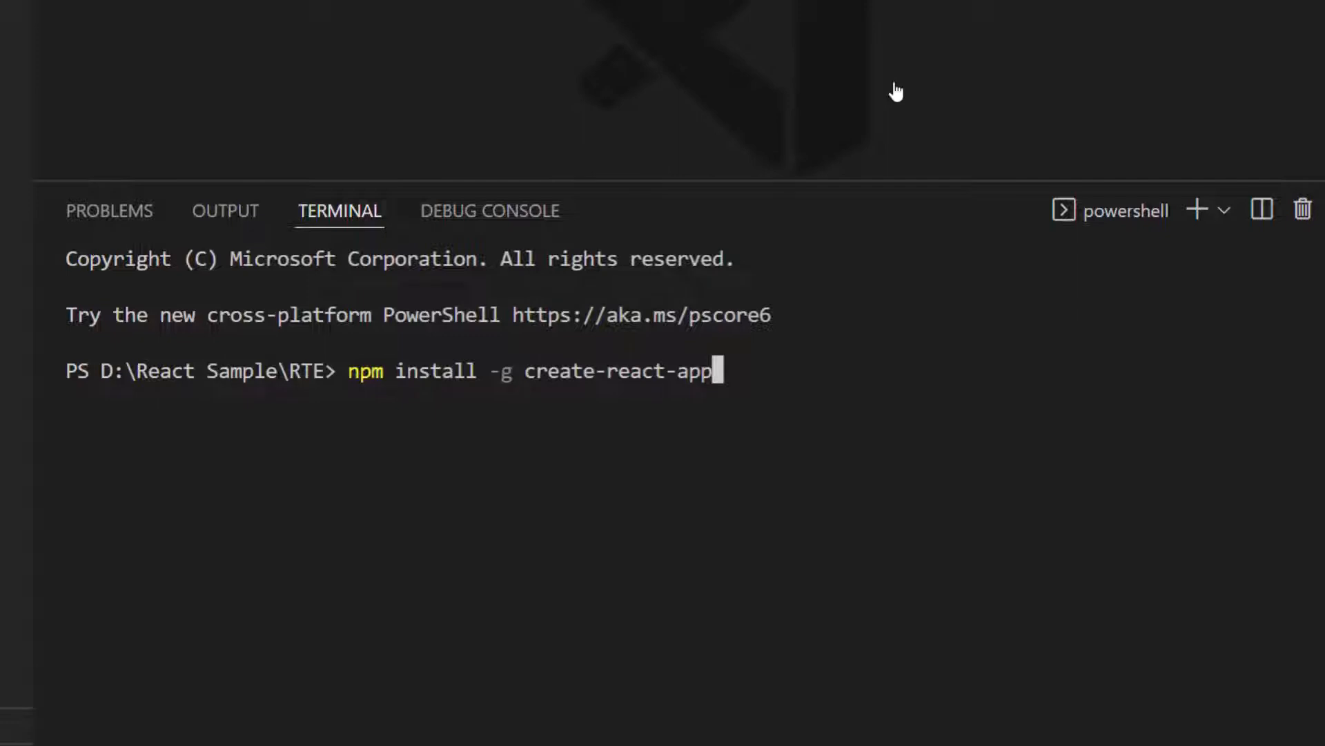
pyautogui.press('Backspace')
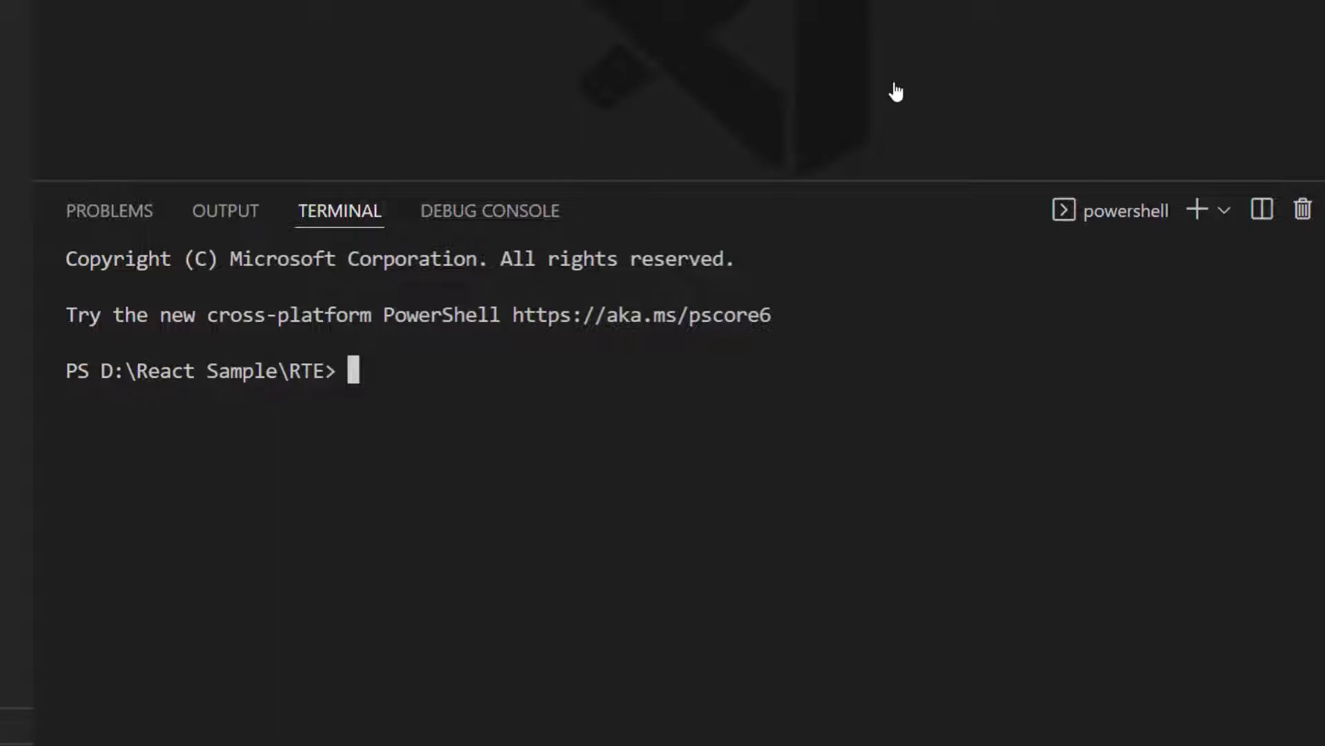
# Generate the react-rte app using the TypeScript template.
pyautogui.write('create-react-app react-rte')
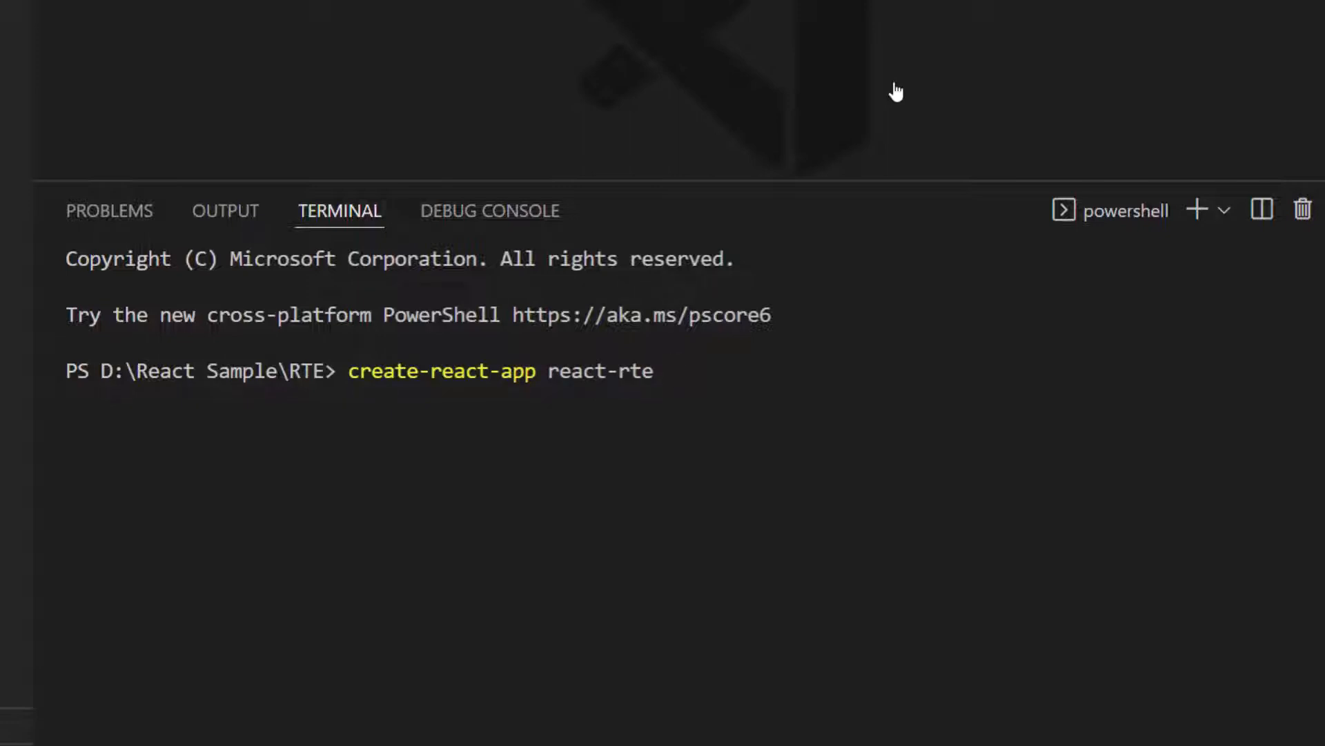
pyautogui.write('--template typescript')
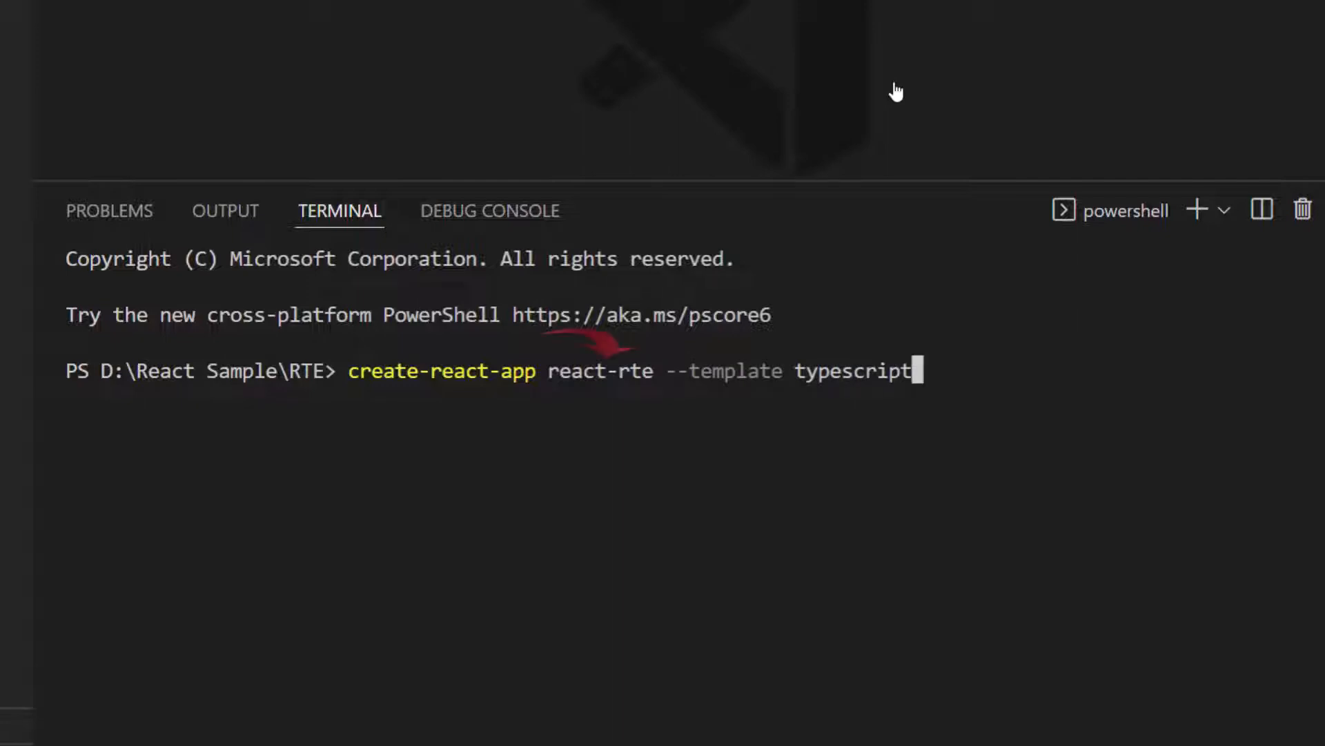
pyautogui.press('enter')
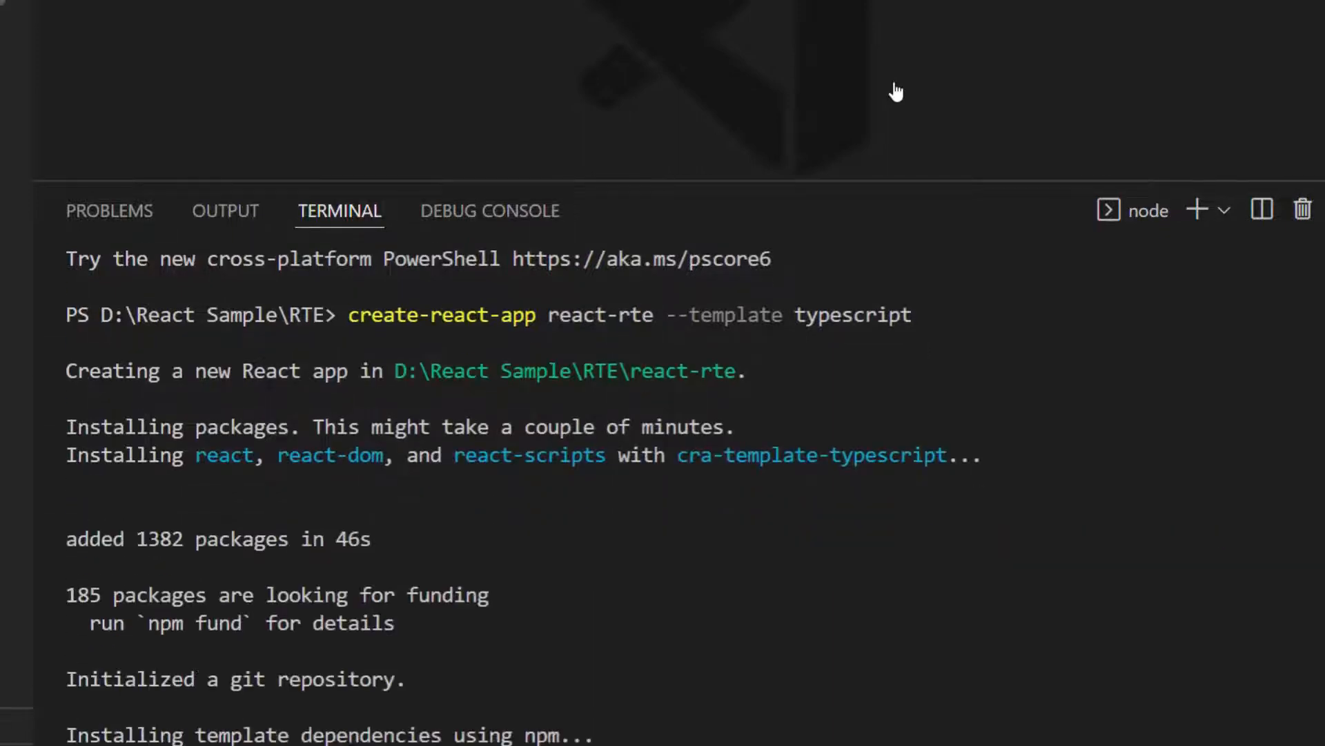
pyautogui.scroll(-3)
pyautogui.write('cd react-rte')
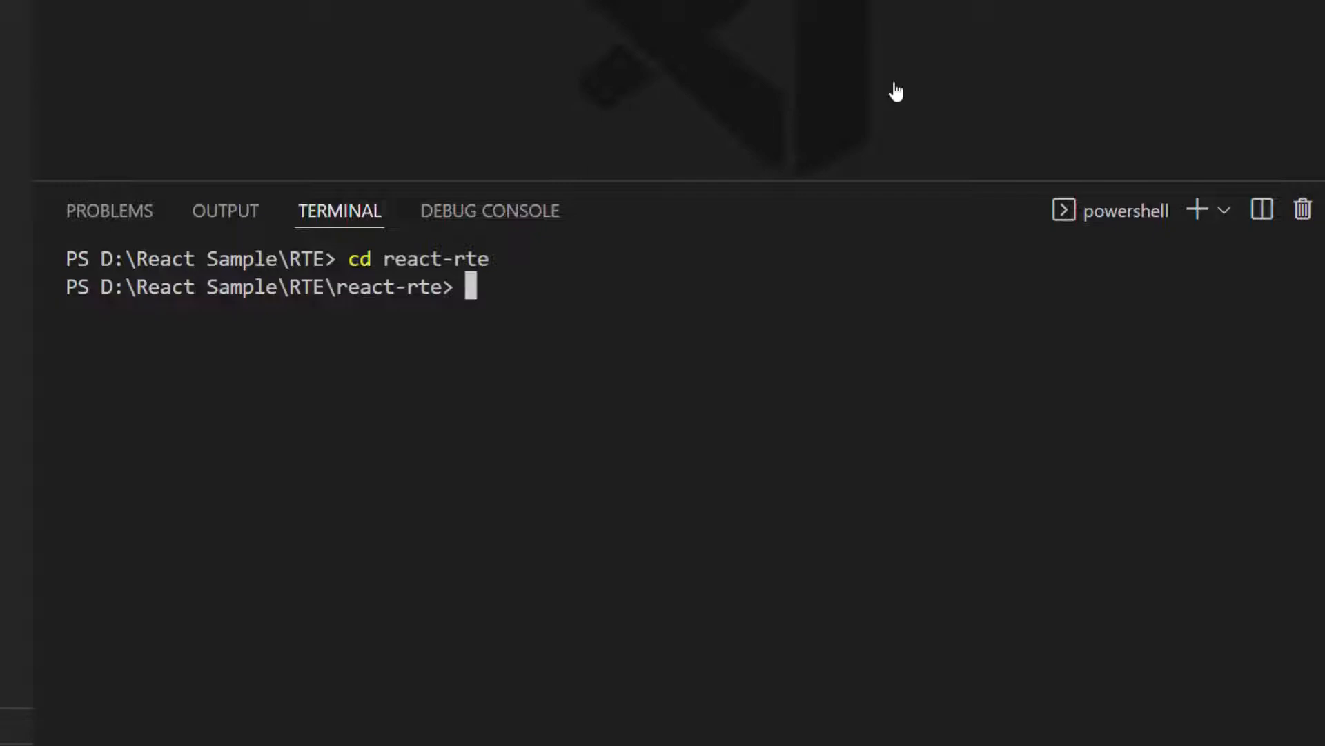
pyautogui.write('npm install @sync')
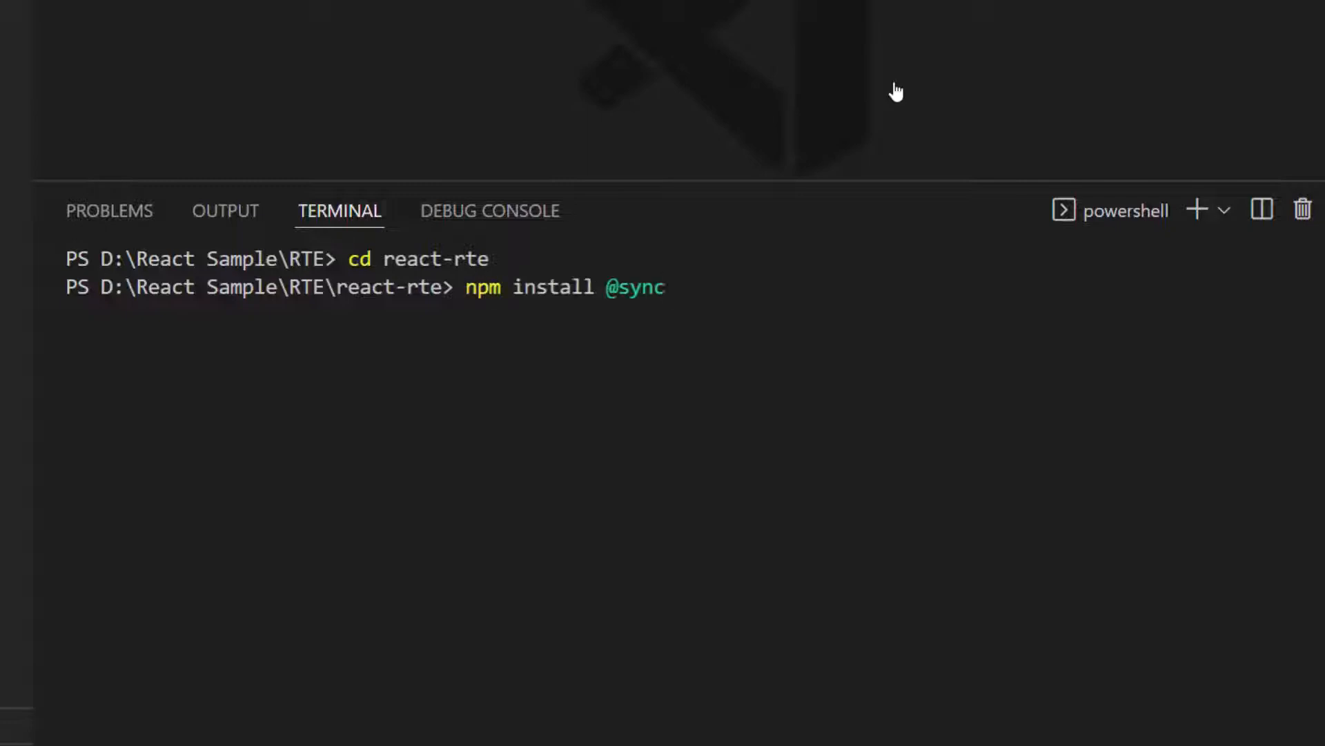
pyautogui.write('fusion/ej2-react-ric')
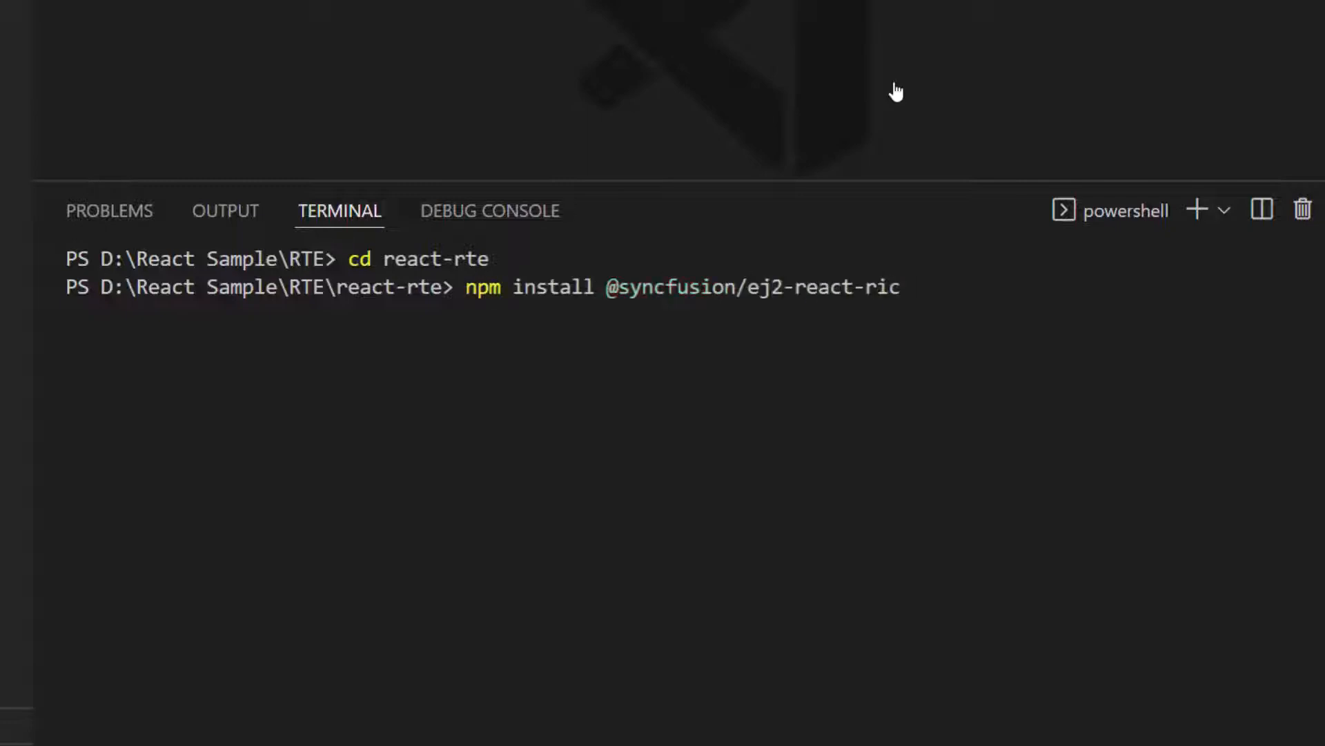
pyautogui.write('htexteditor -- sae')
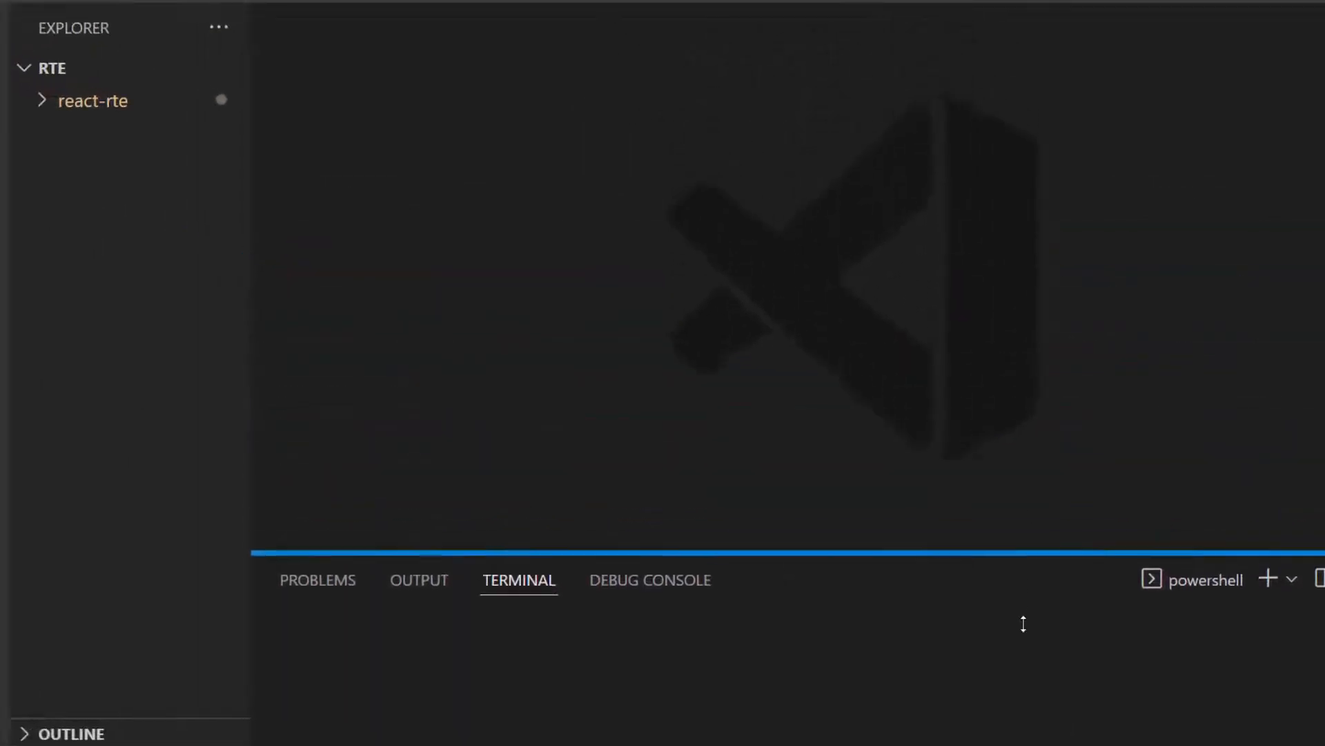
pyautogui.click(91, 100)
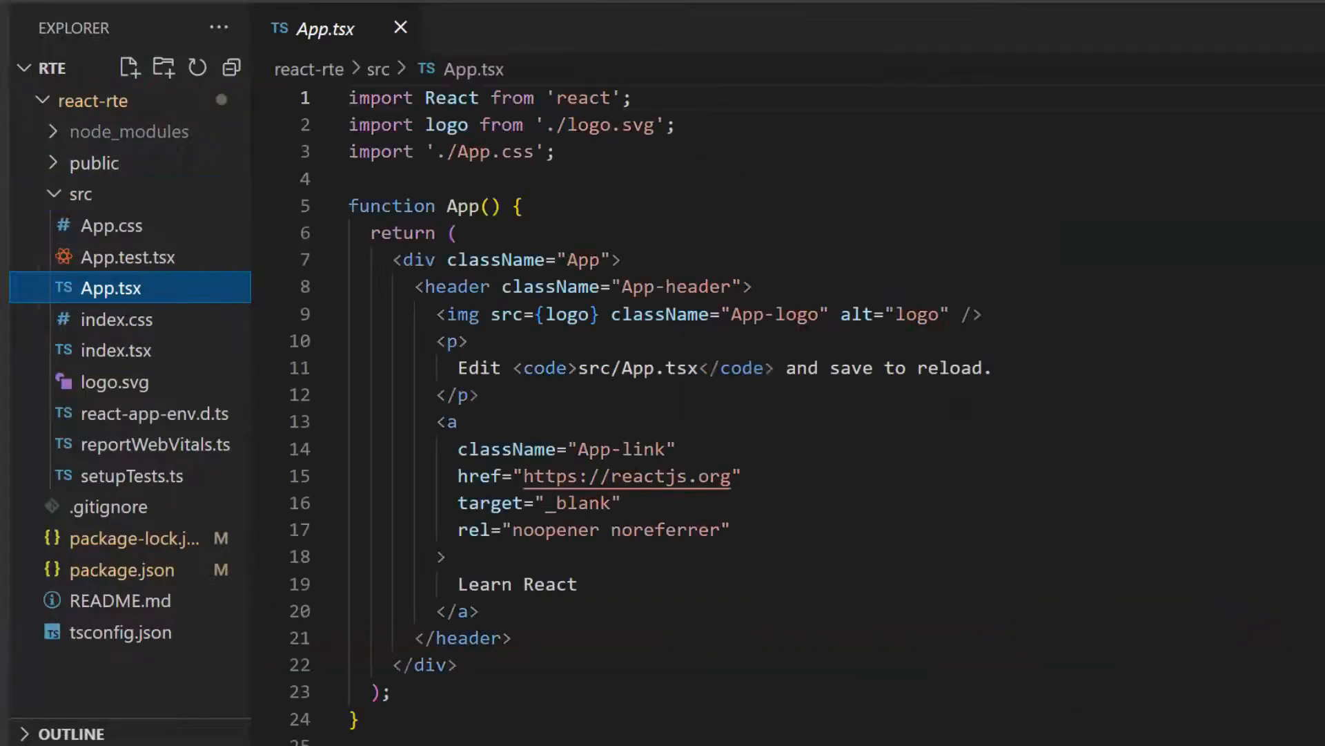
pyautogui.write('import { RichText')
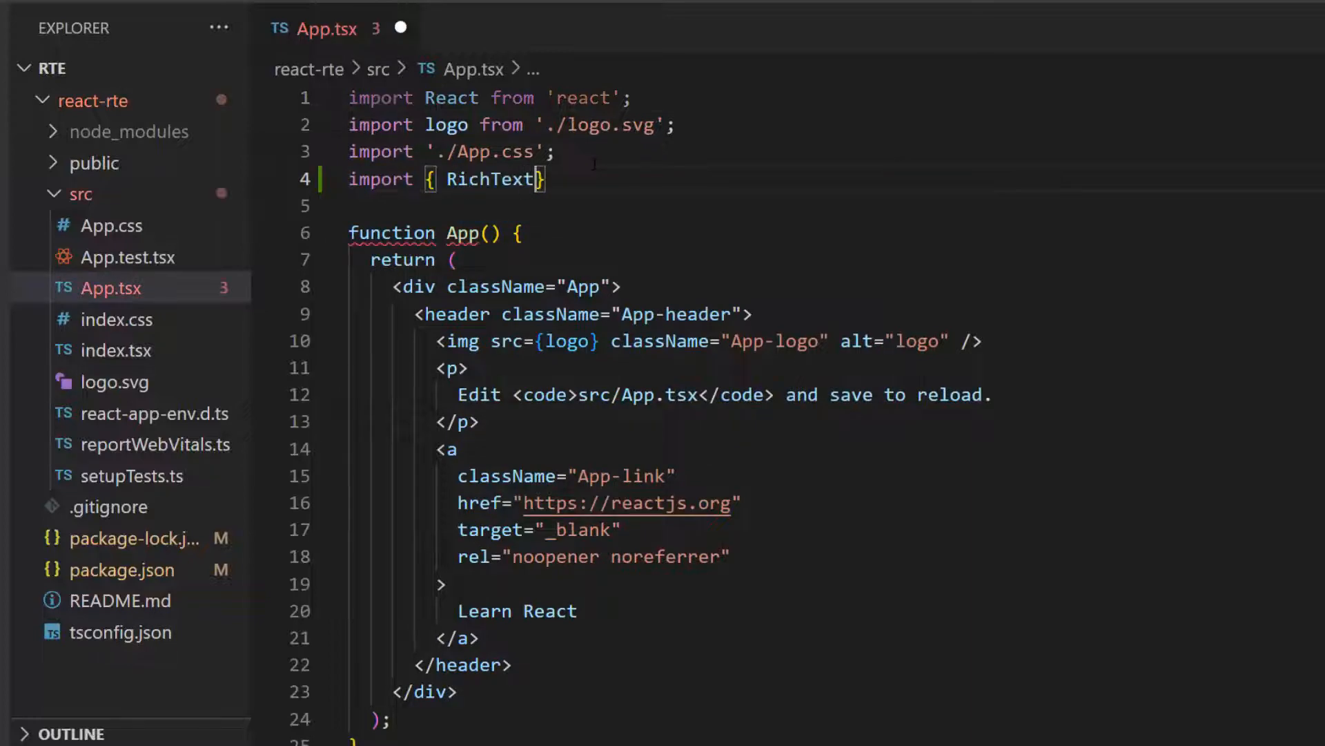
pyautogui.write("EditorComponent } from '@syncfusion/ej2-react-richtexteditor';")
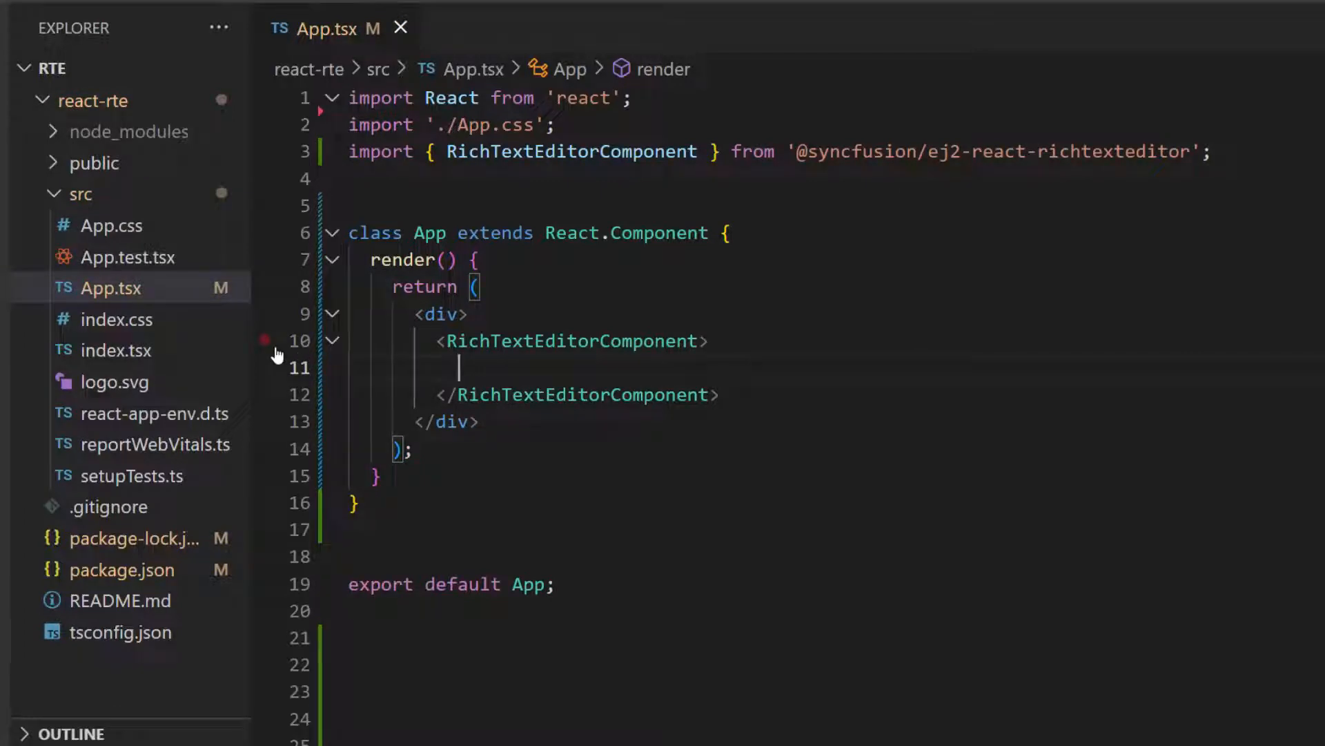
# Import registerLicense in index.tsx, register the license key, and expand the public folder.
pyautogui.click(112, 350)
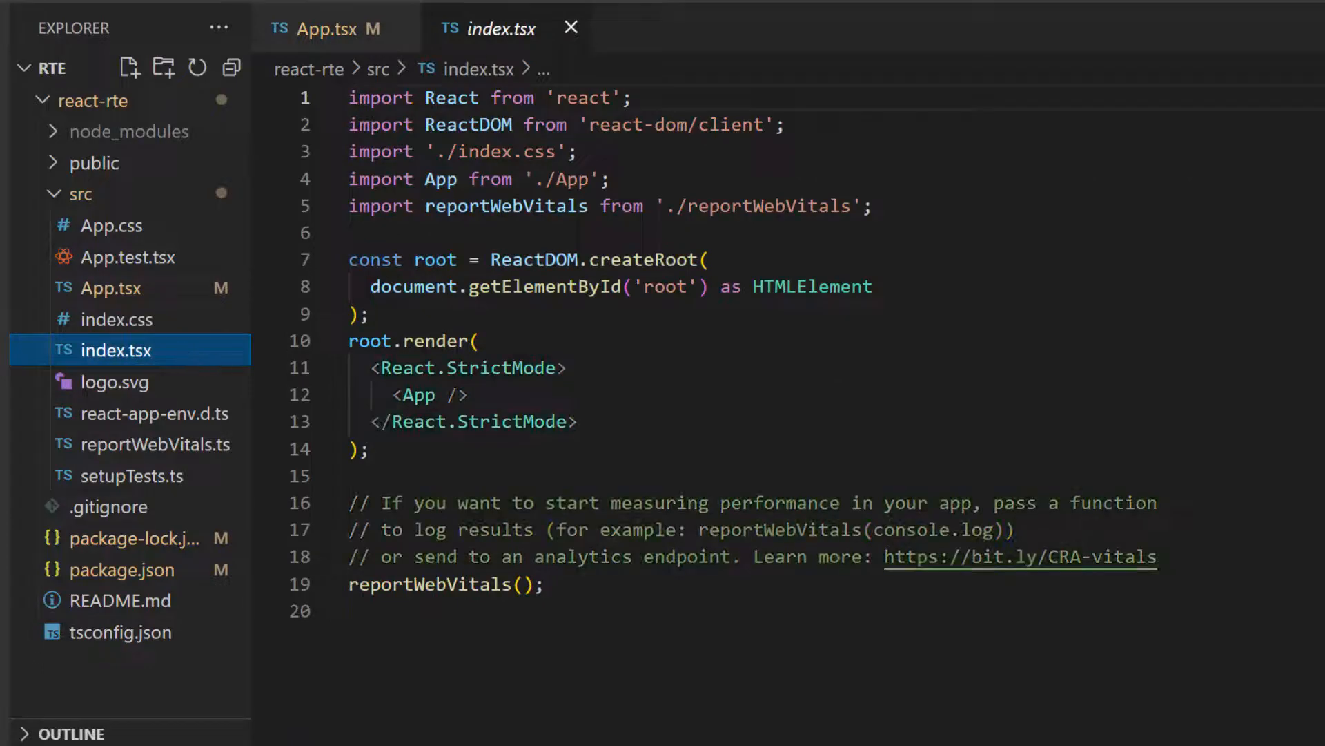
pyautogui.write("import { registerLicense } from '@syncfusion/ej2-base")
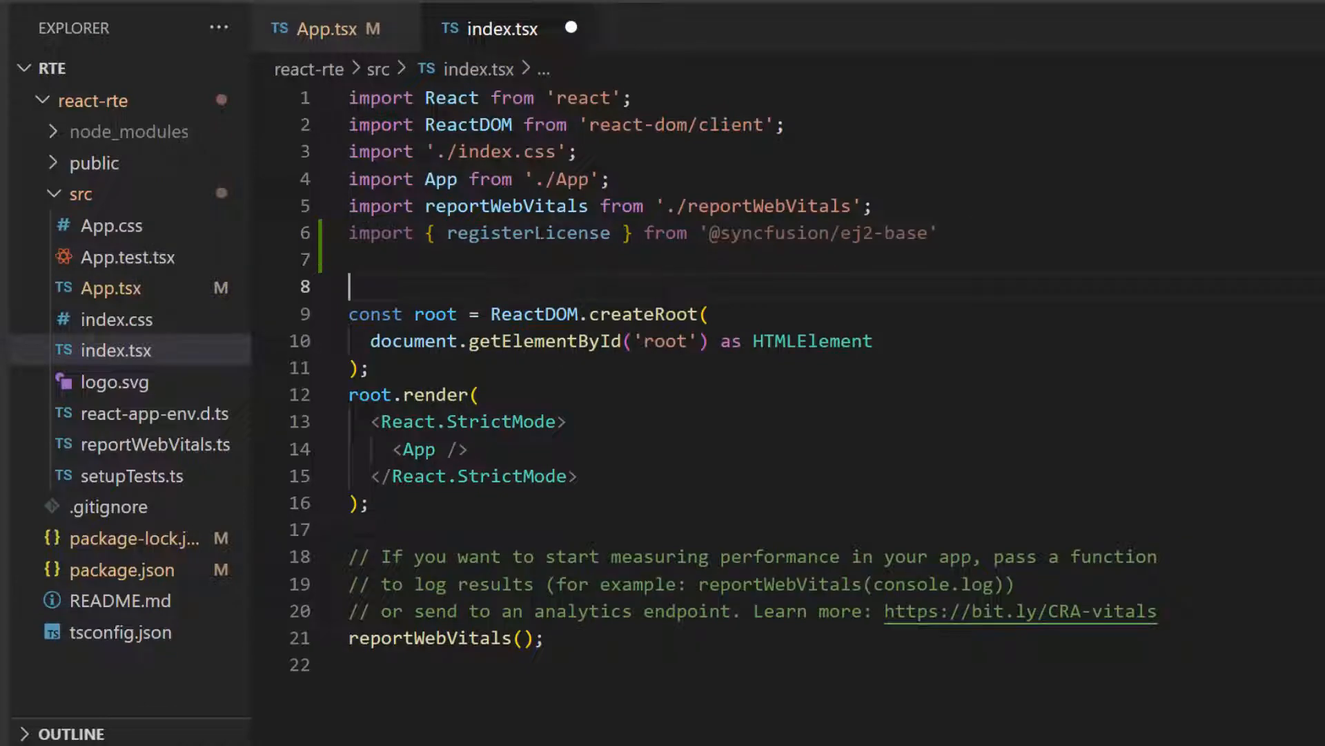
pyautogui.write('register')
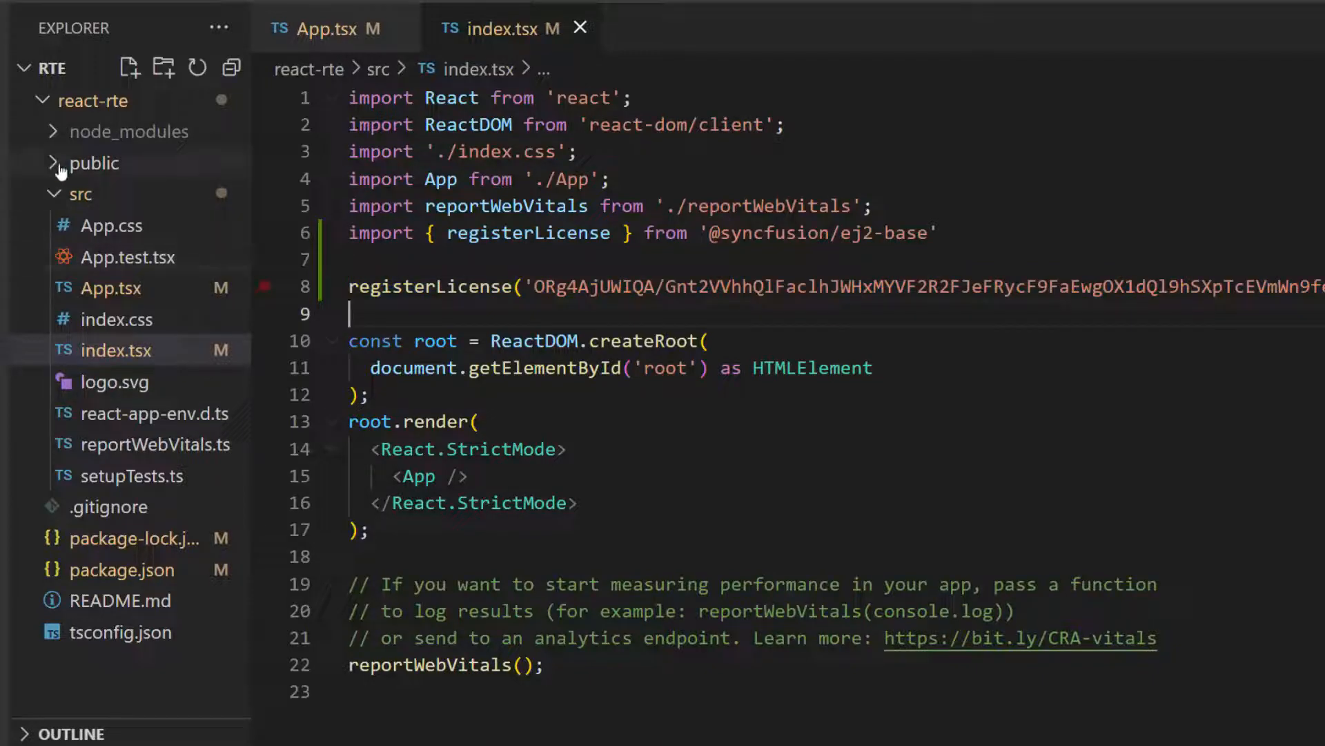
pyautogui.click(94, 162)
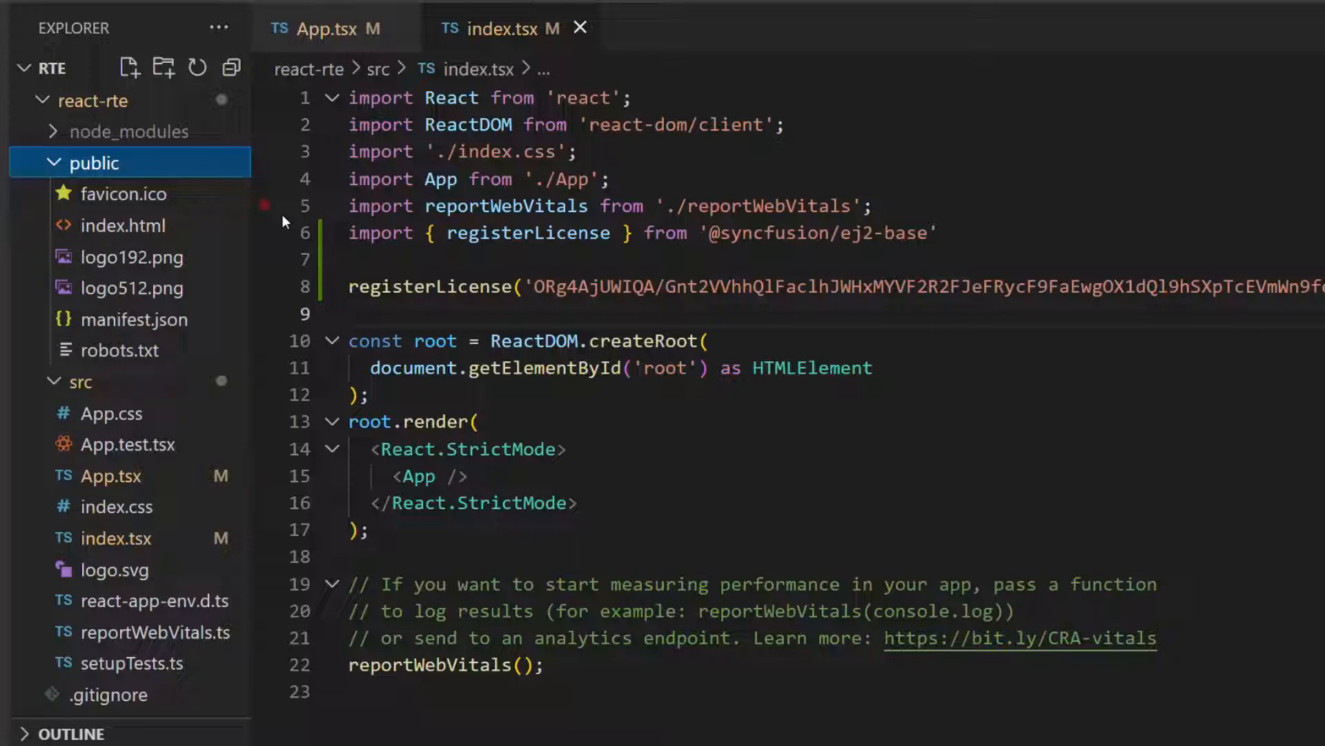
# Add the Syncfusion material.css CDN stylesheet link to index.html's head.
pyautogui.doubleClick(124, 225)
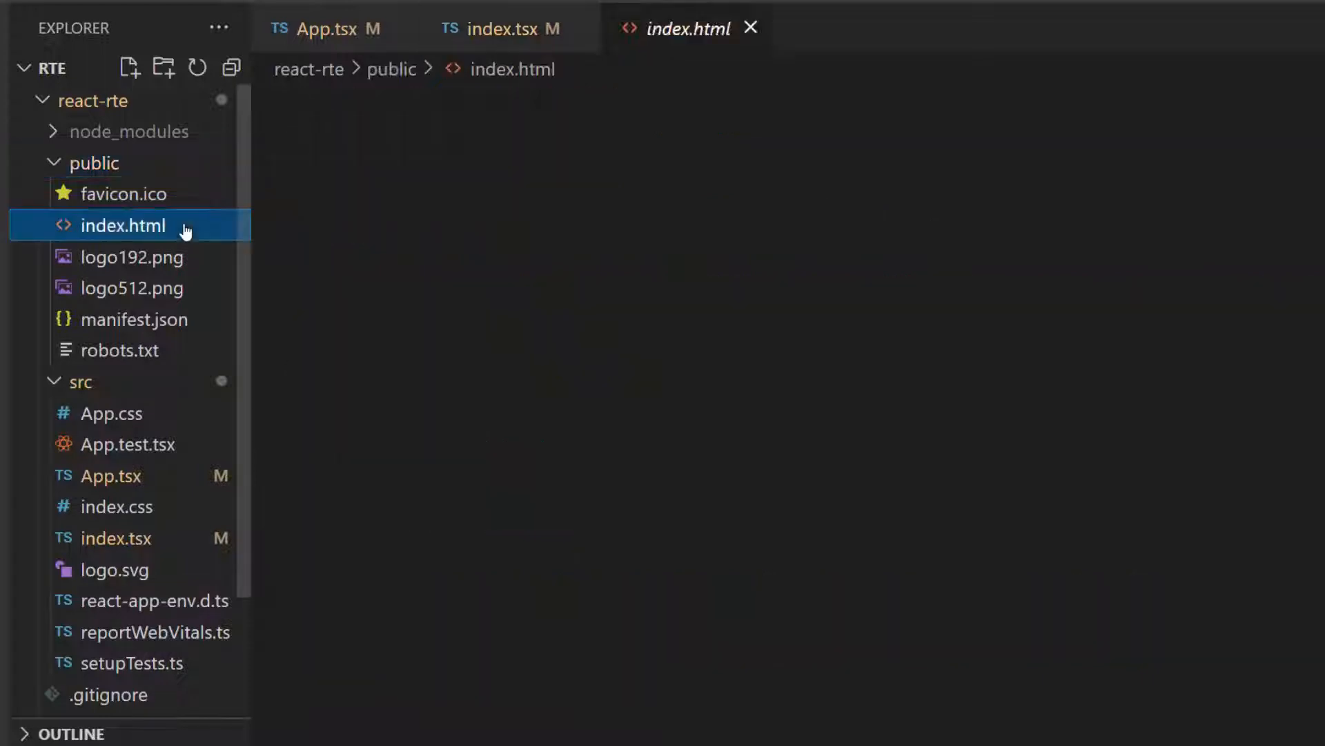
pyautogui.click(123, 225)
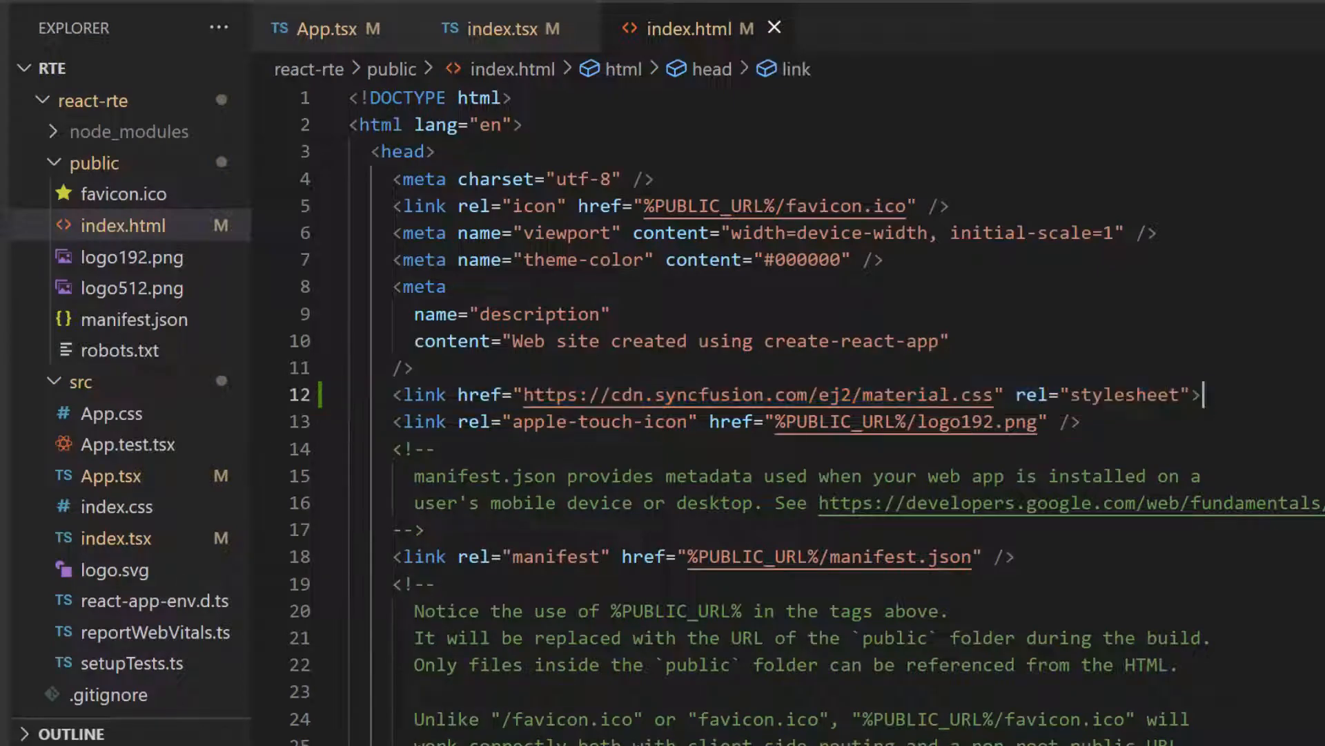
pyautogui.click(328, 27)
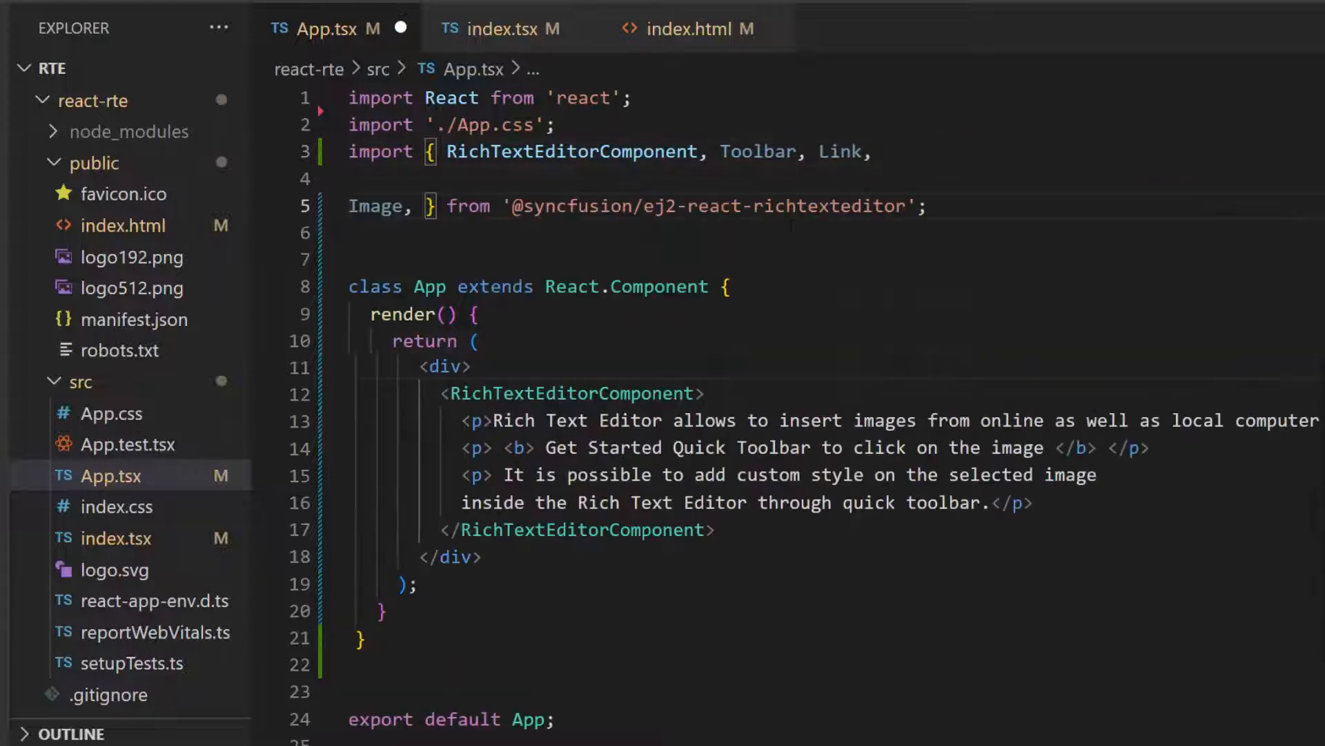
# Inject Toolbar, Link, Image and HtmlEditor services and import HtmlEditor and Inject.
pyautogui.write('<Inject services = {[Toolbar, Link, Image, HtmlEditor]}></Inject>')
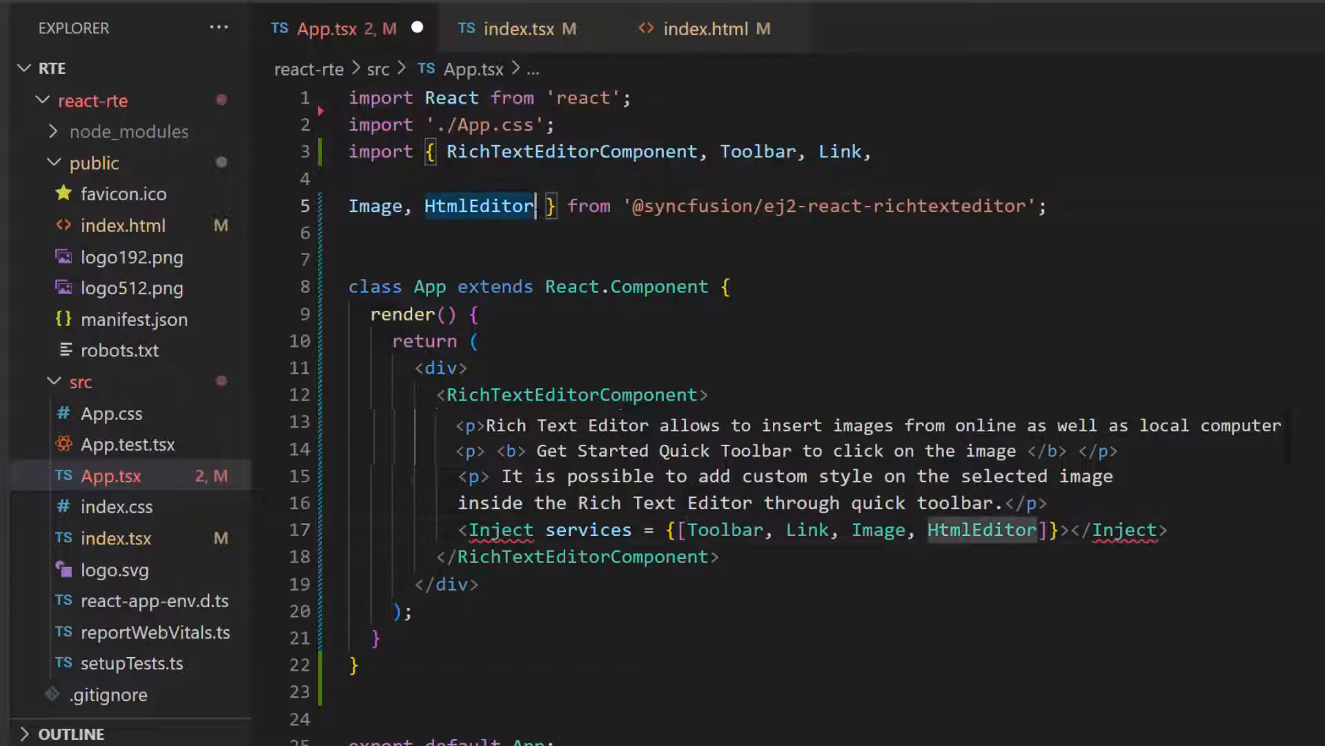
pyautogui.write(',')
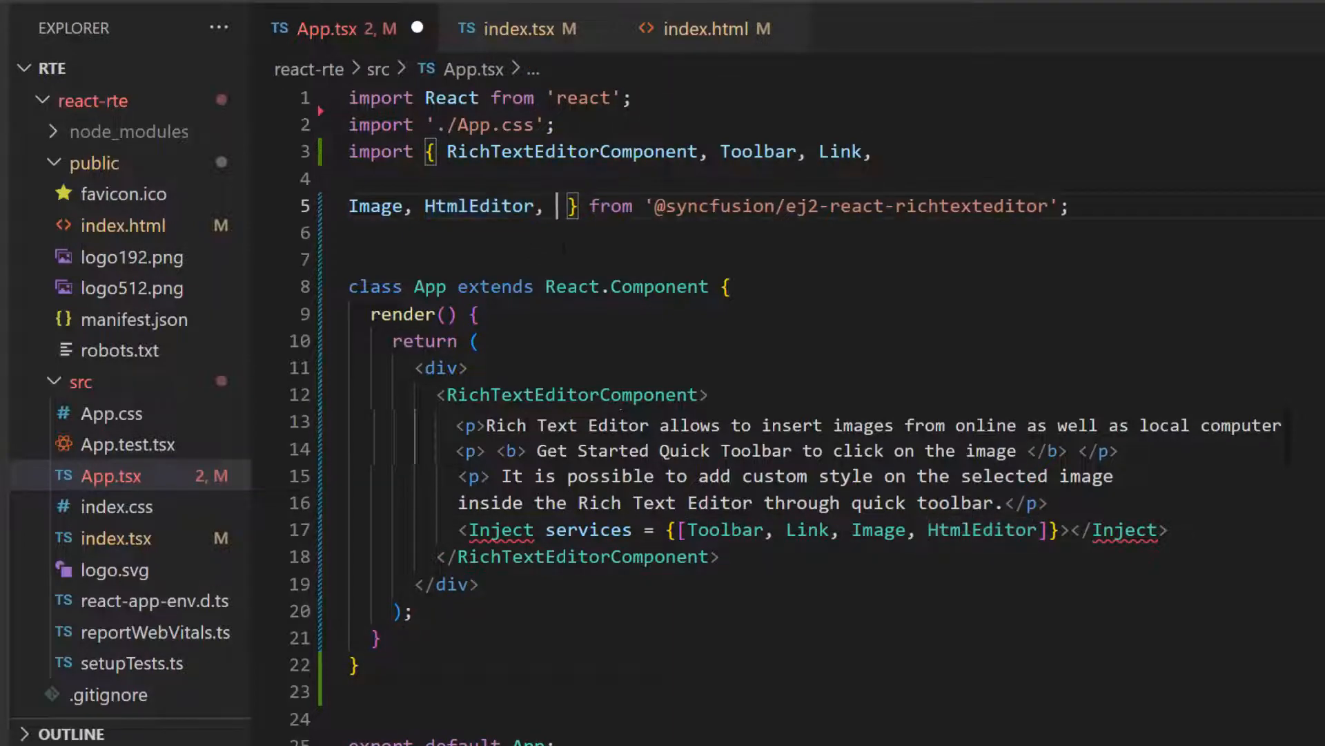
pyautogui.write('Inject')
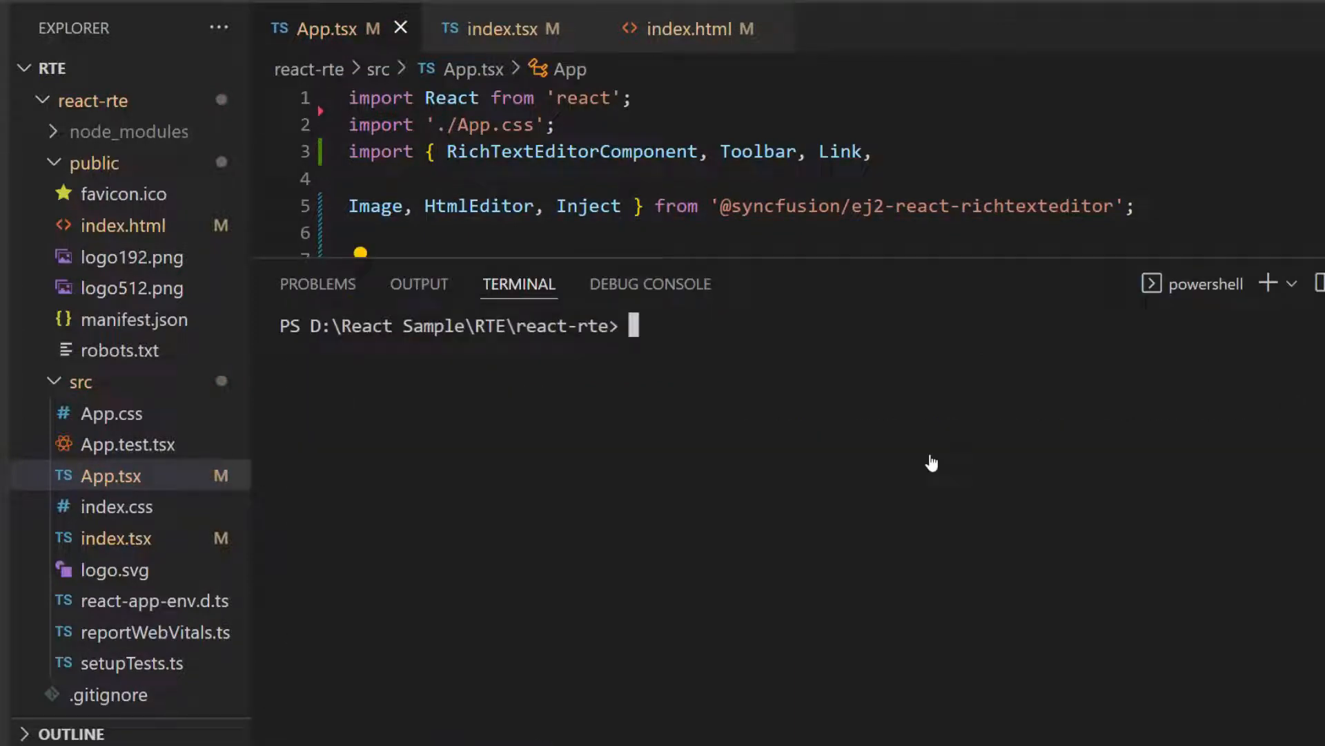
# Run 'npm start' in the terminal.
pyautogui.write('npm start')
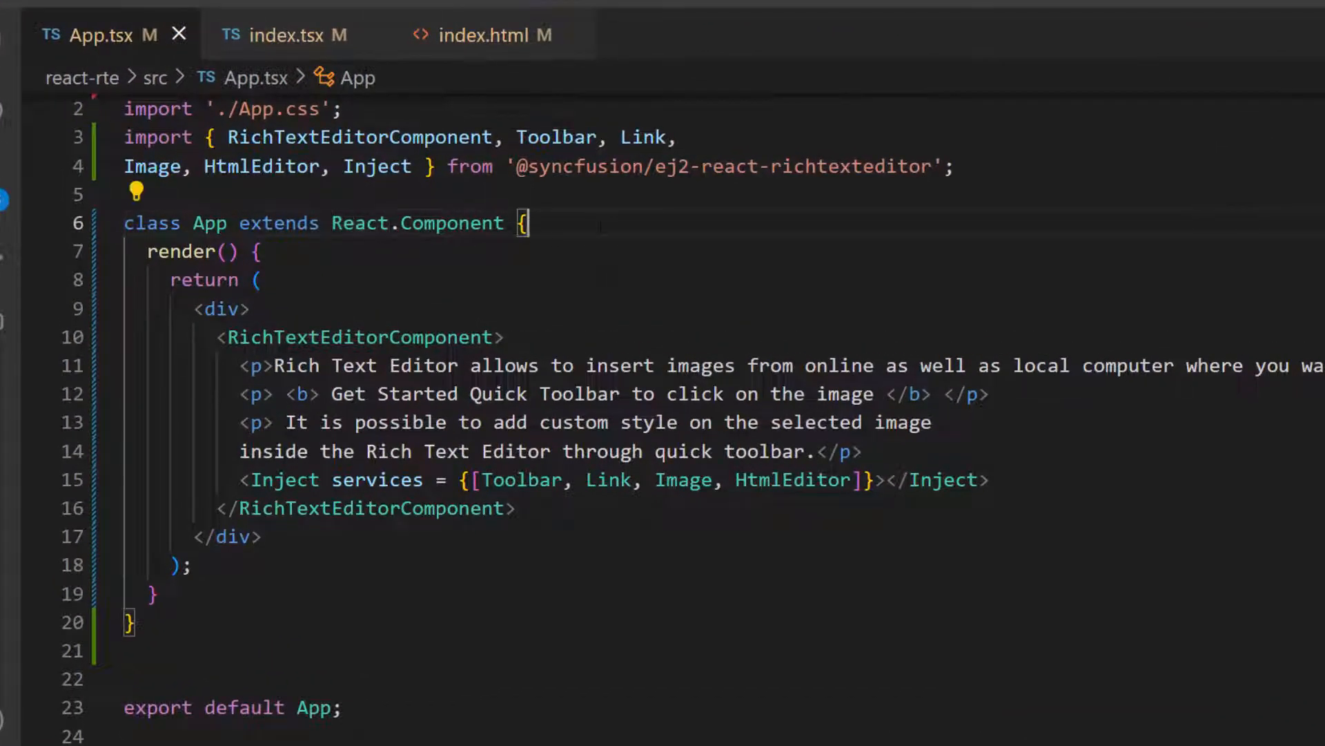
# Define customToolbarSettings with items Bold, Italic, Undo and Redo.
pyautogui.write('public customToolbarSettings : object = {')
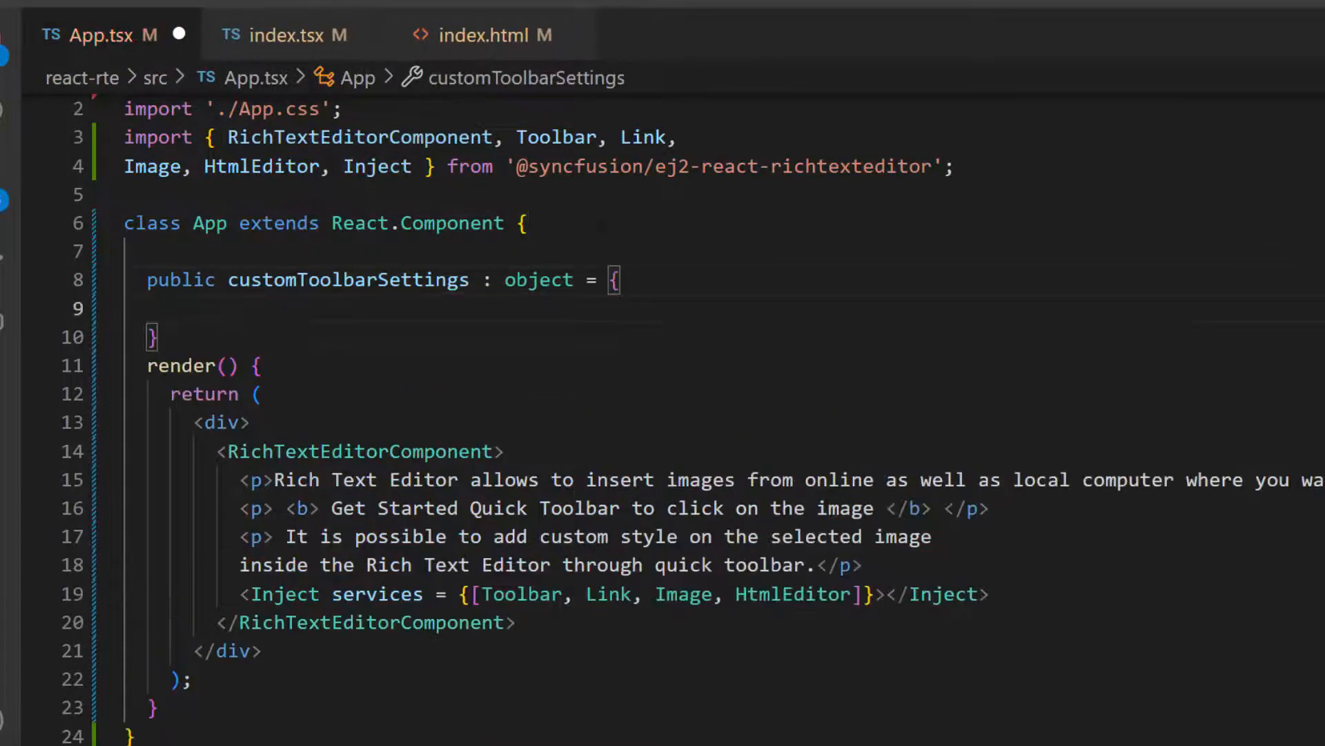
pyautogui.write("items: ['Bold', 'Italic', 'Undo', 'Redo',]")
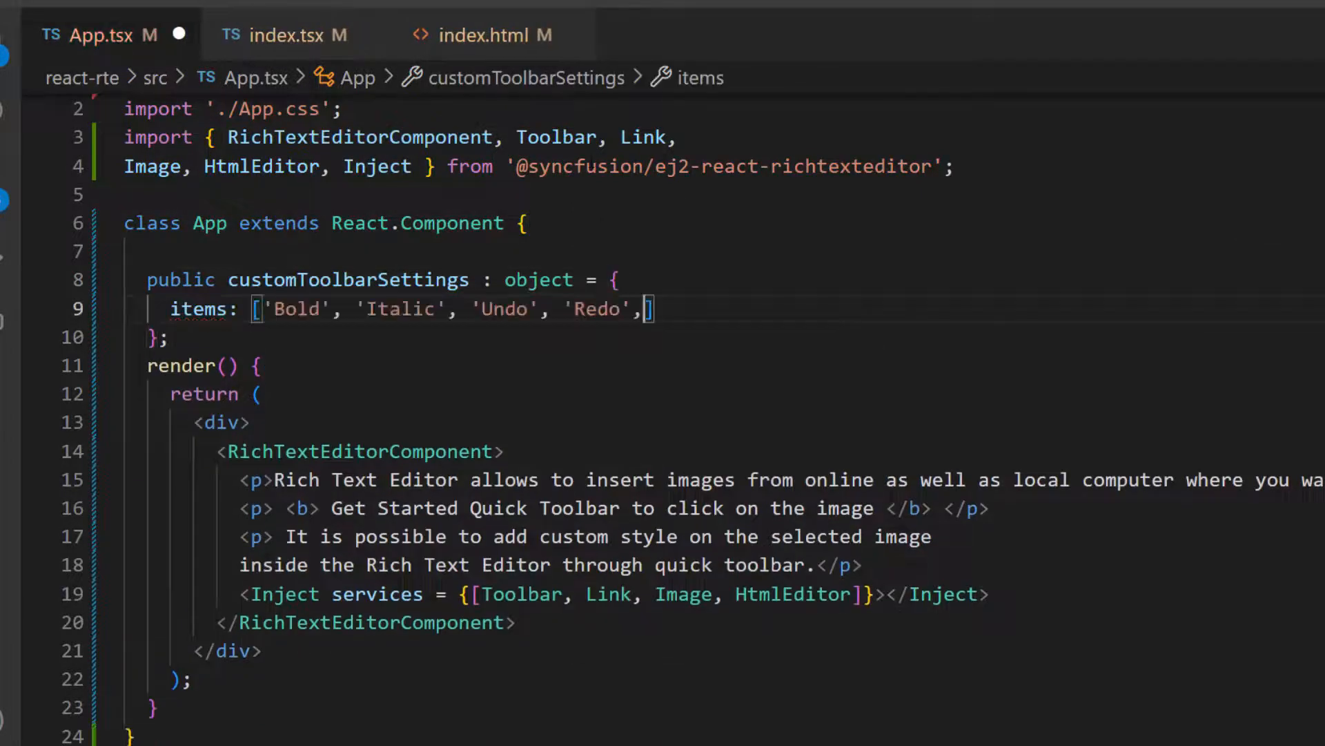
pyautogui.press('Backspace')
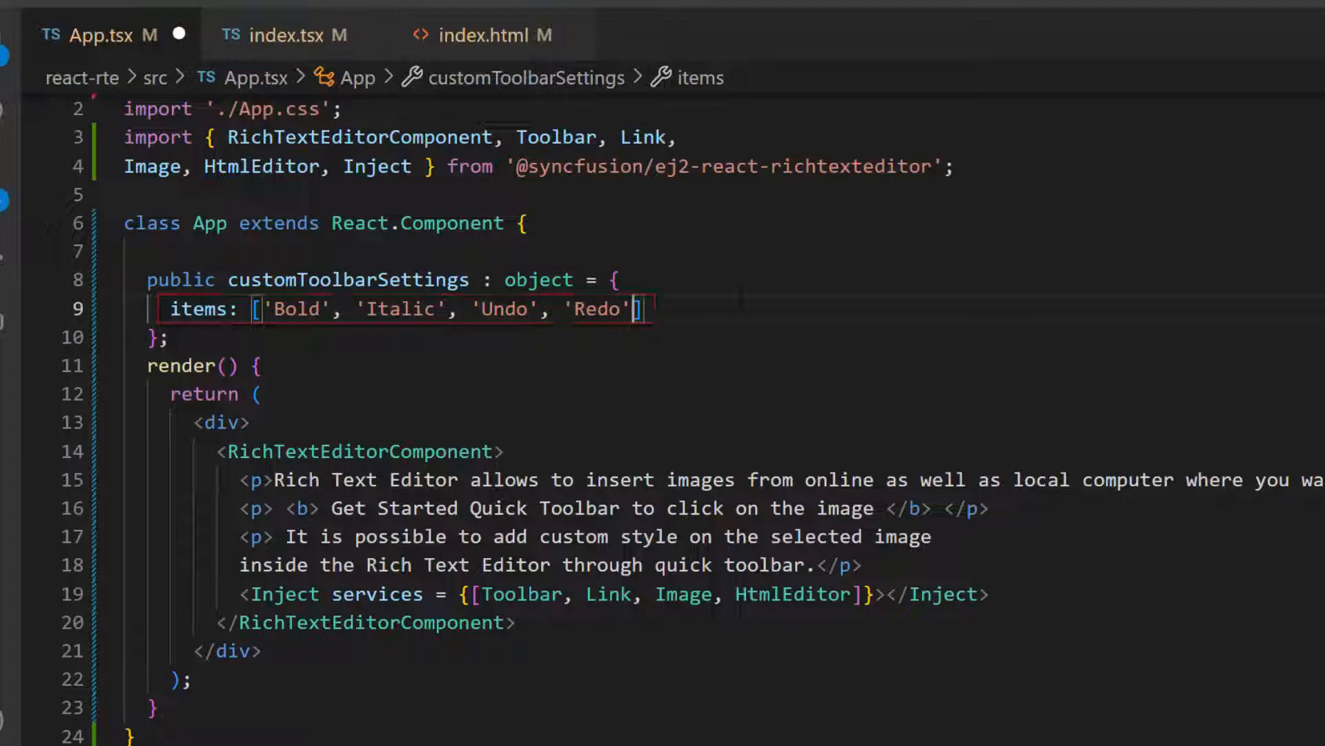
# Set toolbarSettings={this.customToolbarSettings} on RichTextEditorComponent.
pyautogui.write('tool')
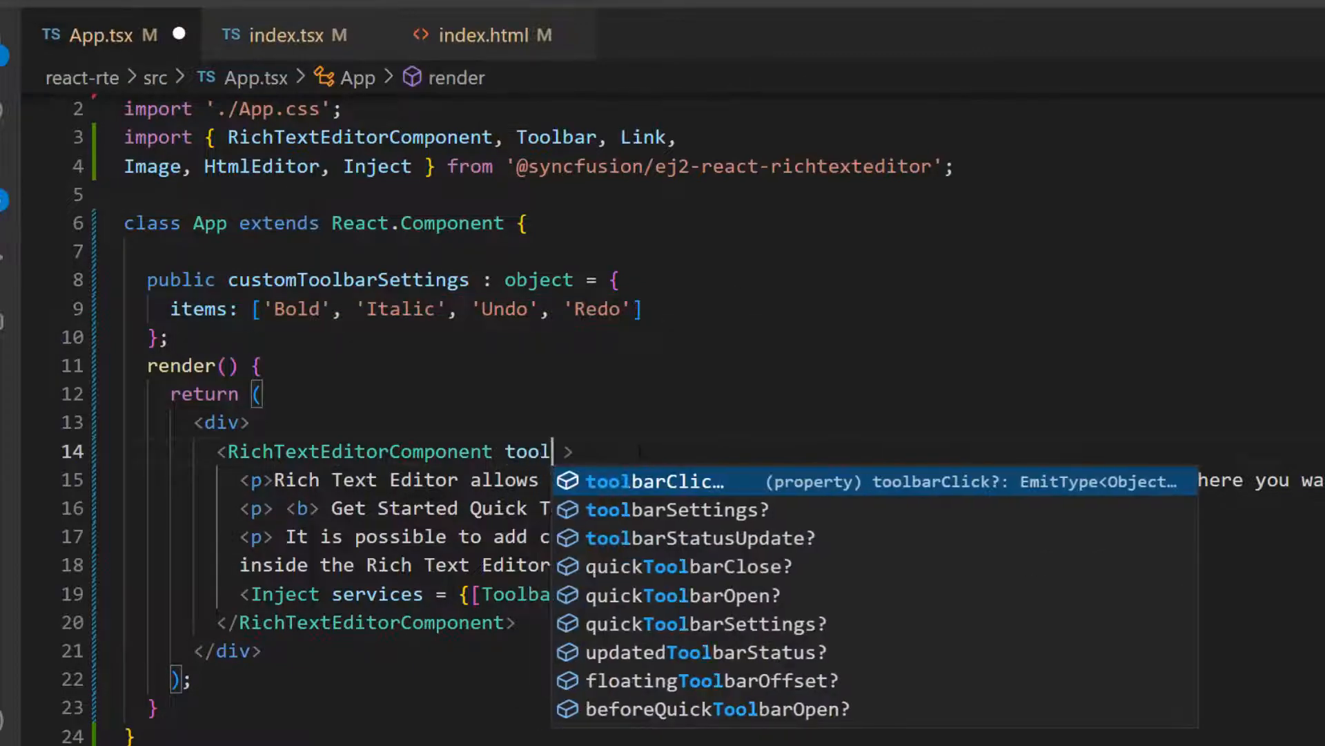
pyautogui.click(675, 509)
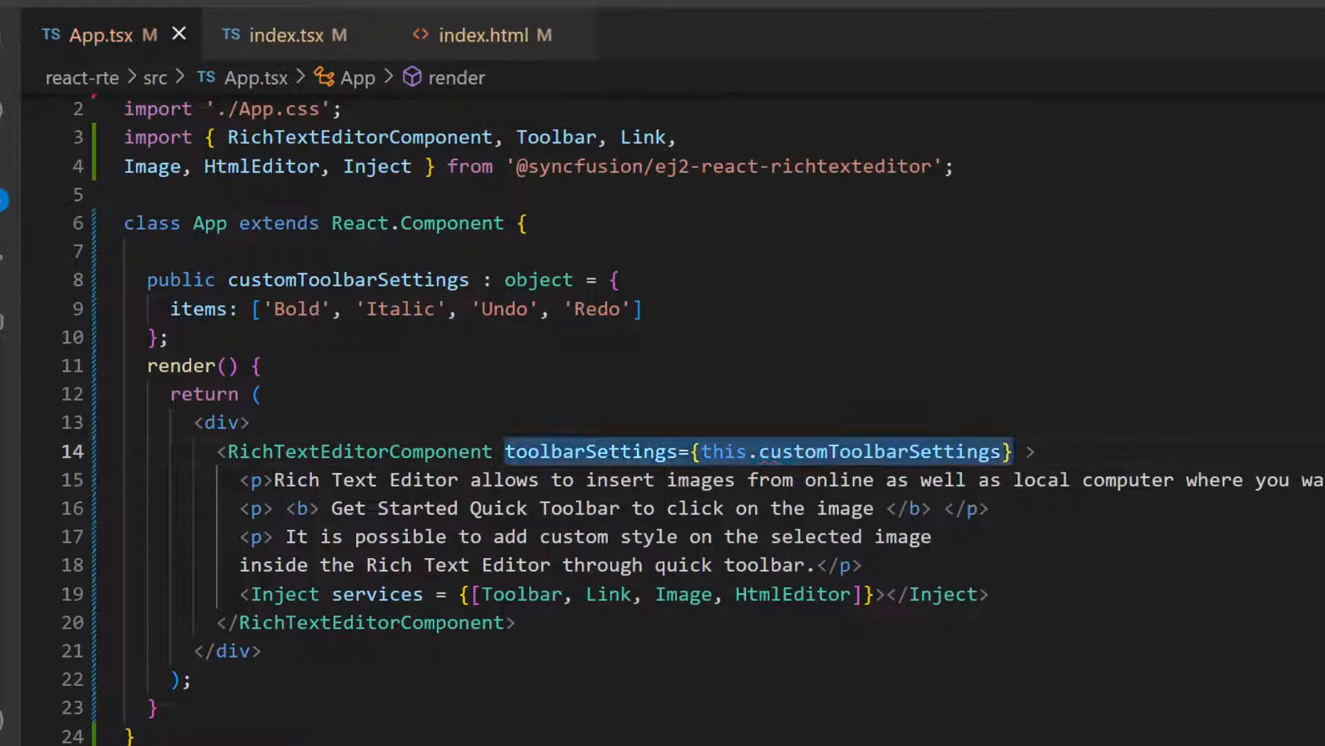
pyautogui.doubleClick(556, 137)
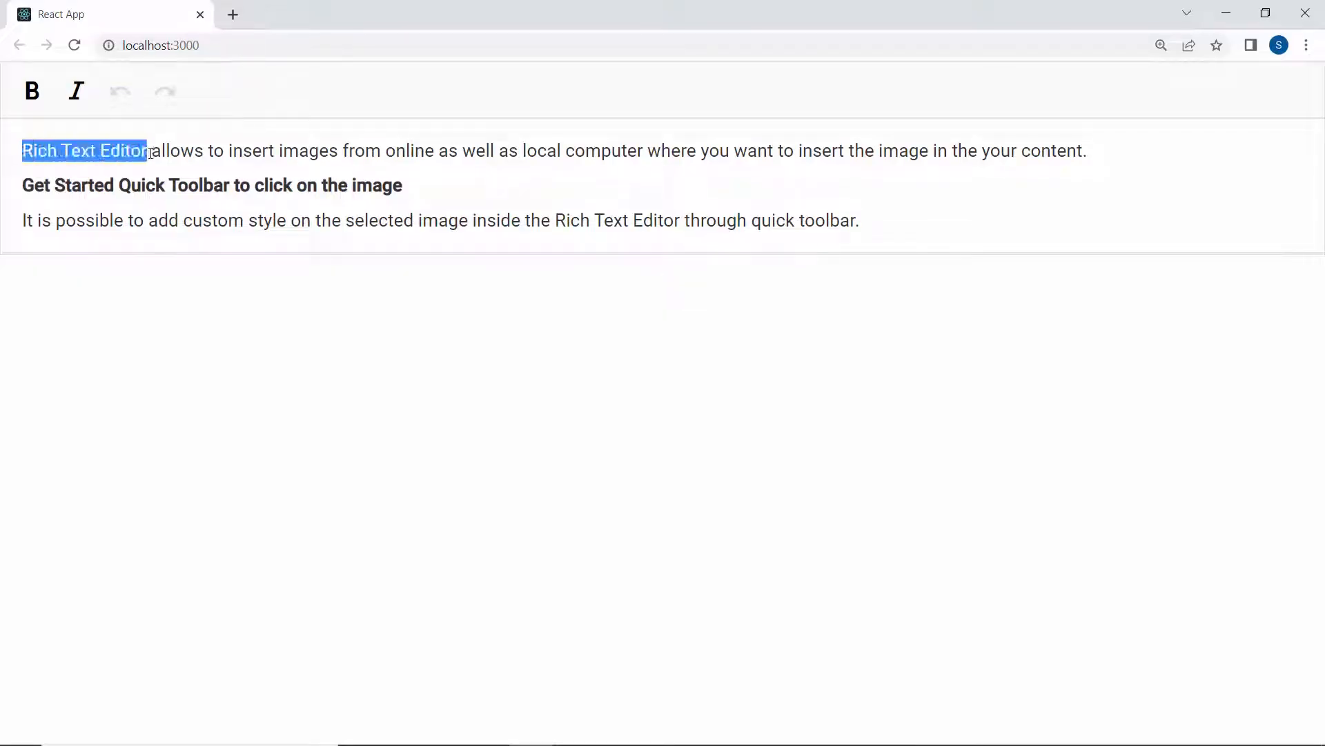
# Bold 'Rich Text Editor' in the browser using the custom toolbar.
pyautogui.click(31, 90)
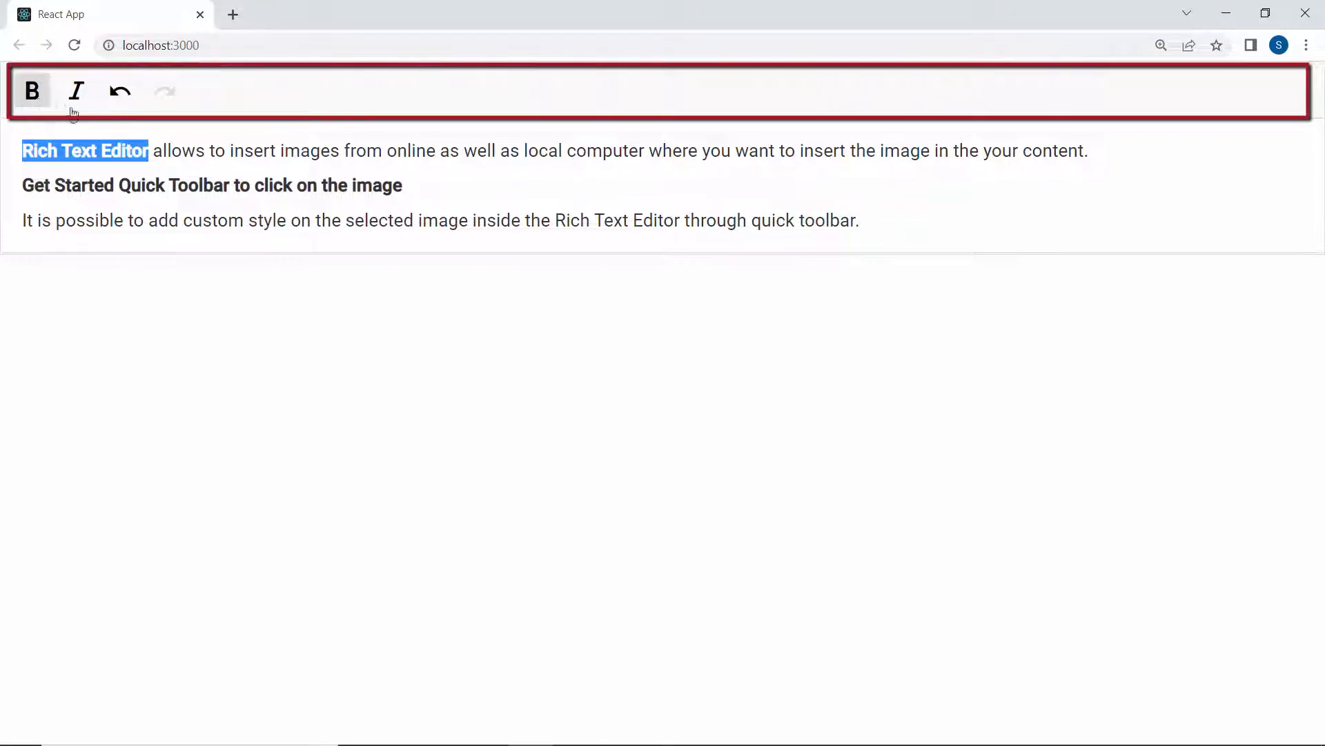
pyautogui.click(149, 127)
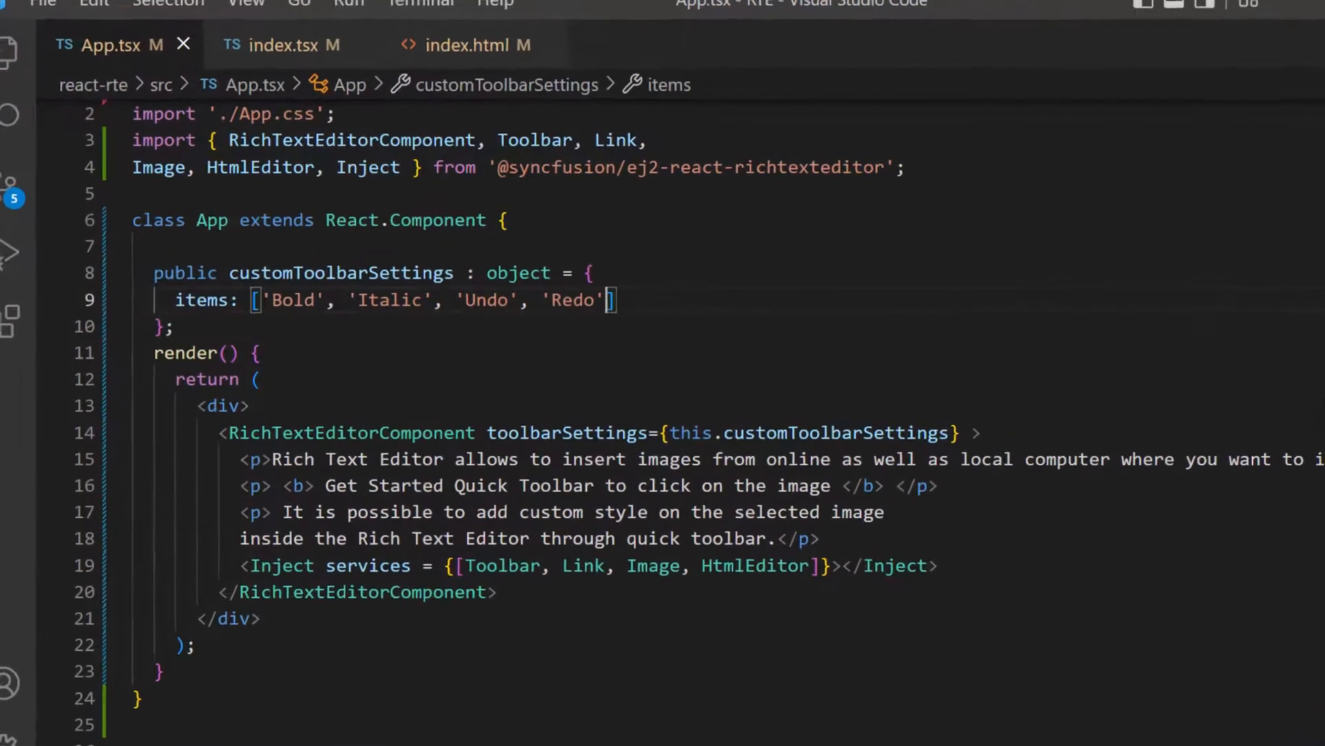
# Add a 'CreateTable' entry to the customToolbarSettings items array.
pyautogui.write(", ''")
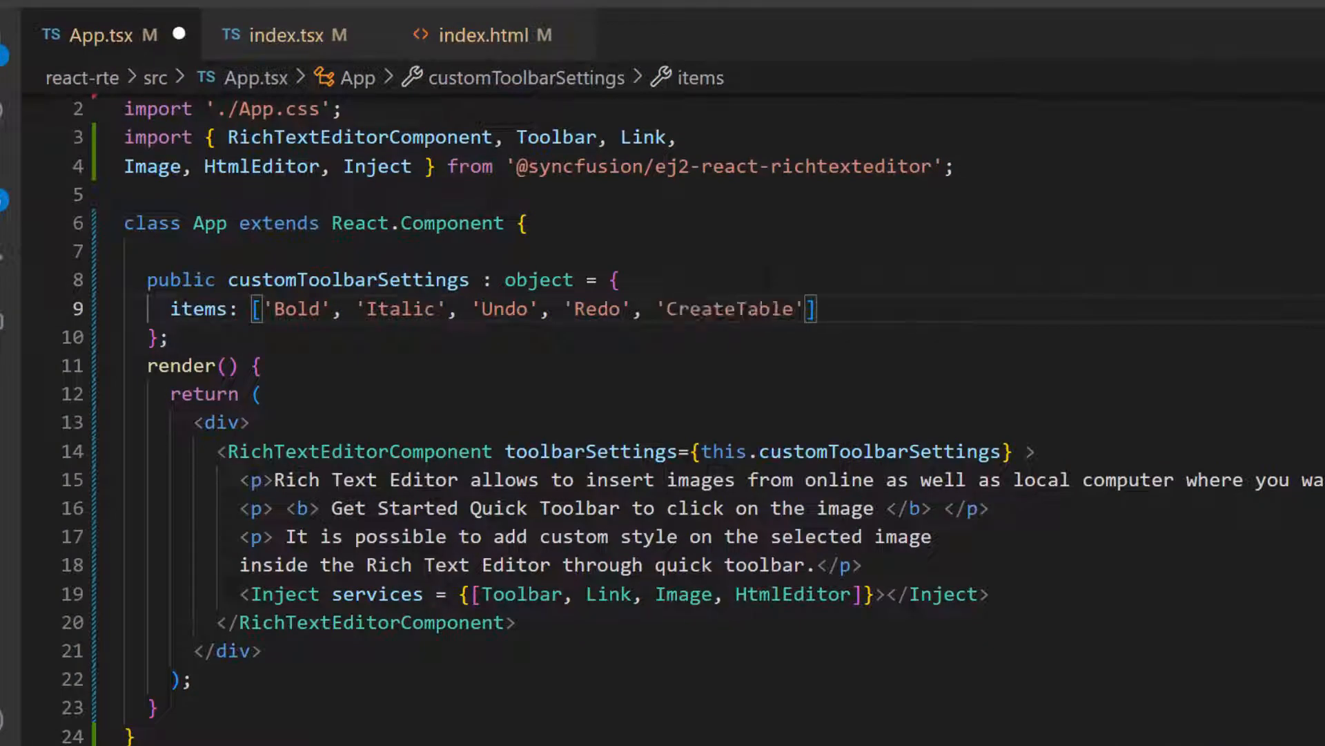
pyautogui.doubleClick(729, 309)
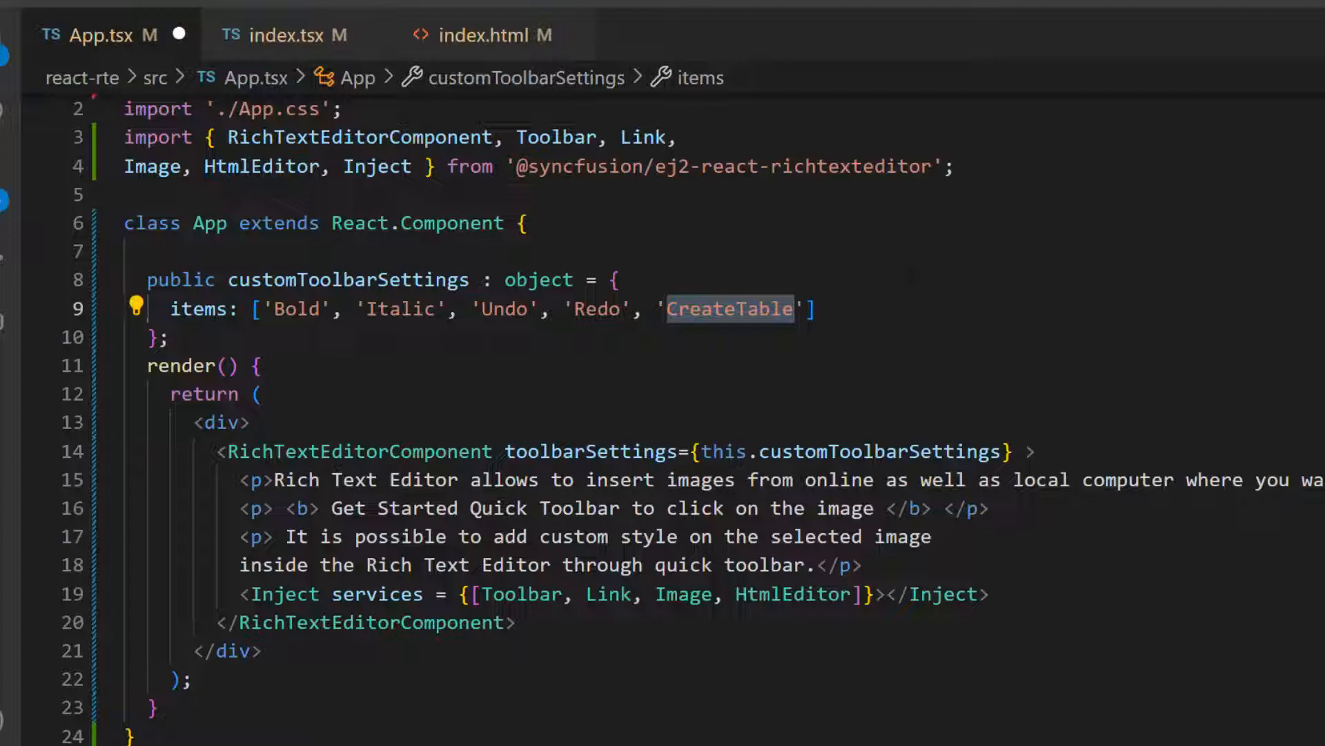
pyautogui.write('Table')
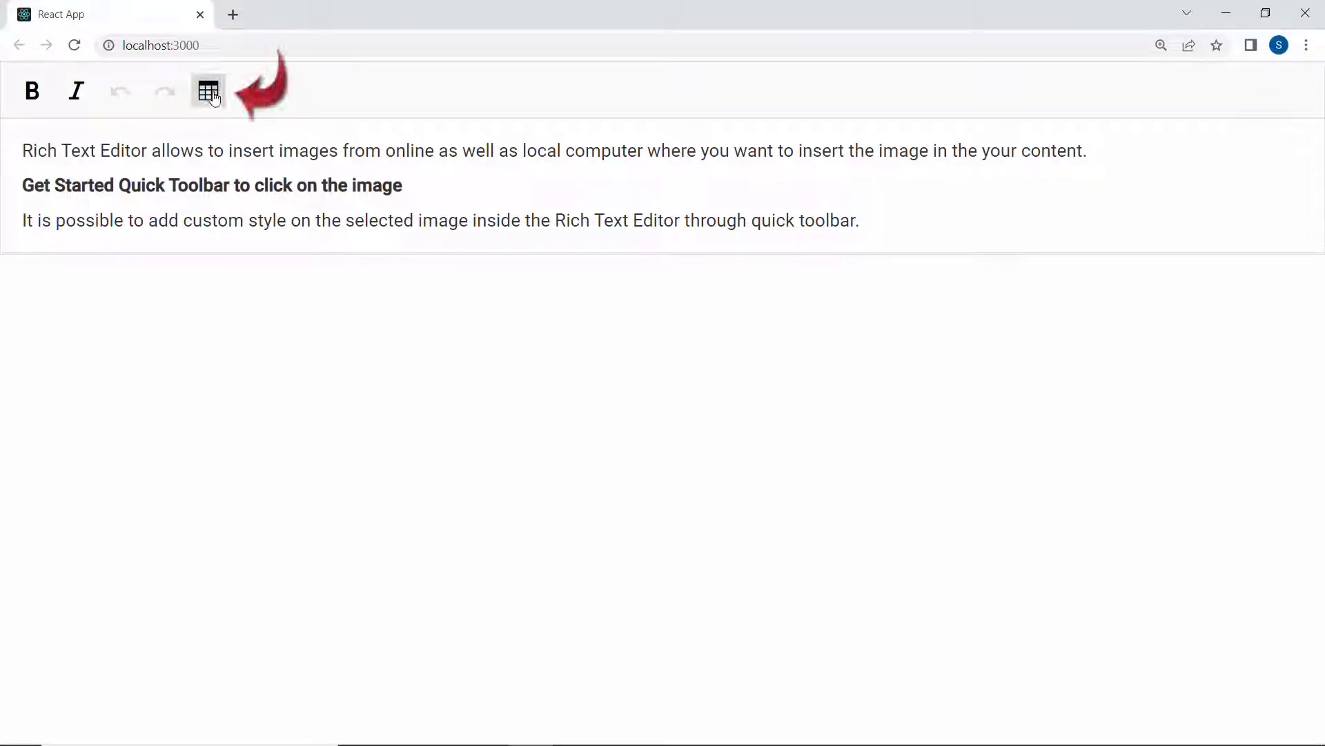
# Try the editor's table button and bring up the Insert Table dialog for columns and rows.
pyautogui.click(207, 91)
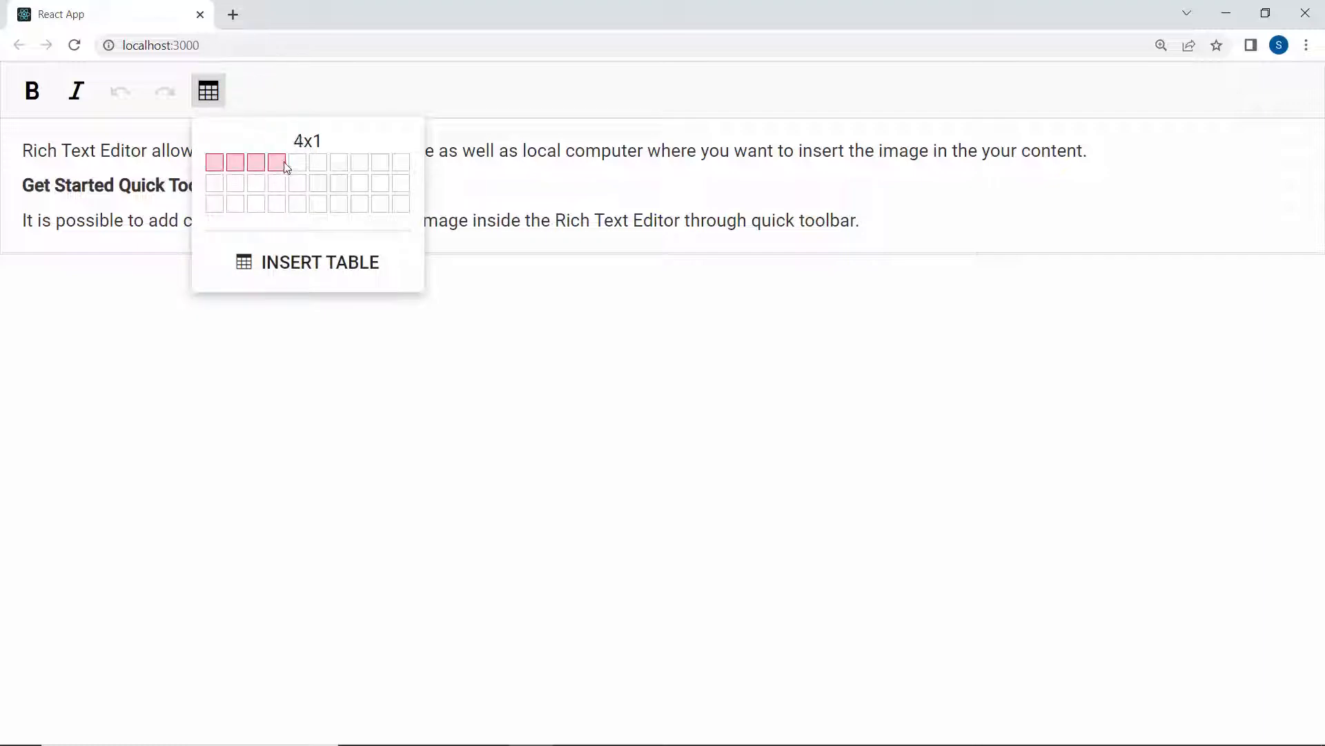
pyautogui.moveTo(286, 182)
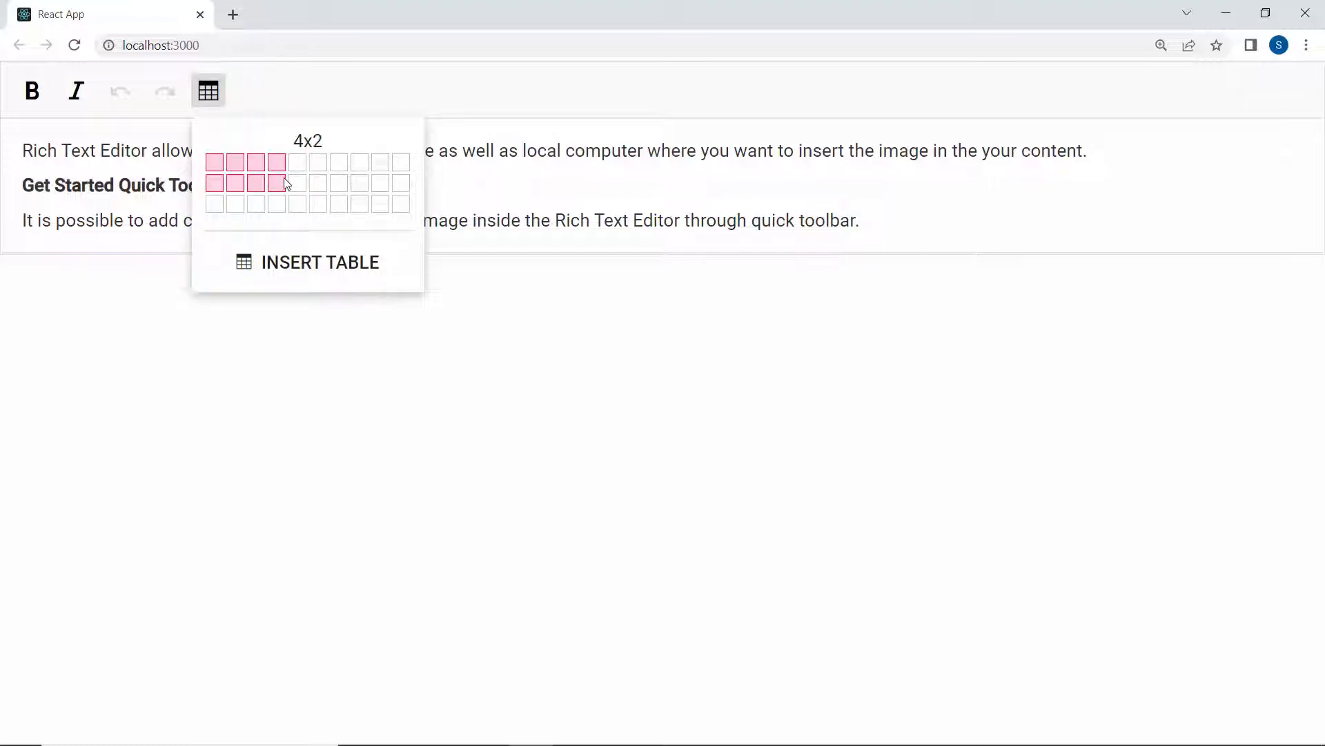
pyautogui.moveTo(286, 204)
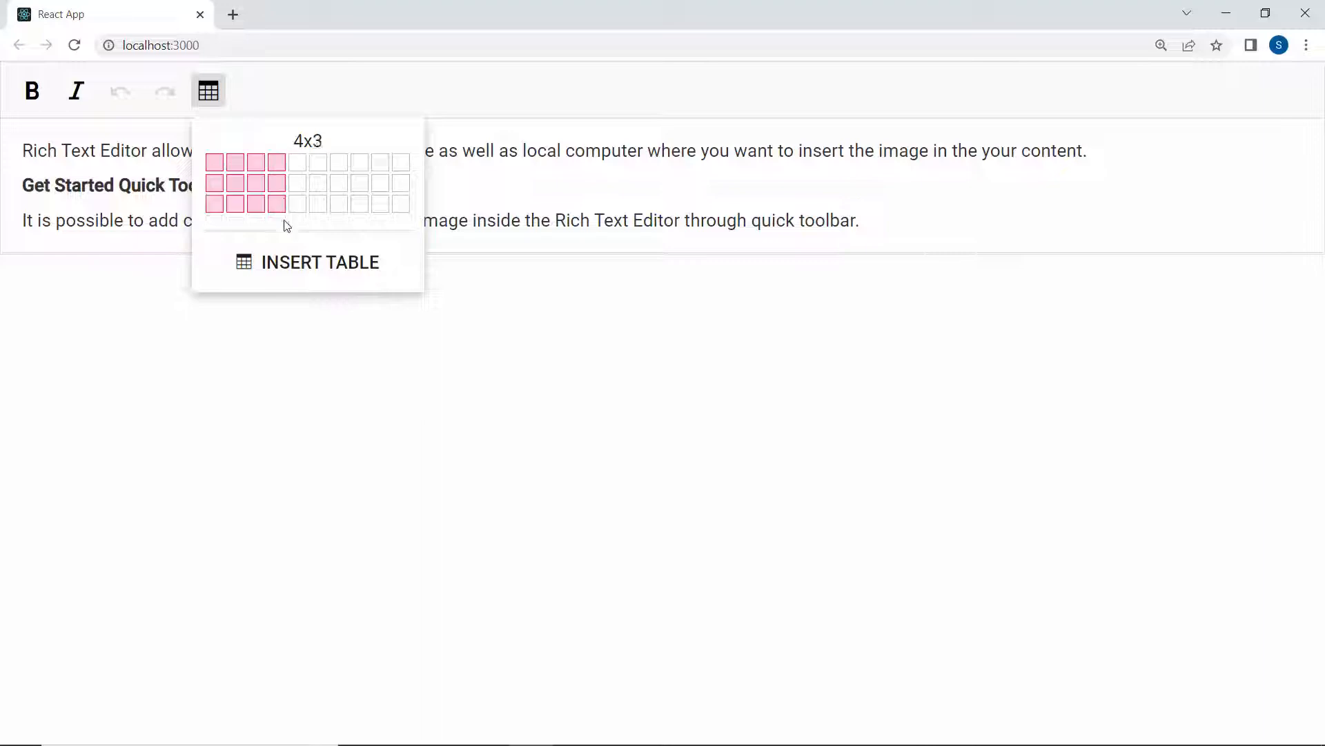
pyautogui.click(320, 263)
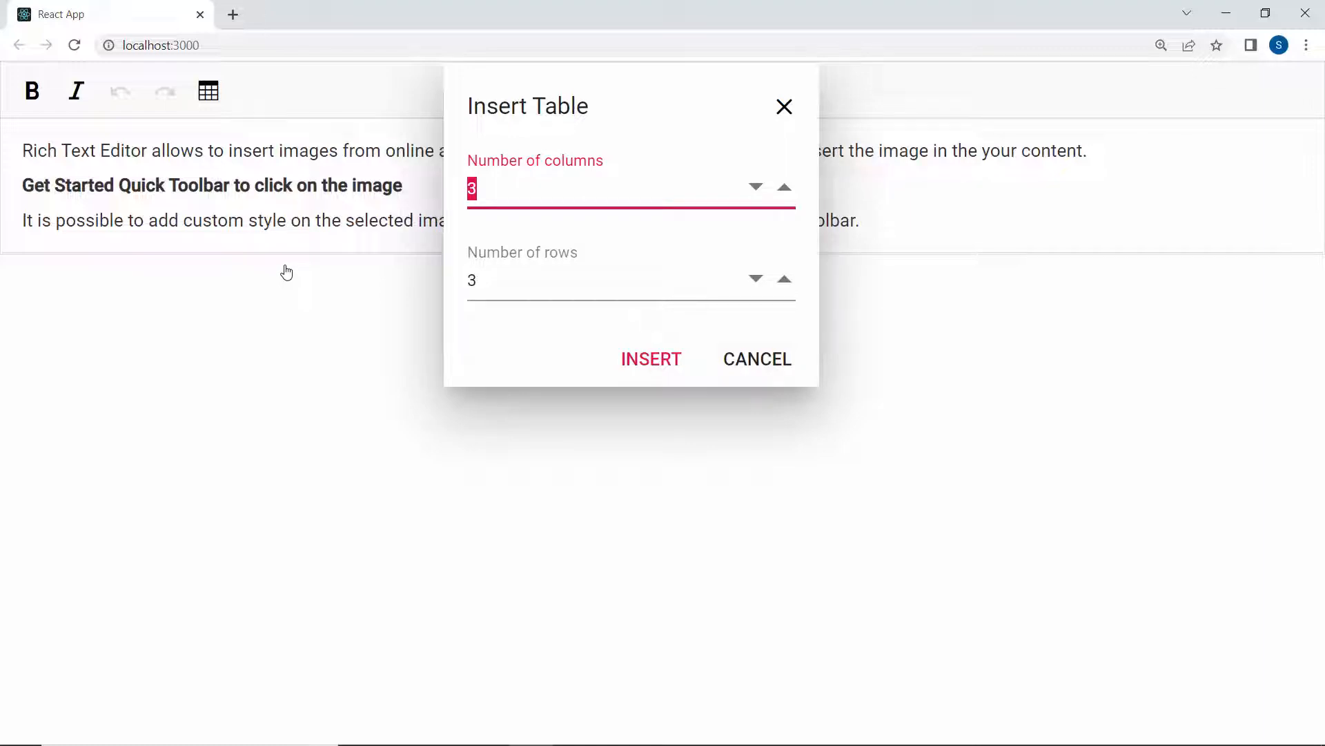
pyautogui.click(651, 358)
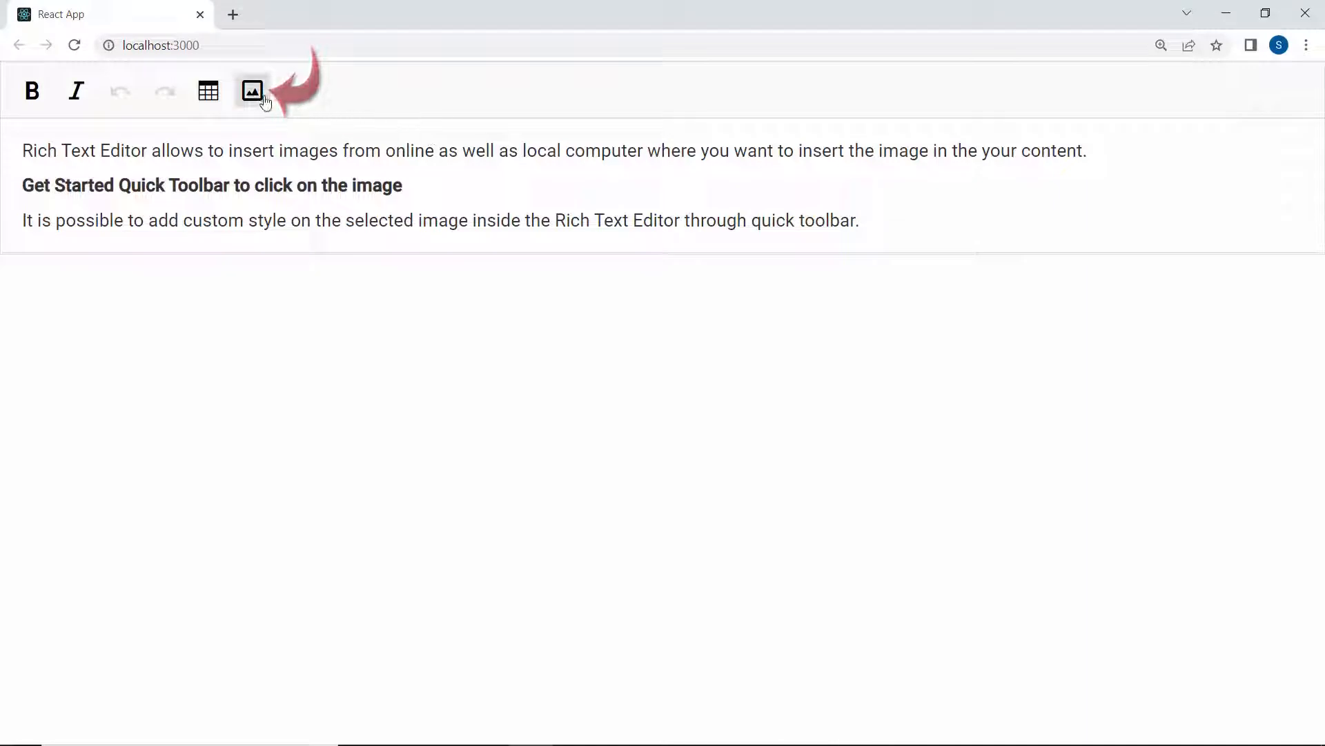
# Upload RTEImage-Feather.png through the Insert Image dialog and insert it into the editor.
pyautogui.click(252, 91)
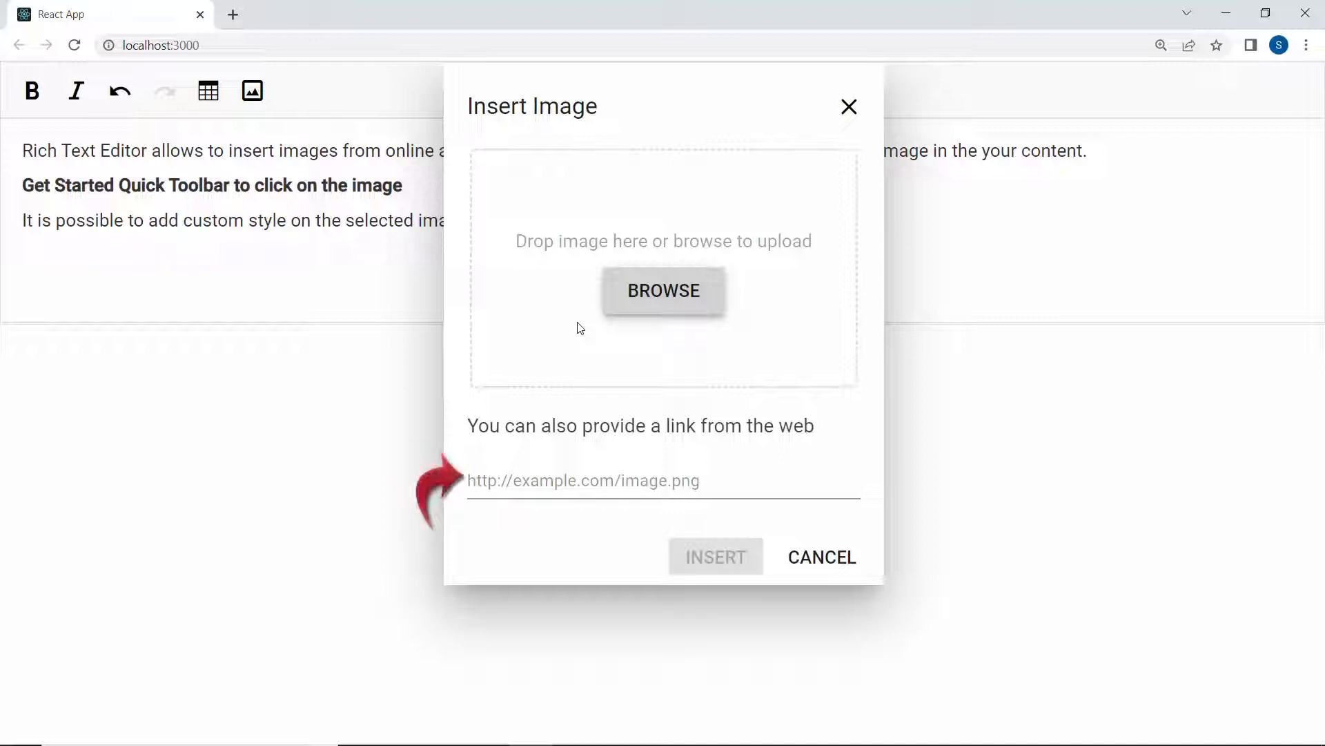
pyautogui.click(664, 290)
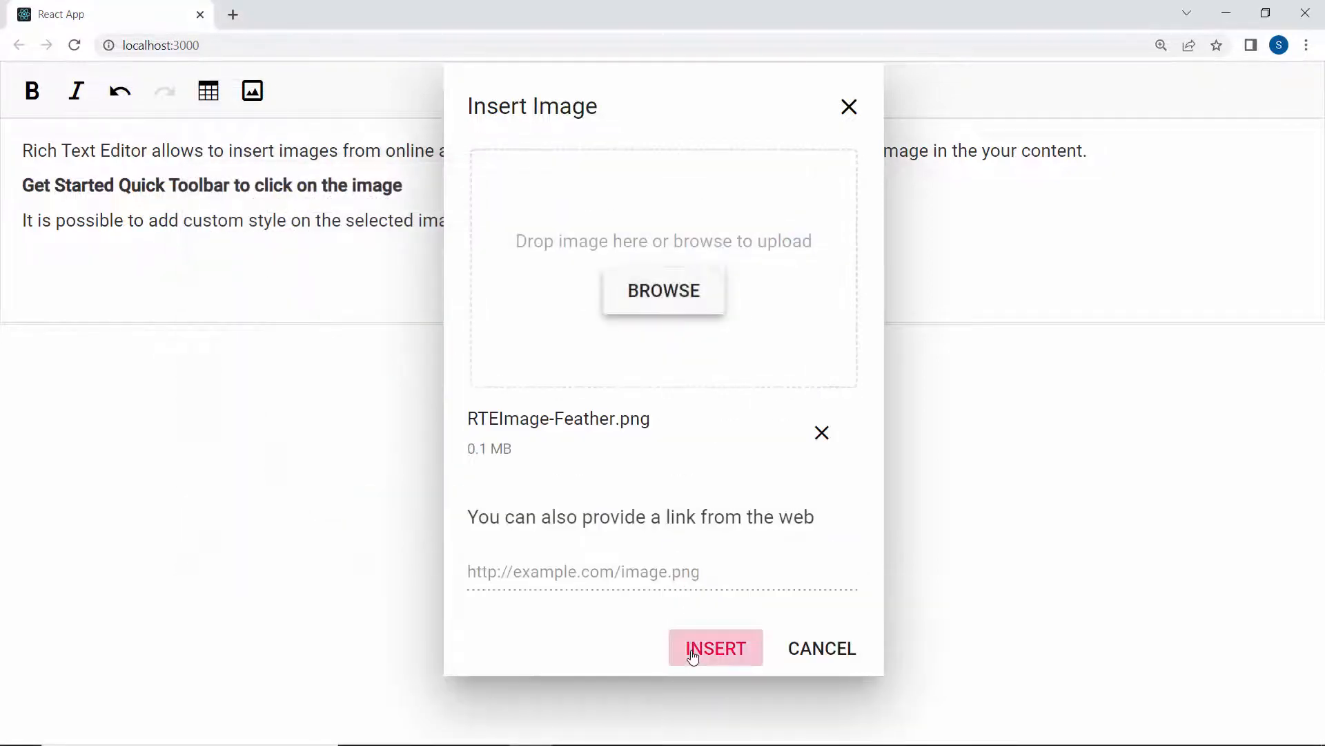
pyautogui.click(715, 647)
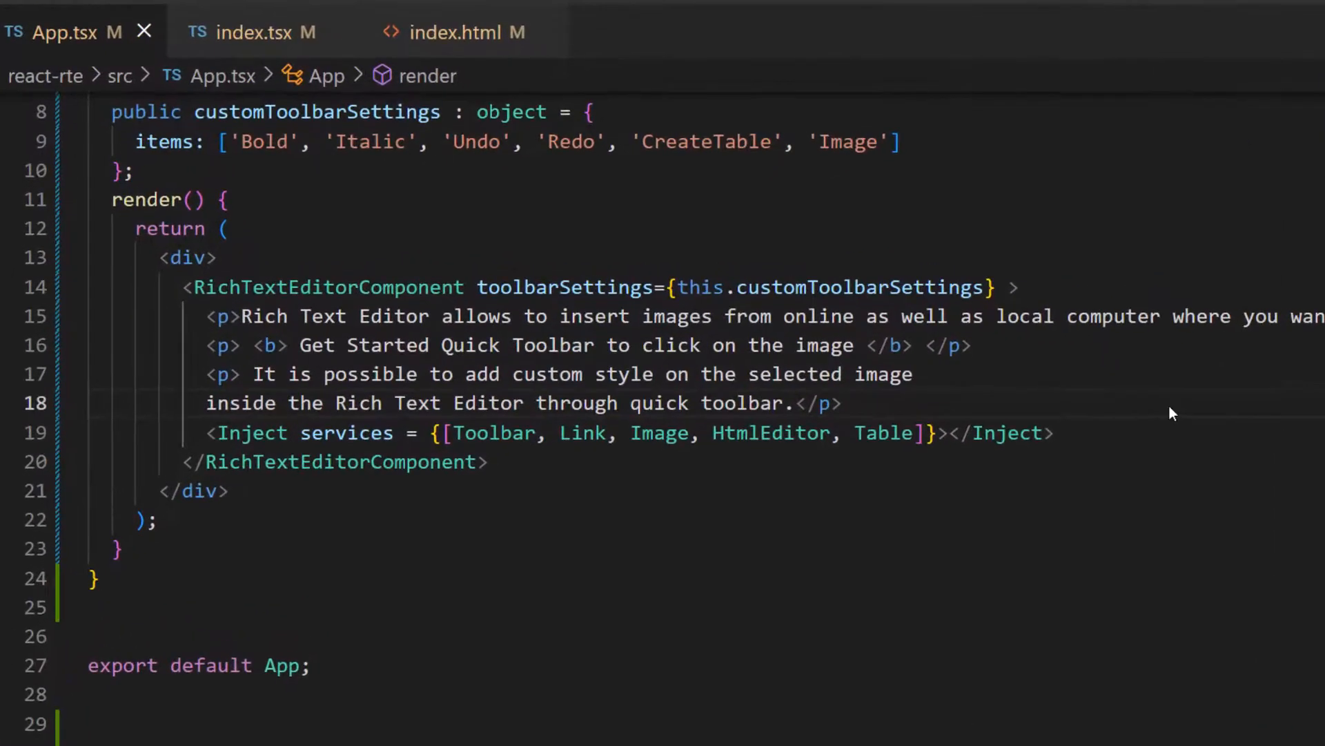
# Type <img src={process.env.PUBLIC_URL + '/Feather.png'}> inside the RichTextEditorComponent.
pyautogui.write('<img src={}></img>')
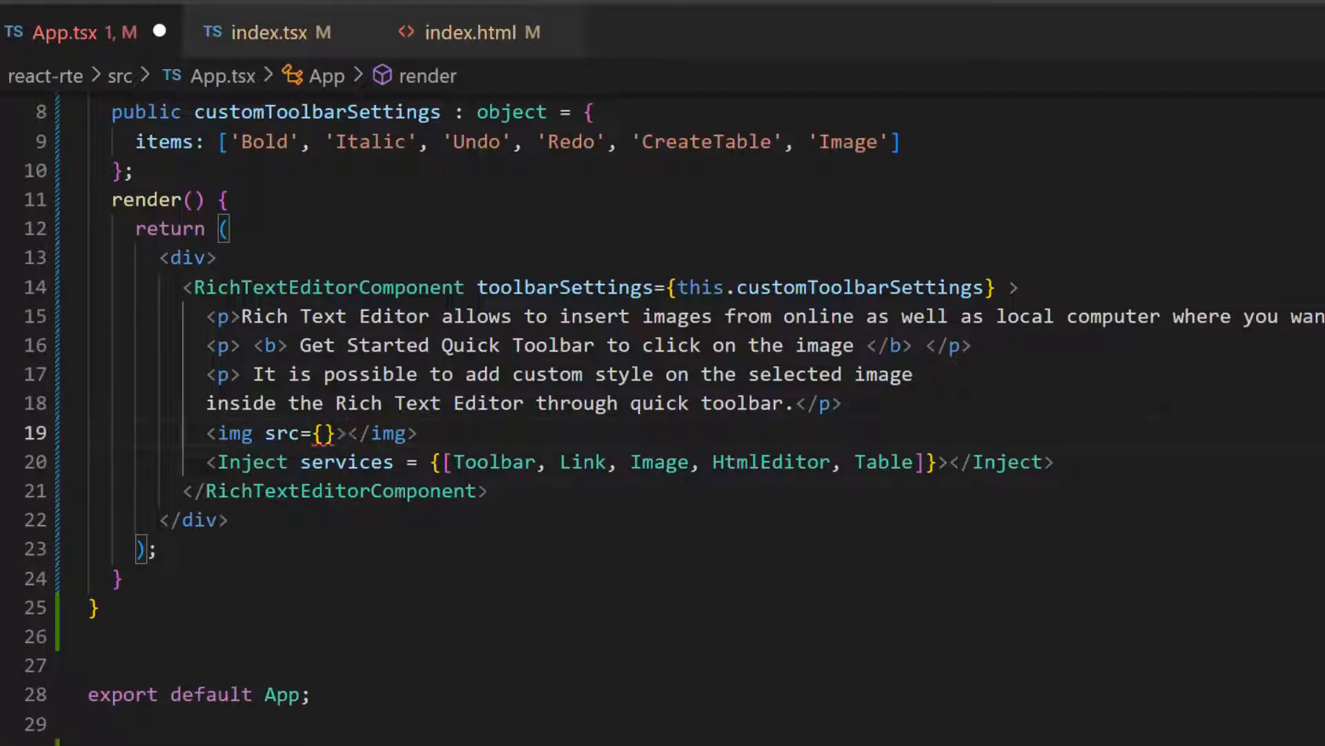
pyautogui.write('process.env')
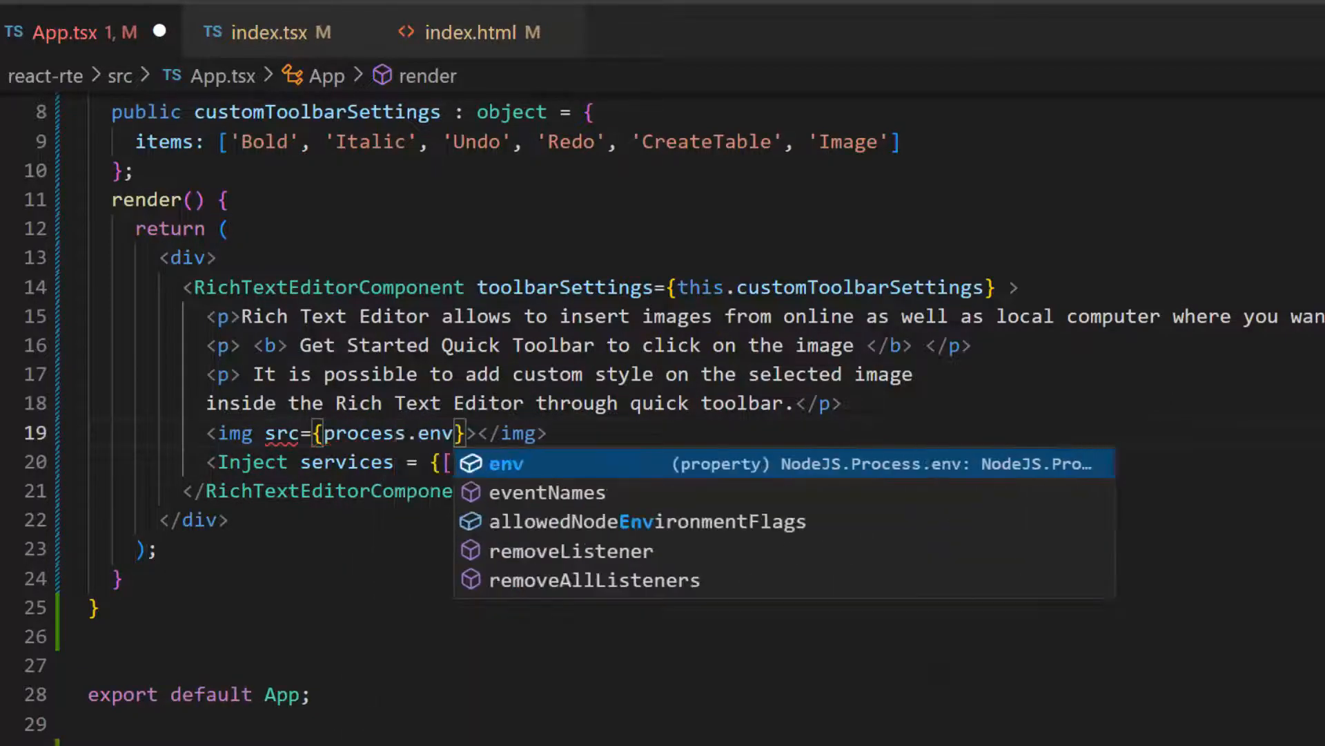
pyautogui.write(".PUBLIC_URL+''")
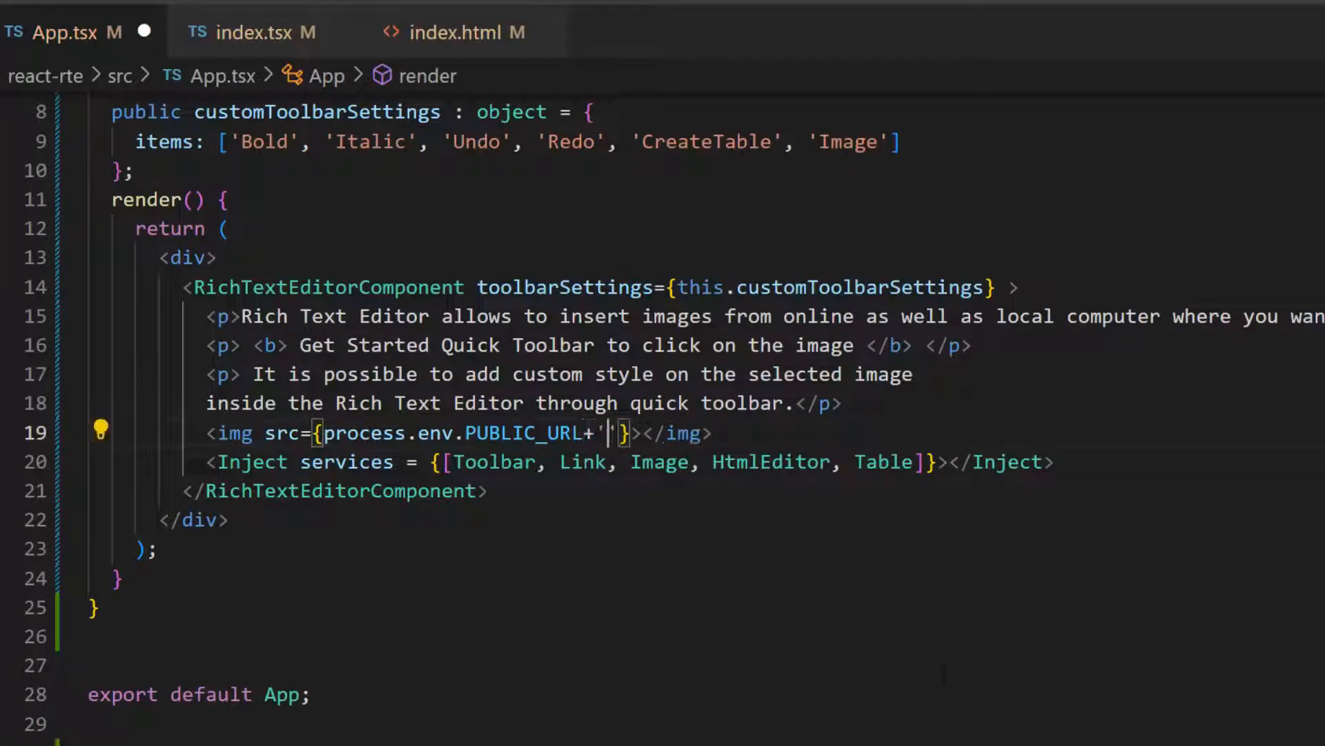
pyautogui.write('/Feather.png')
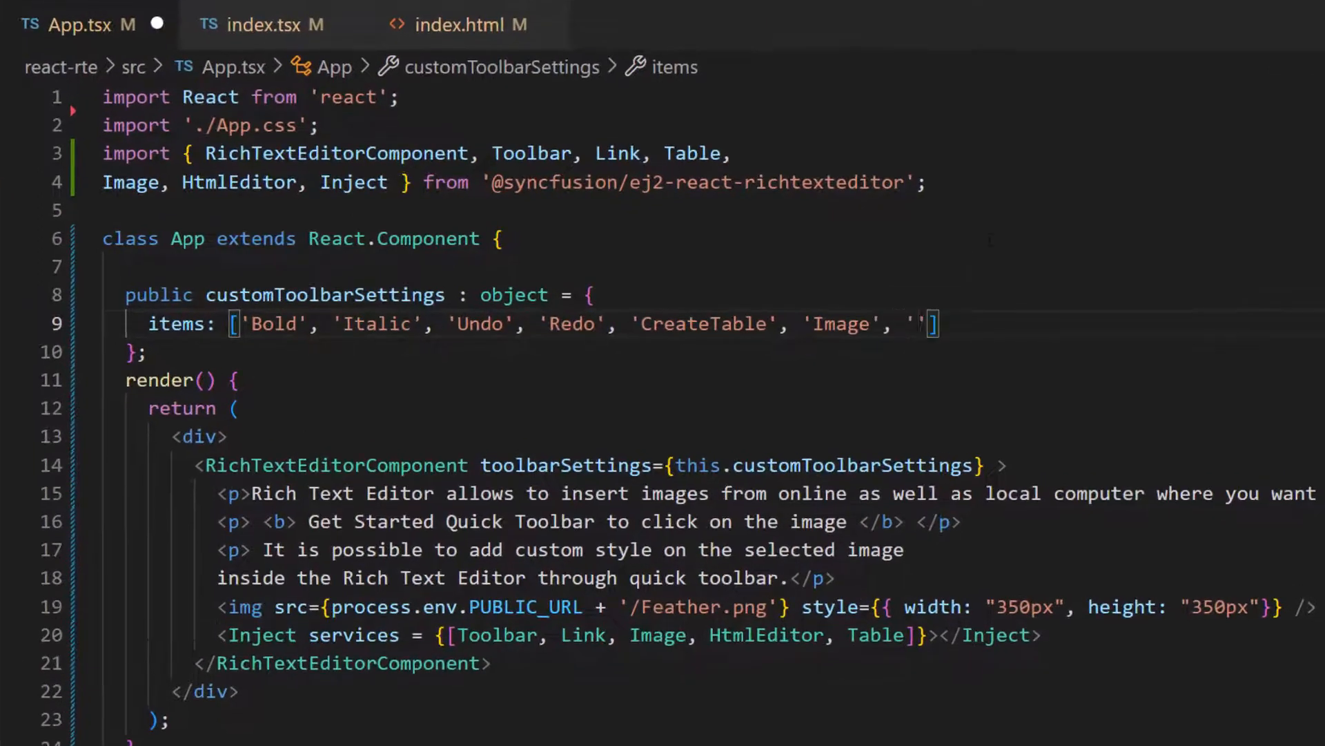
# Add 'CreateLink' to toolbar items, and import and inject QuickToolbar in App.tsx.
pyautogui.write('CreateLink')
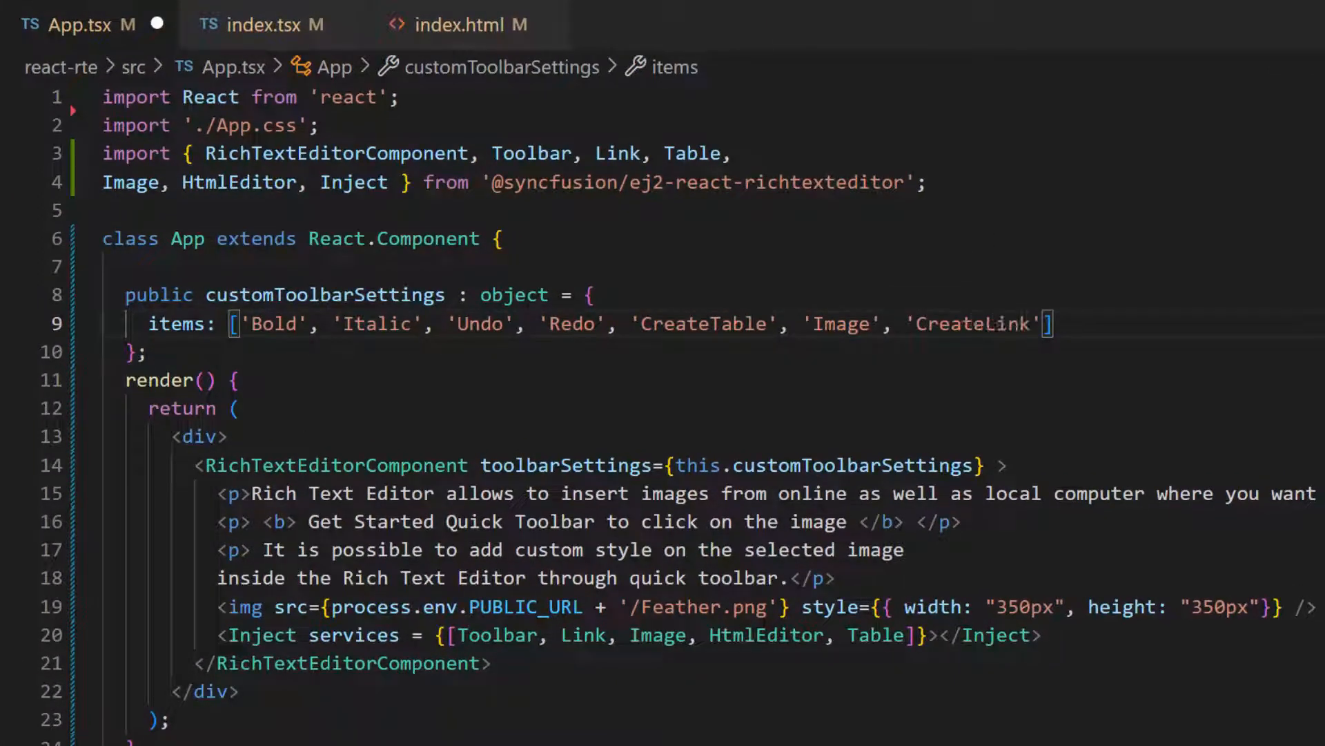
pyautogui.doubleClick(617, 153)
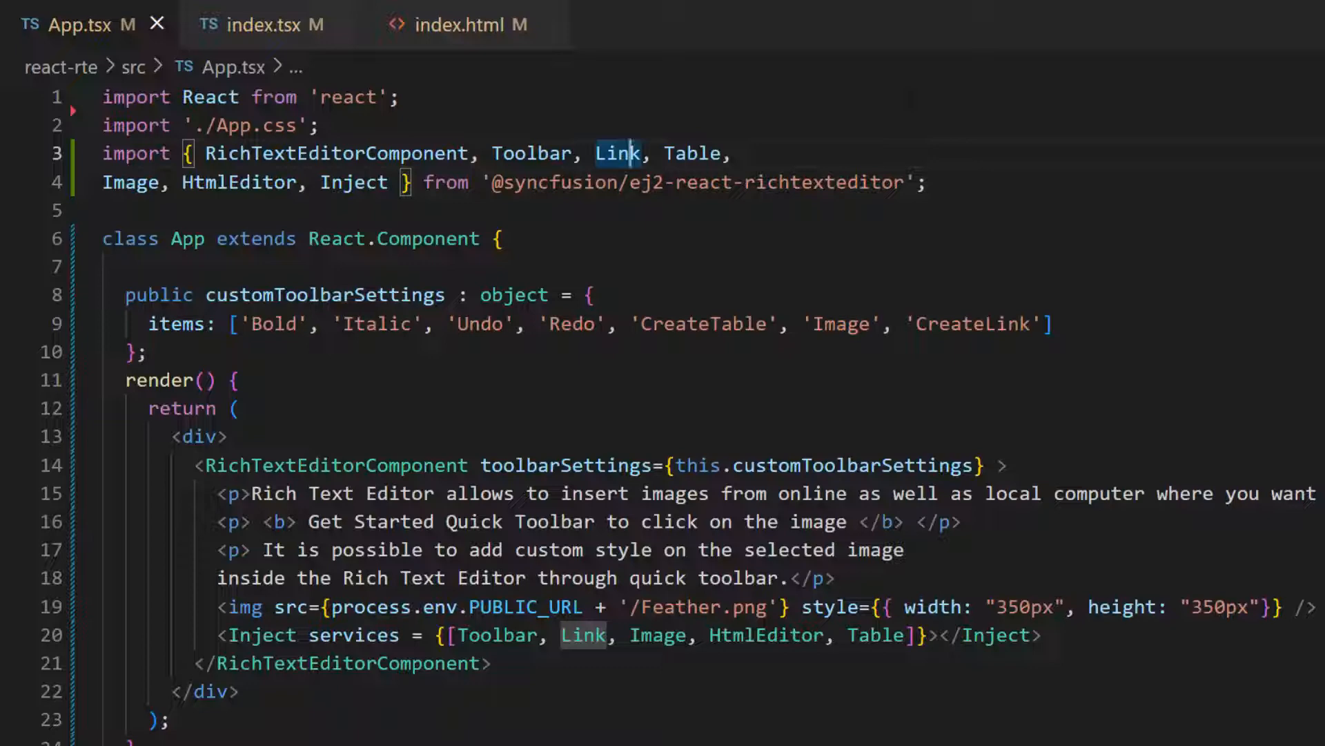
pyautogui.write('QuickToolbar,')
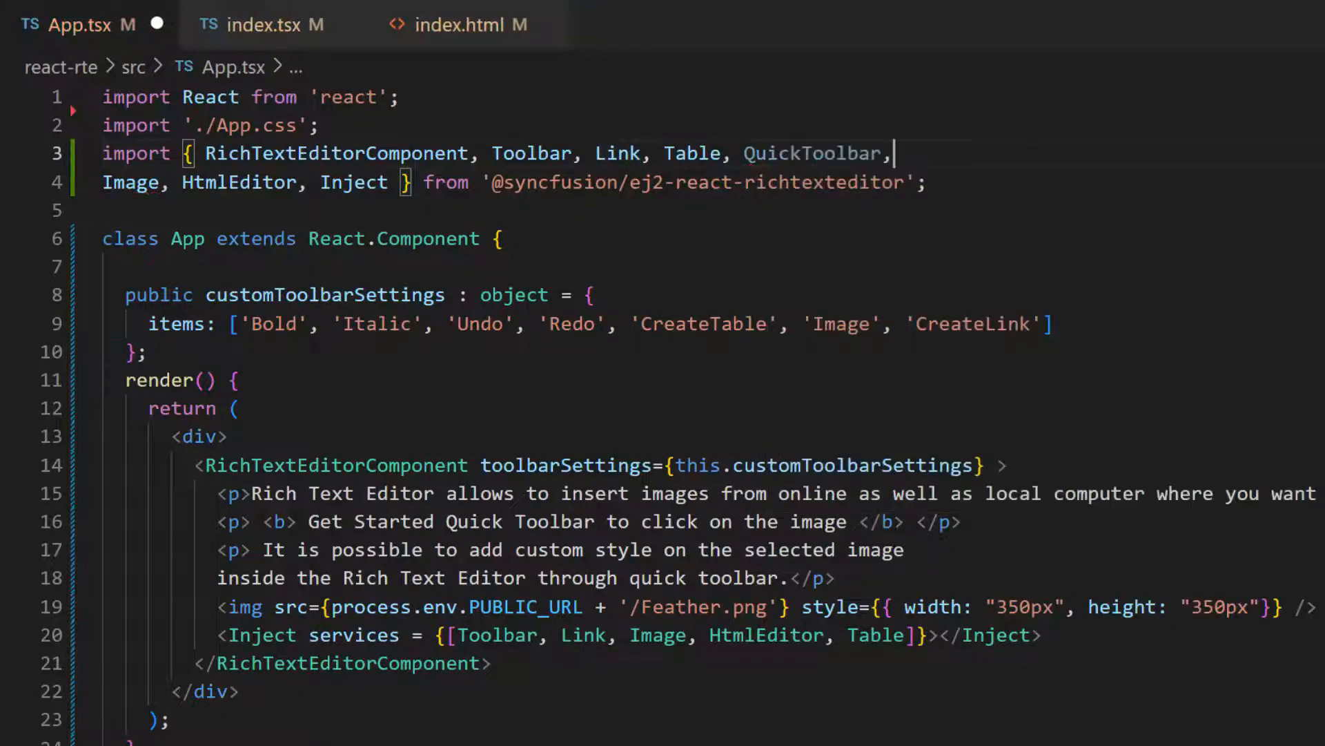
pyautogui.write(', QuickToolbar')
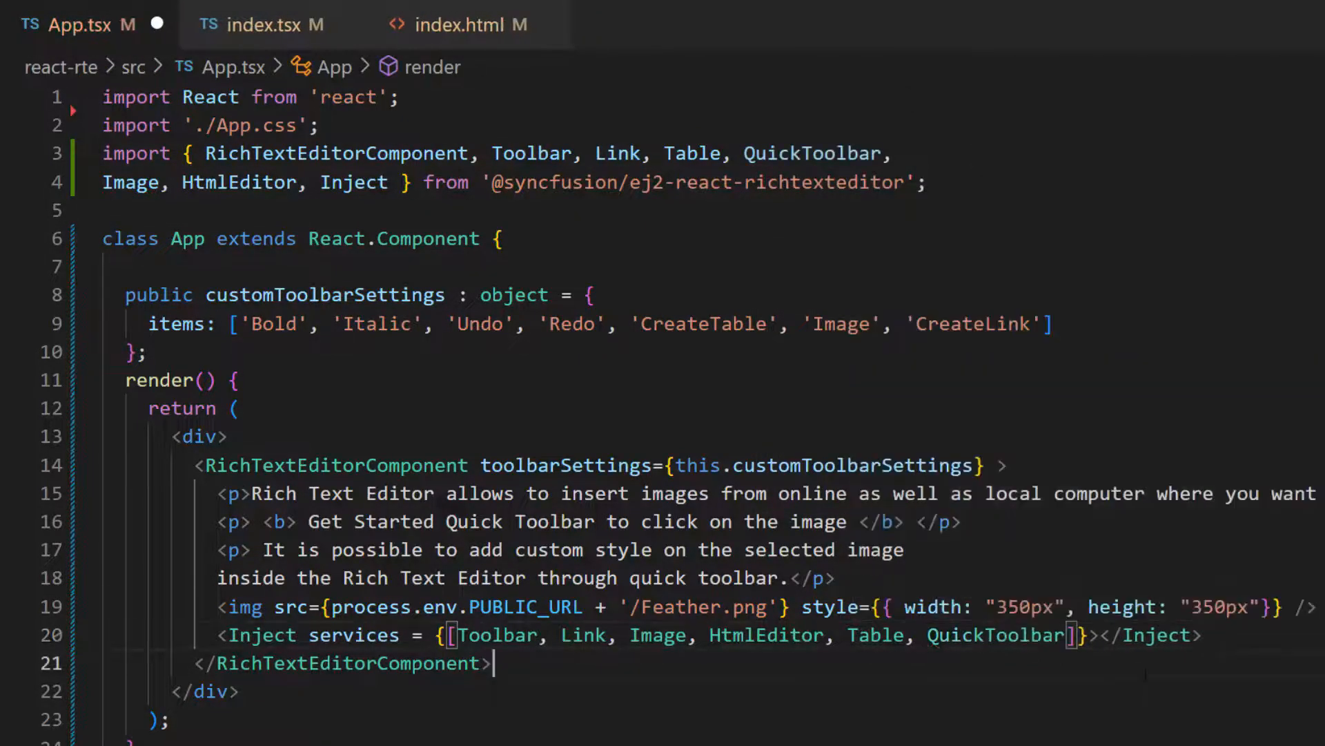
pyautogui.doubleClick(995, 635)
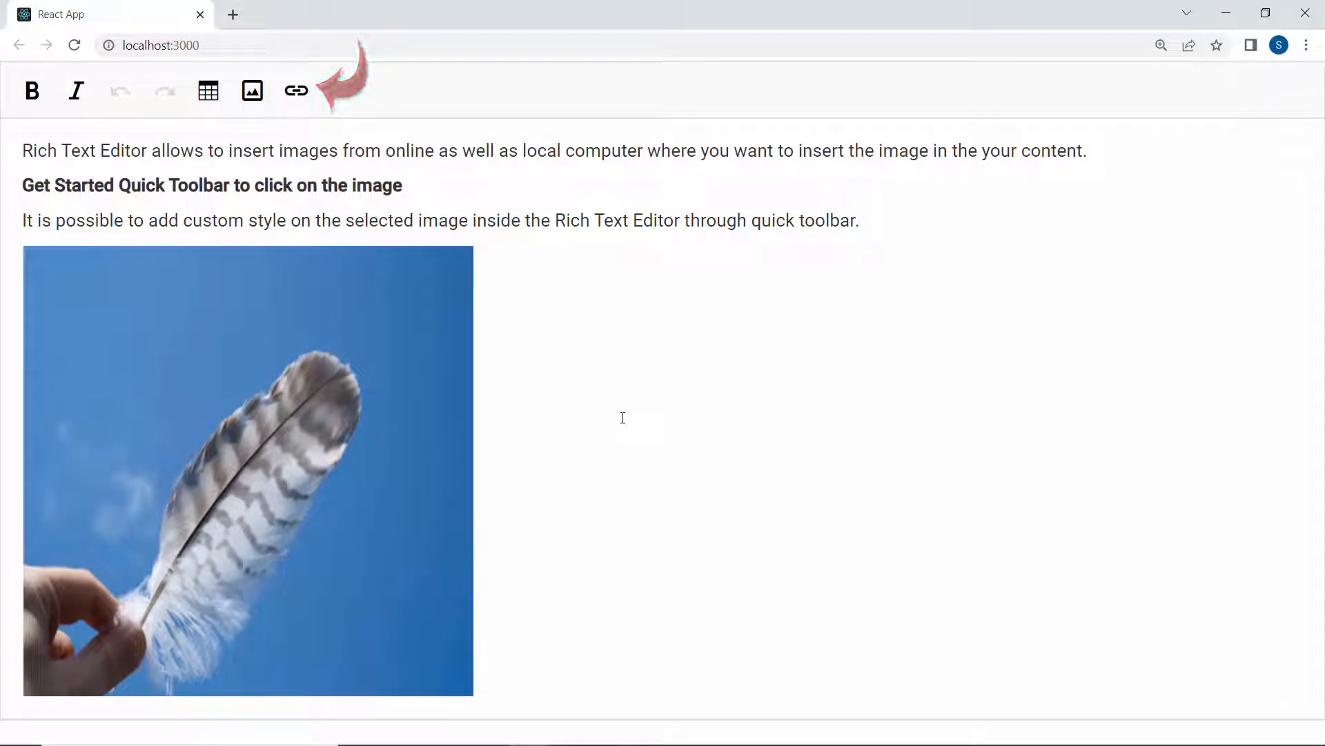
# Link the words 'Rich Text Editor' to the documentation URL, titled 'UG Documentation Page'.
pyautogui.moveTo(23, 151); pyautogui.dragTo(146, 151)
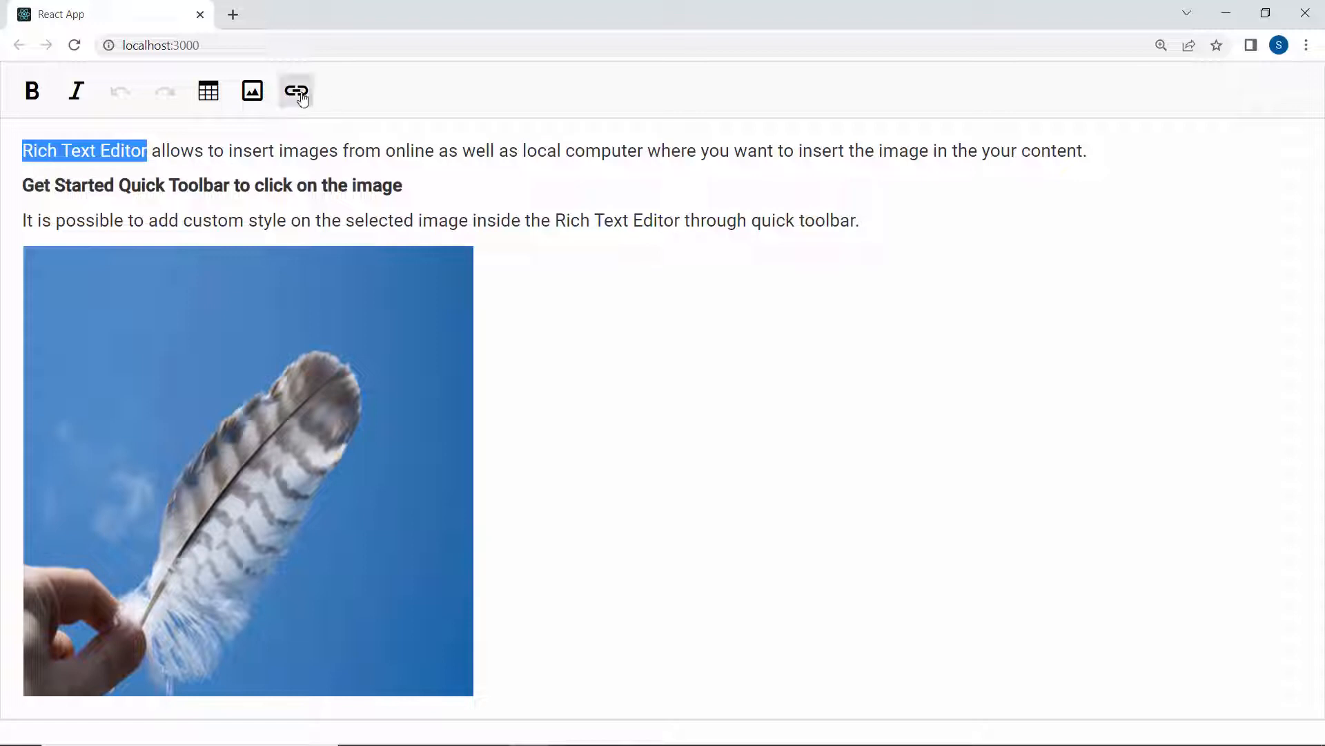
pyautogui.click(296, 90)
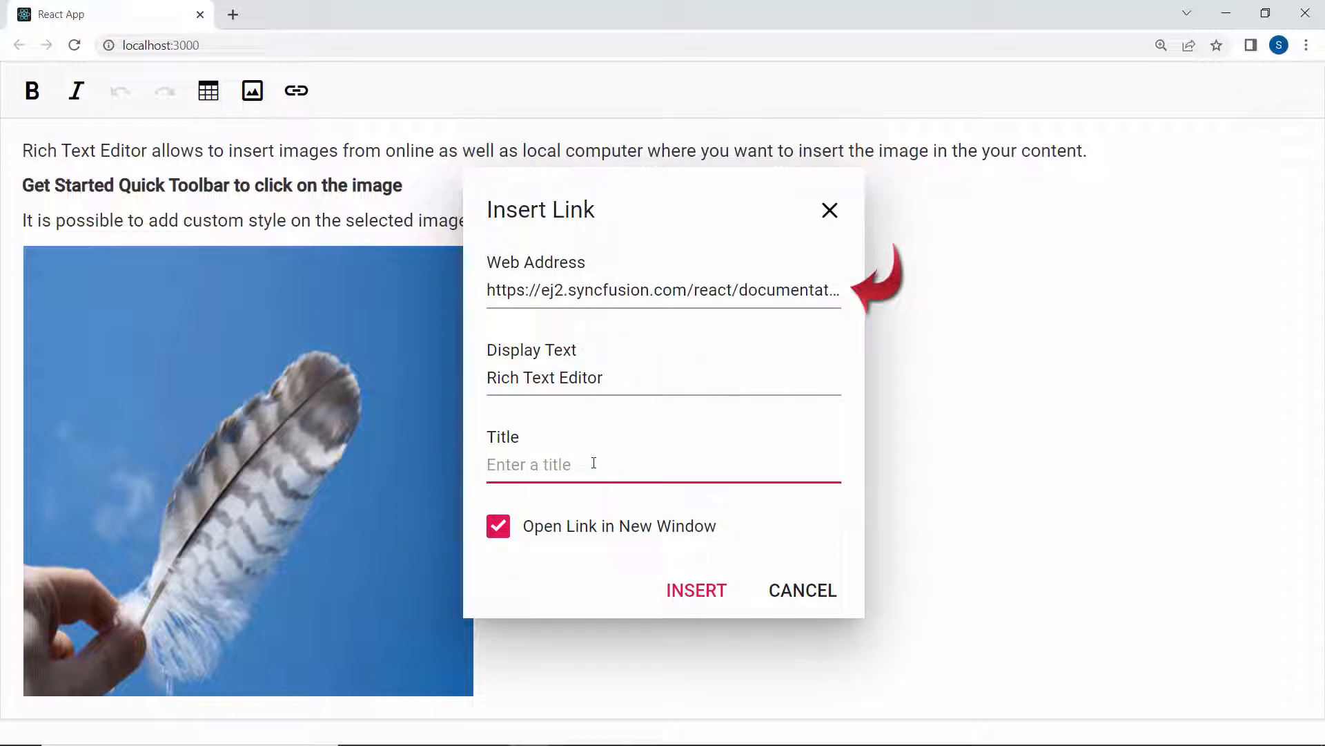
pyautogui.write('UG Documentation Page')
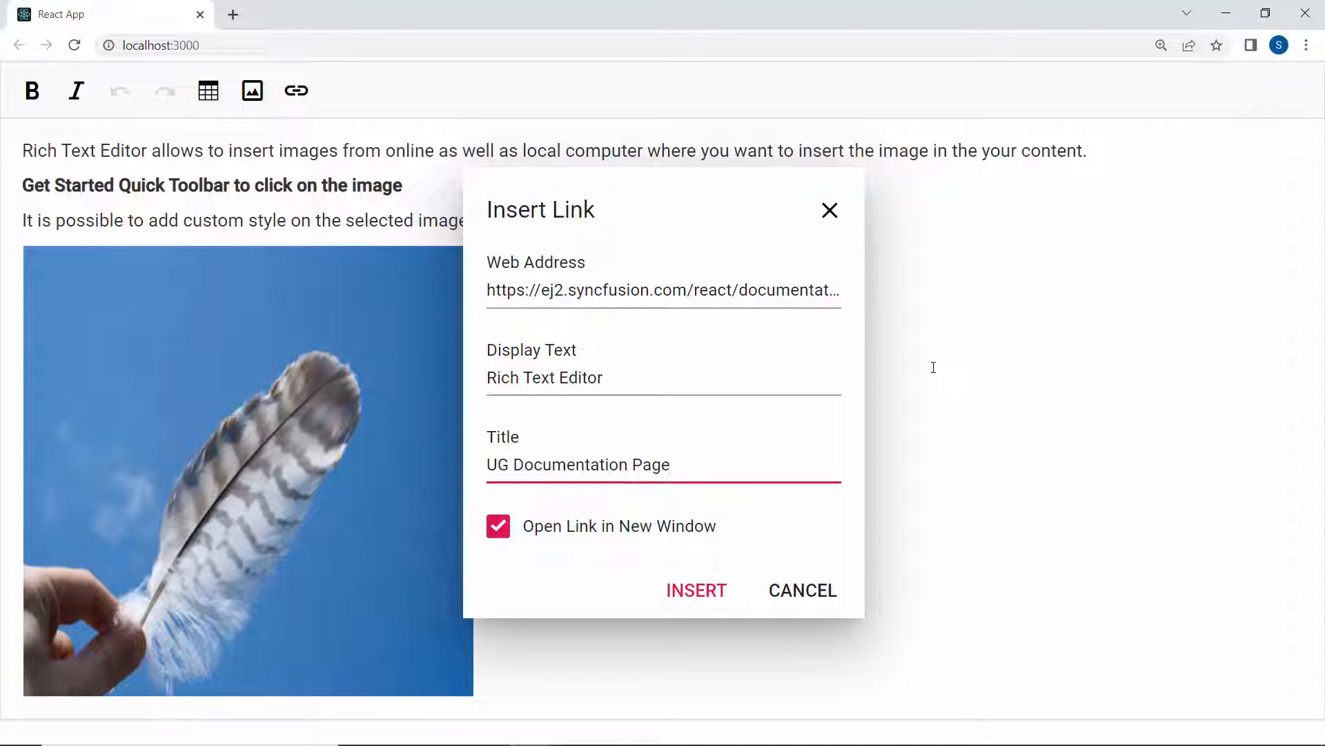
pyautogui.moveTo(701, 601)
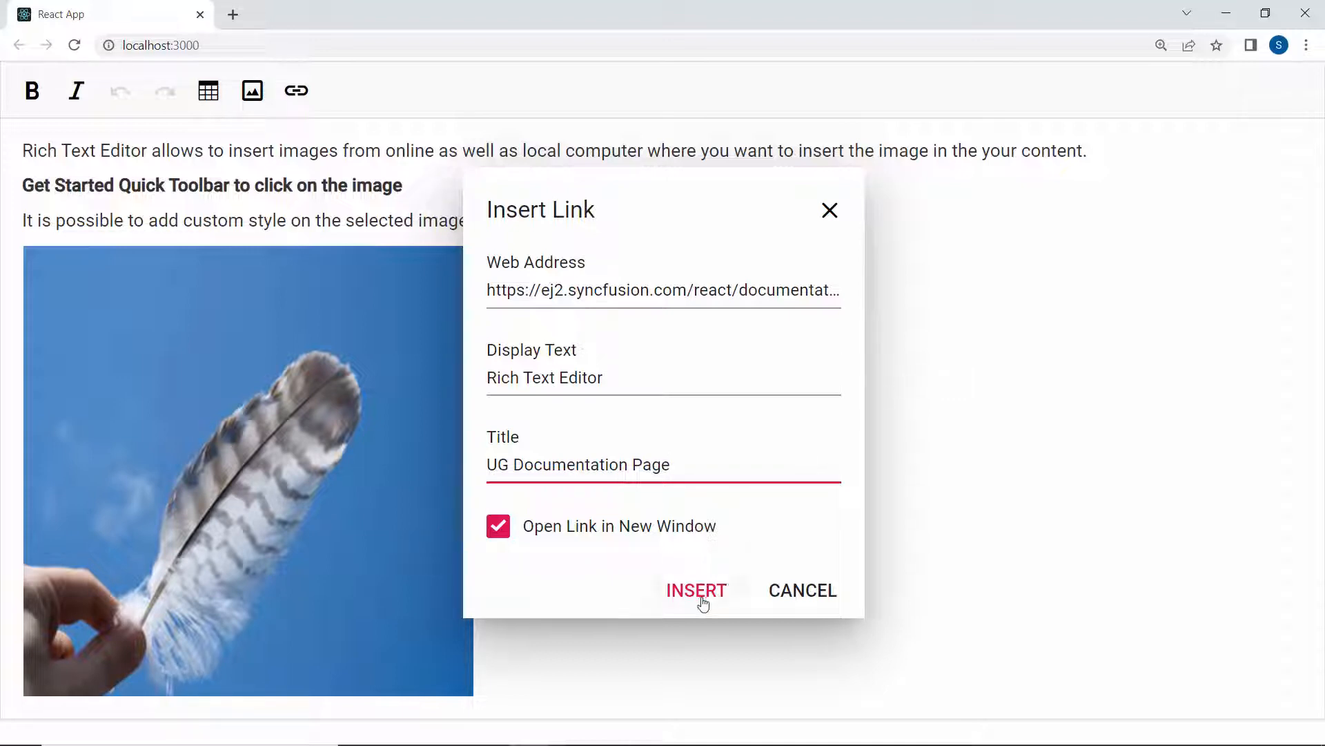
# Insert the link on 'Rich Text Editor' and open it from the quick toolbar.
pyautogui.click(695, 590)
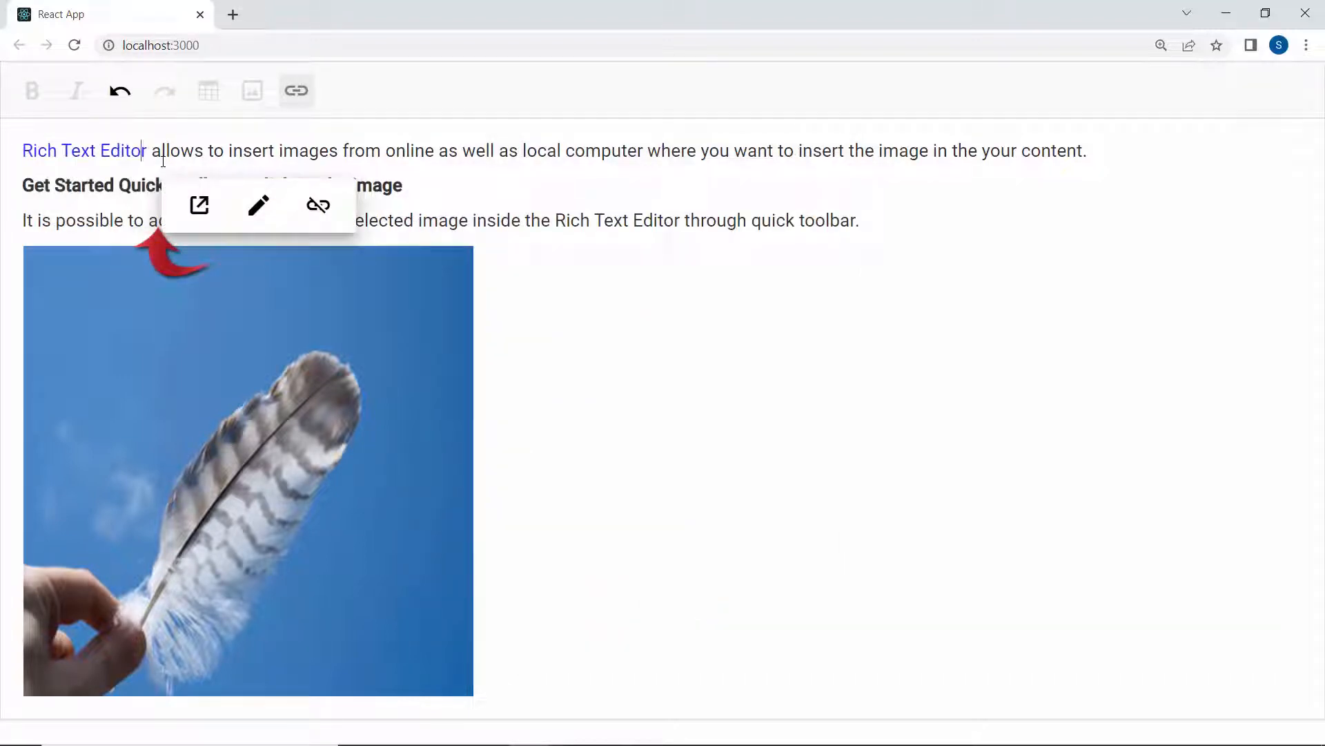
pyautogui.moveTo(199, 206)
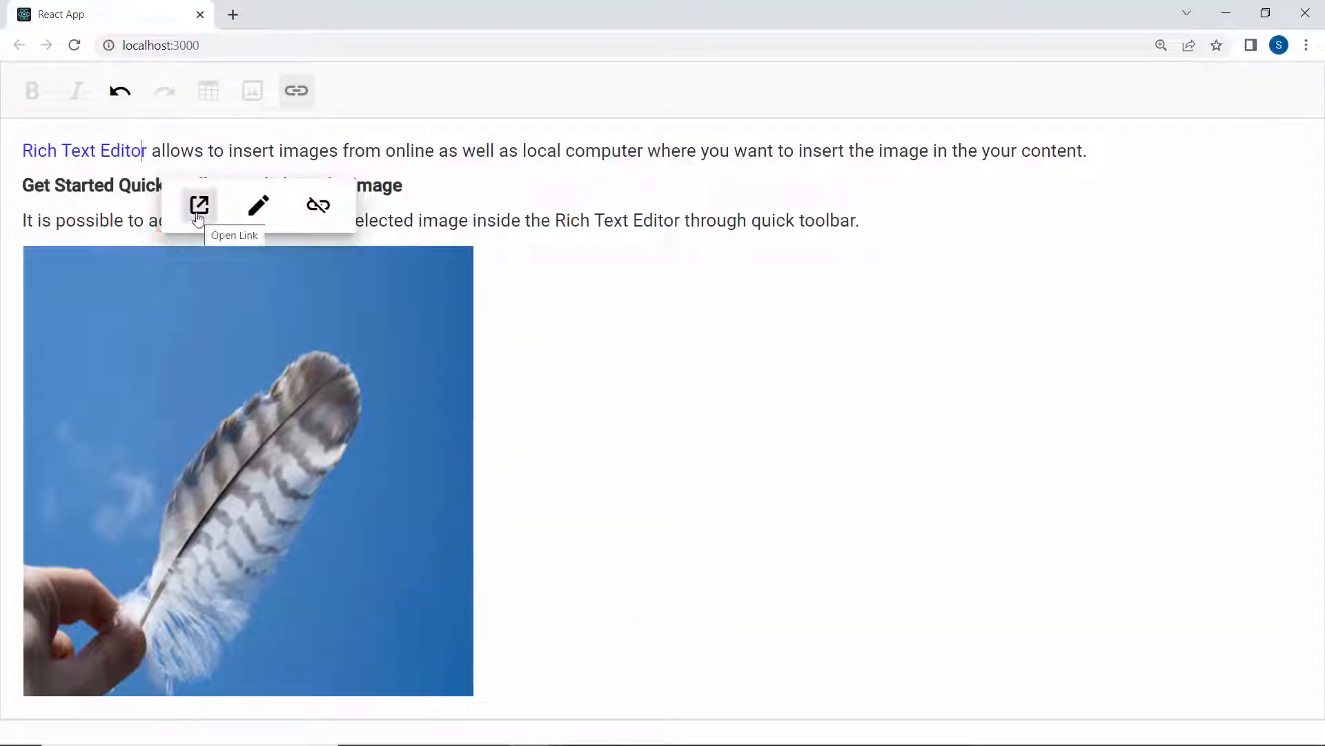
pyautogui.click(200, 204)
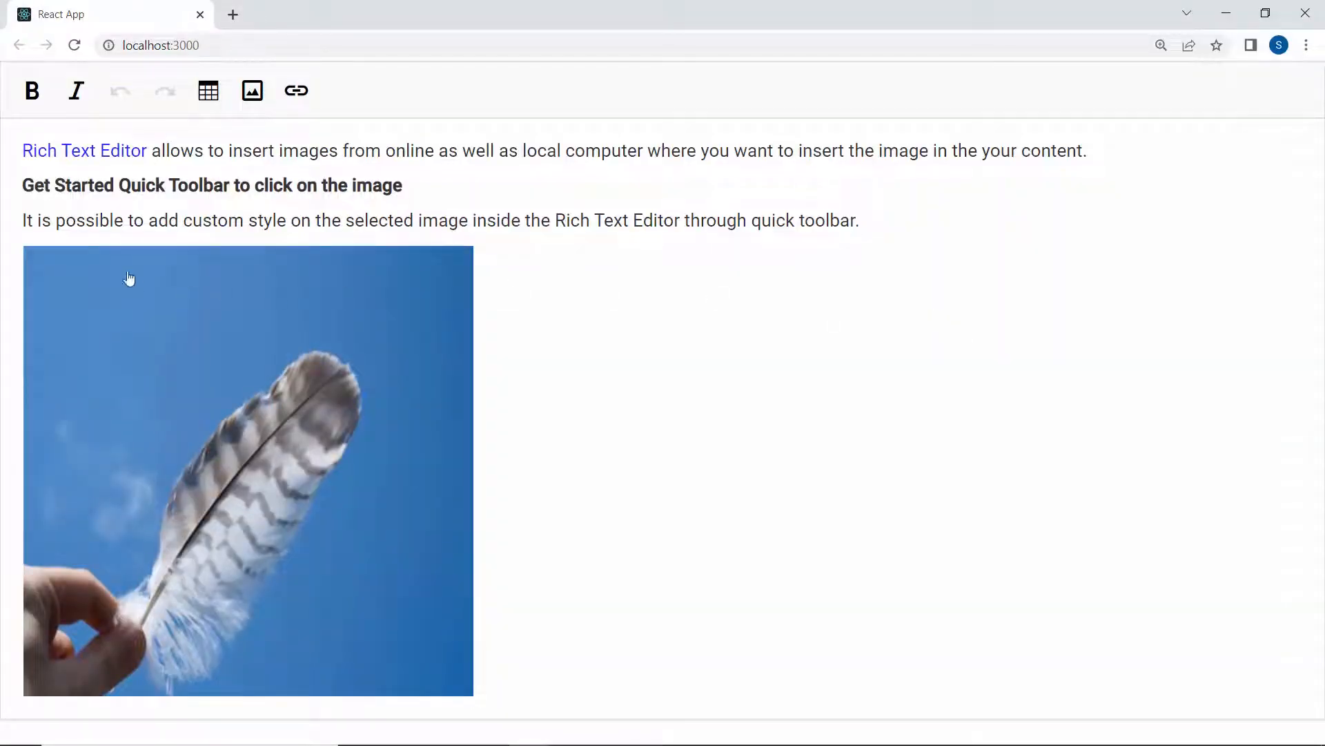
pyautogui.click(84, 151)
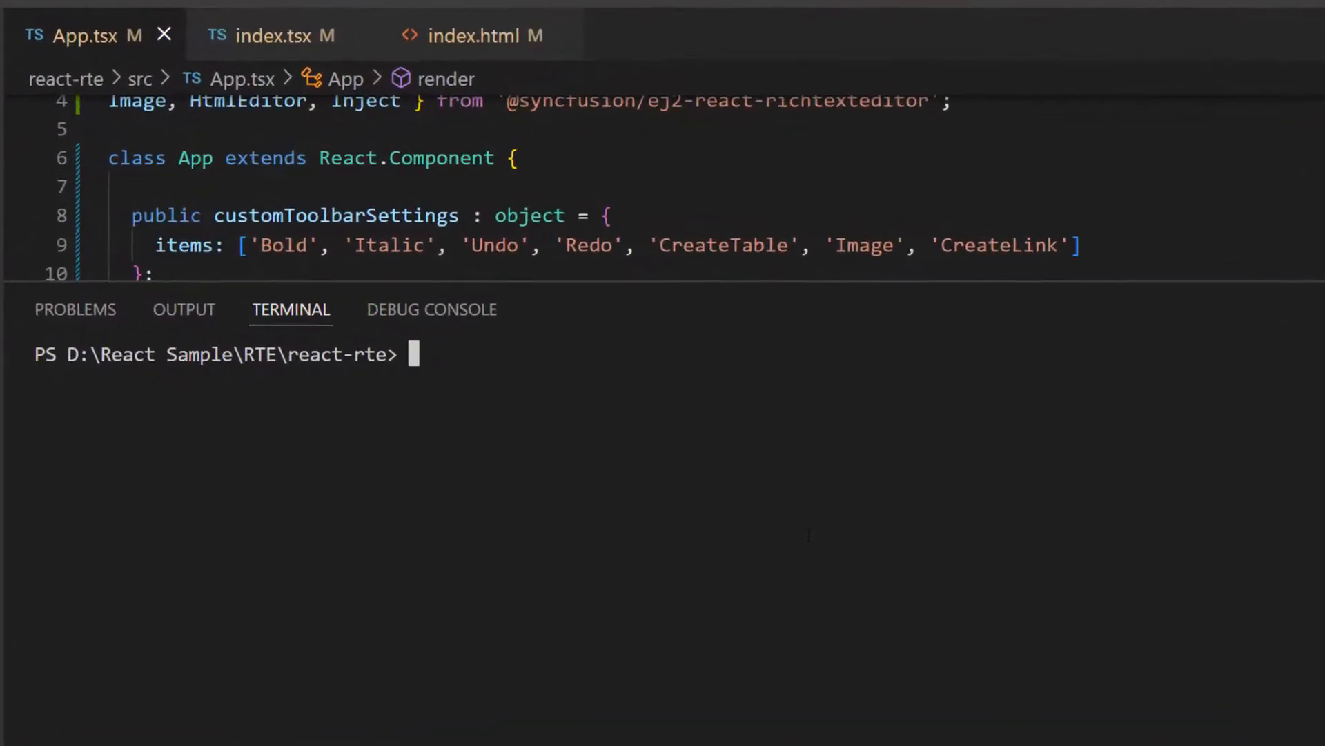
pyautogui.write('npm install @syn')
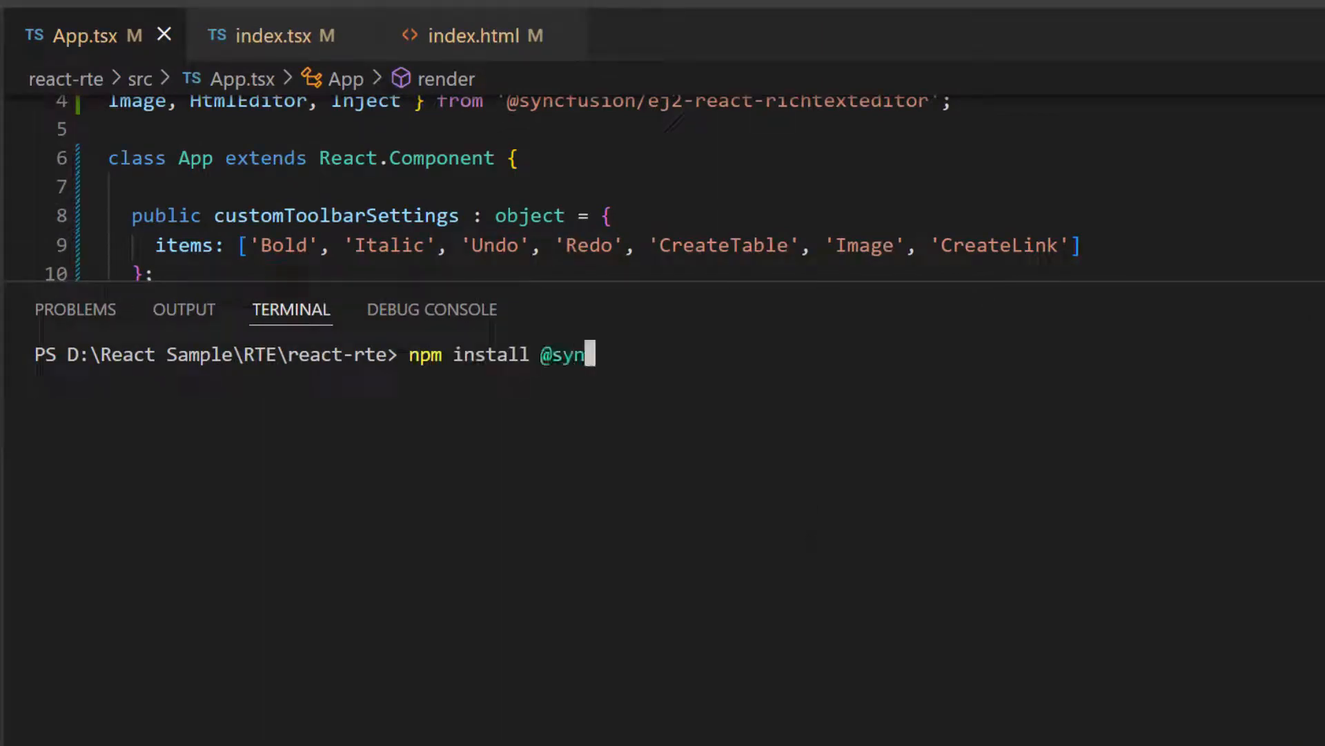
pyautogui.write('cfusion/ej2-react-')
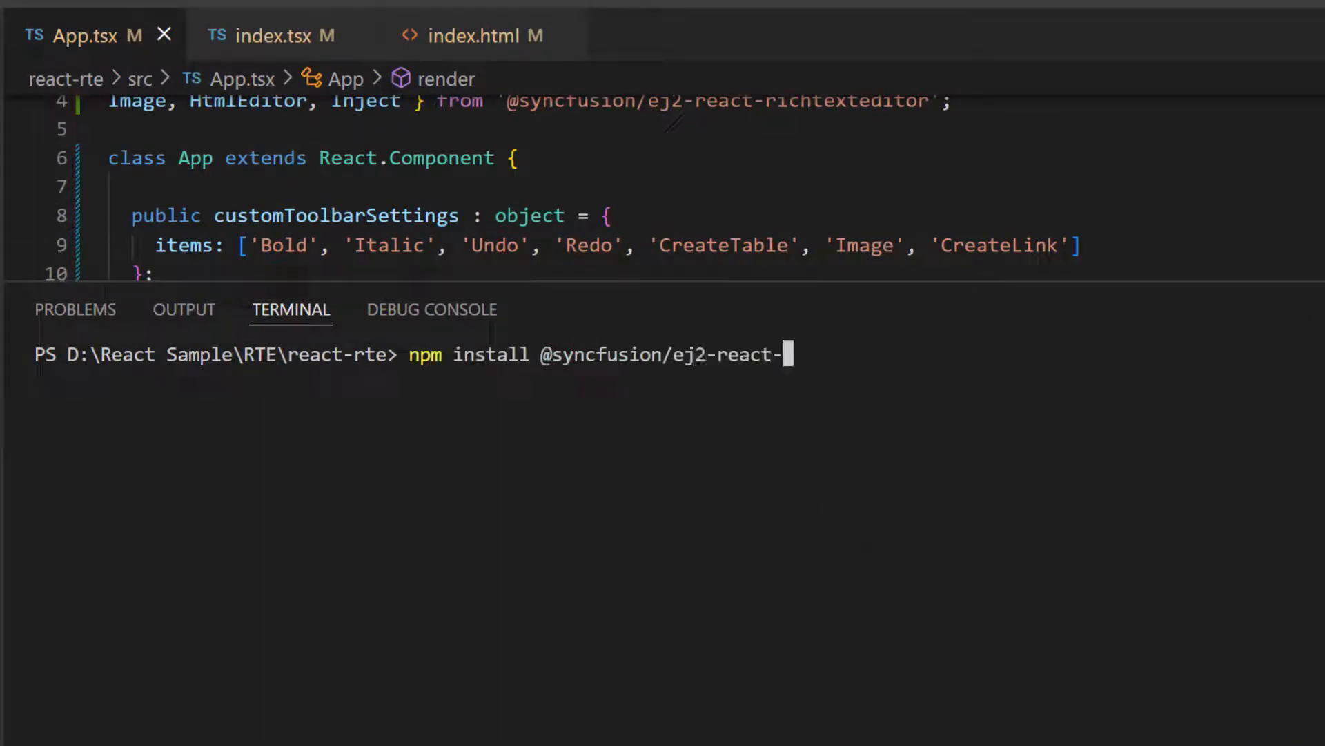
pyautogui.write('buttons --save')
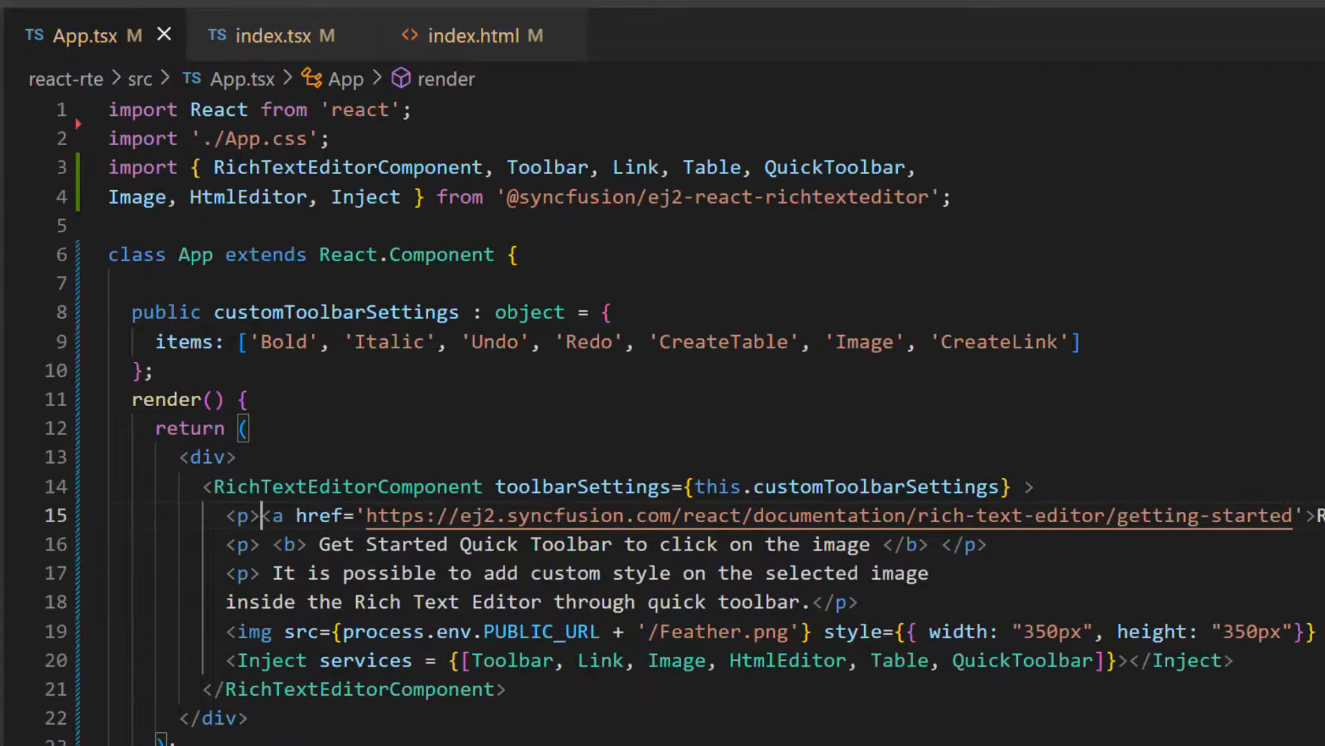
# Import ButtonComponent and add a 'Get HTML' button with an onClick handler.
pyautogui.write('import { Button }')
pyautogui.write('<ButtonComponent></ButtonComponent>')
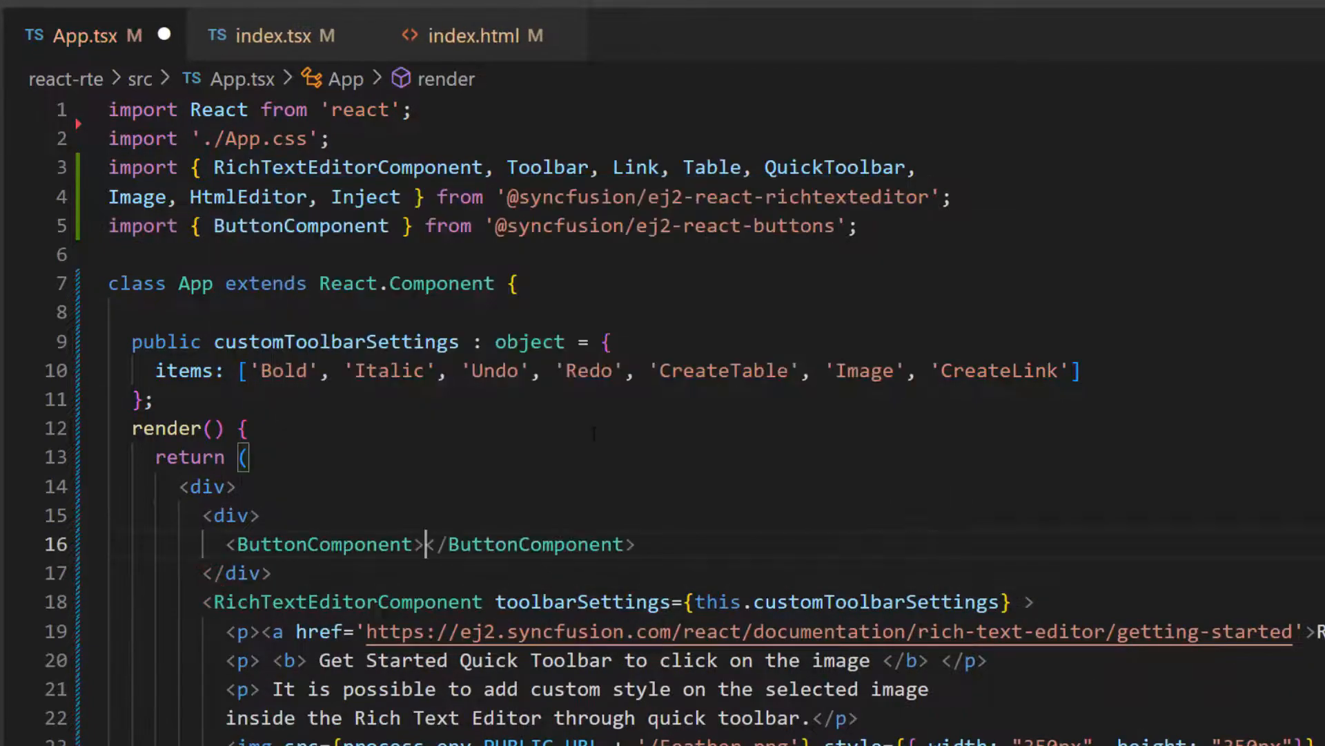
pyautogui.write('Ge')
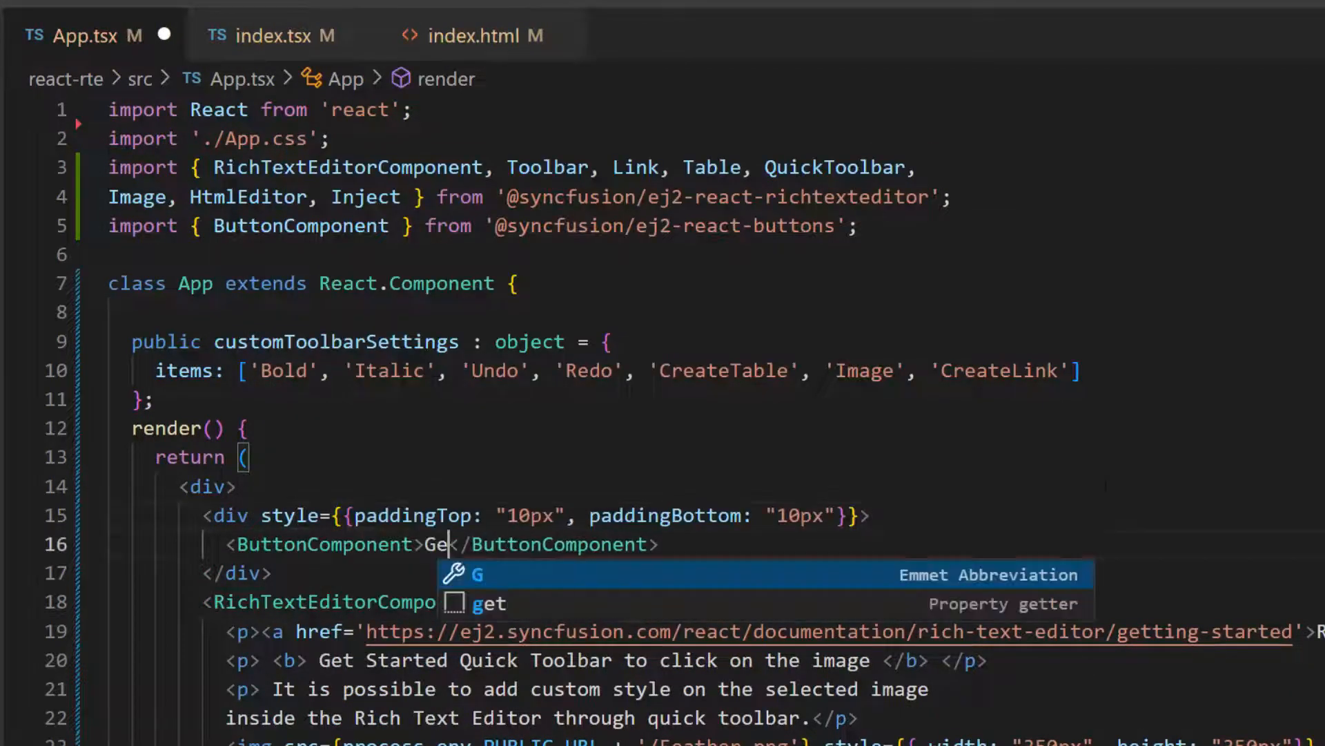
pyautogui.write('t HTML')
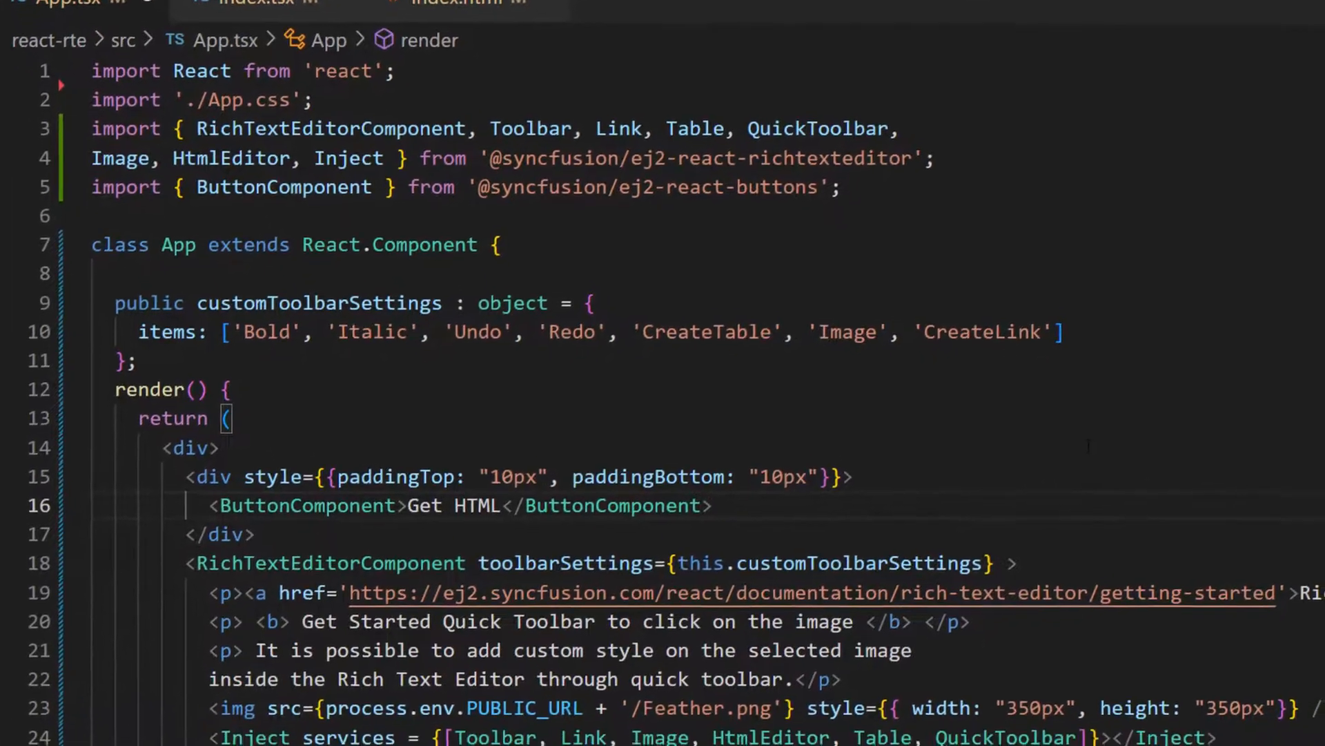
pyautogui.write('onClick={this.getFormattedContent.bind(this')
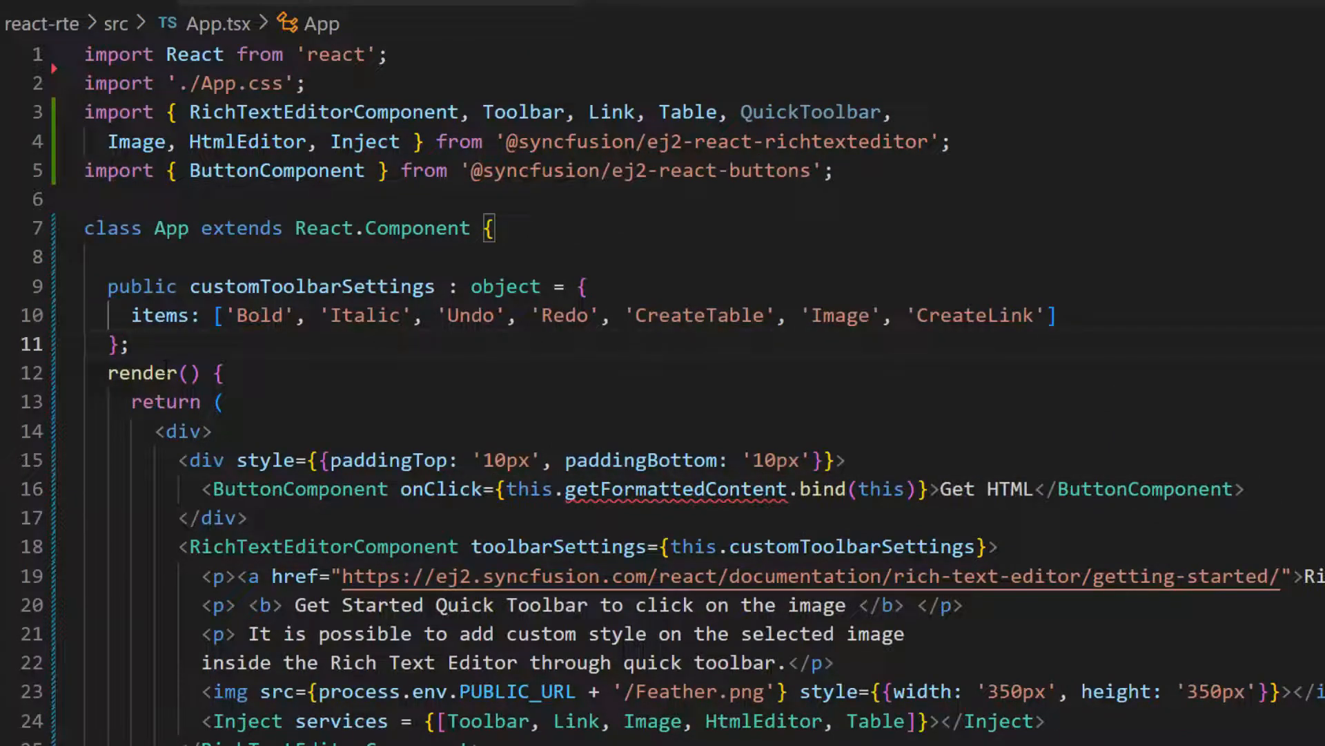
# Declare rteObject, bind it via the editor ref, and add a public getHtml() method storing rteValue.
pyautogui.write('rteO')
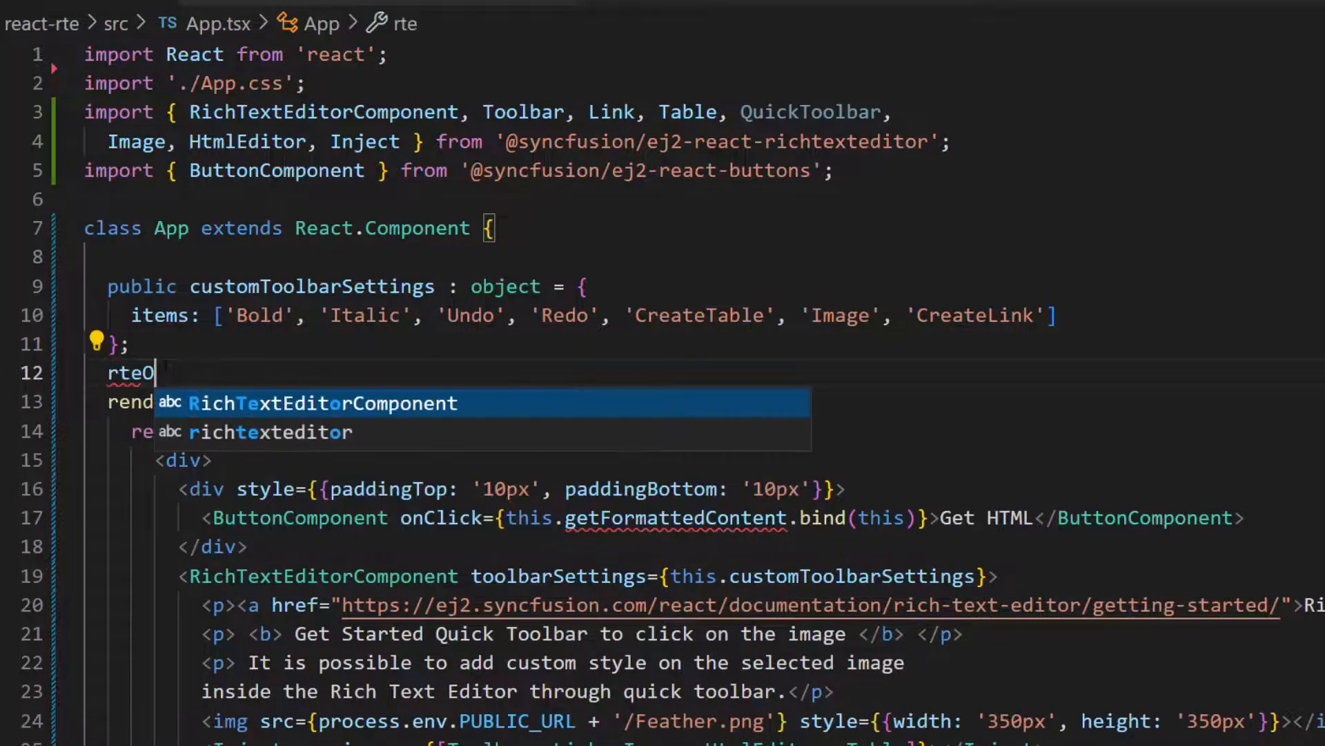
pyautogui.write('bject ! : RichTextEditorComponent;')
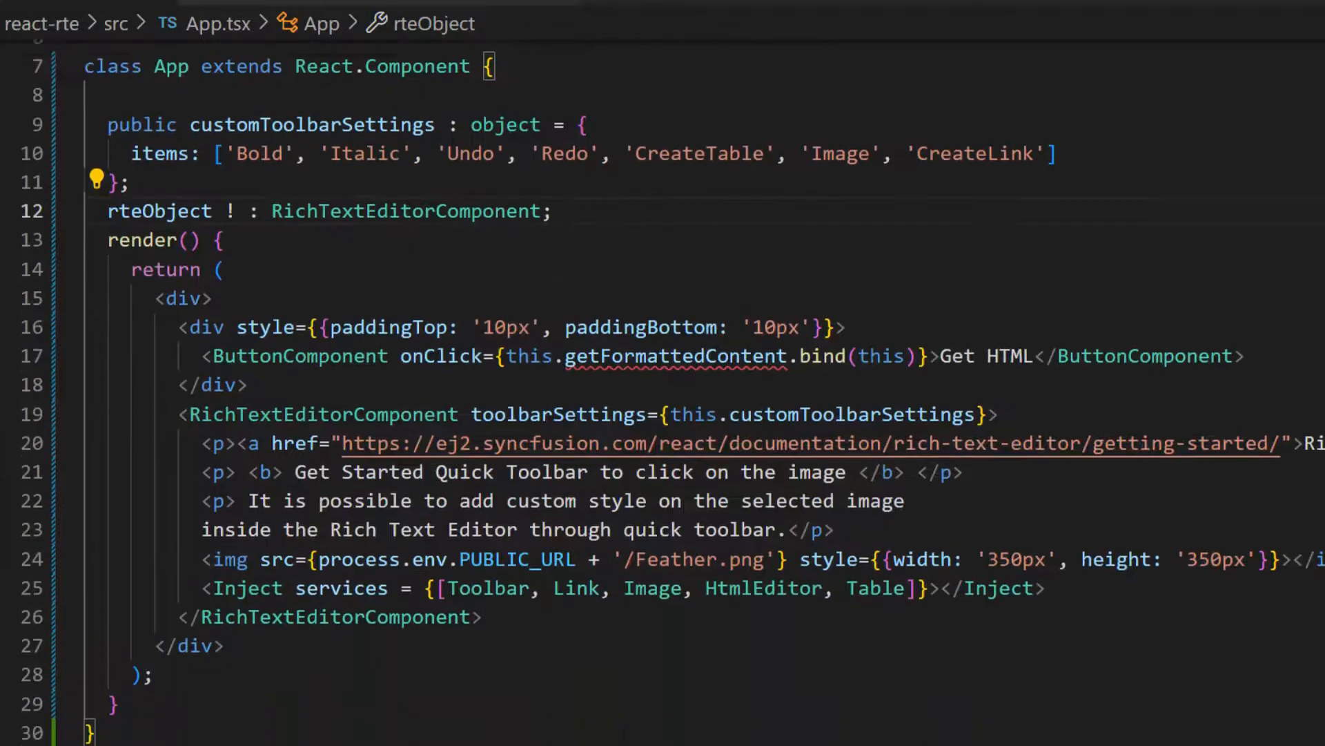
pyautogui.write('ref')
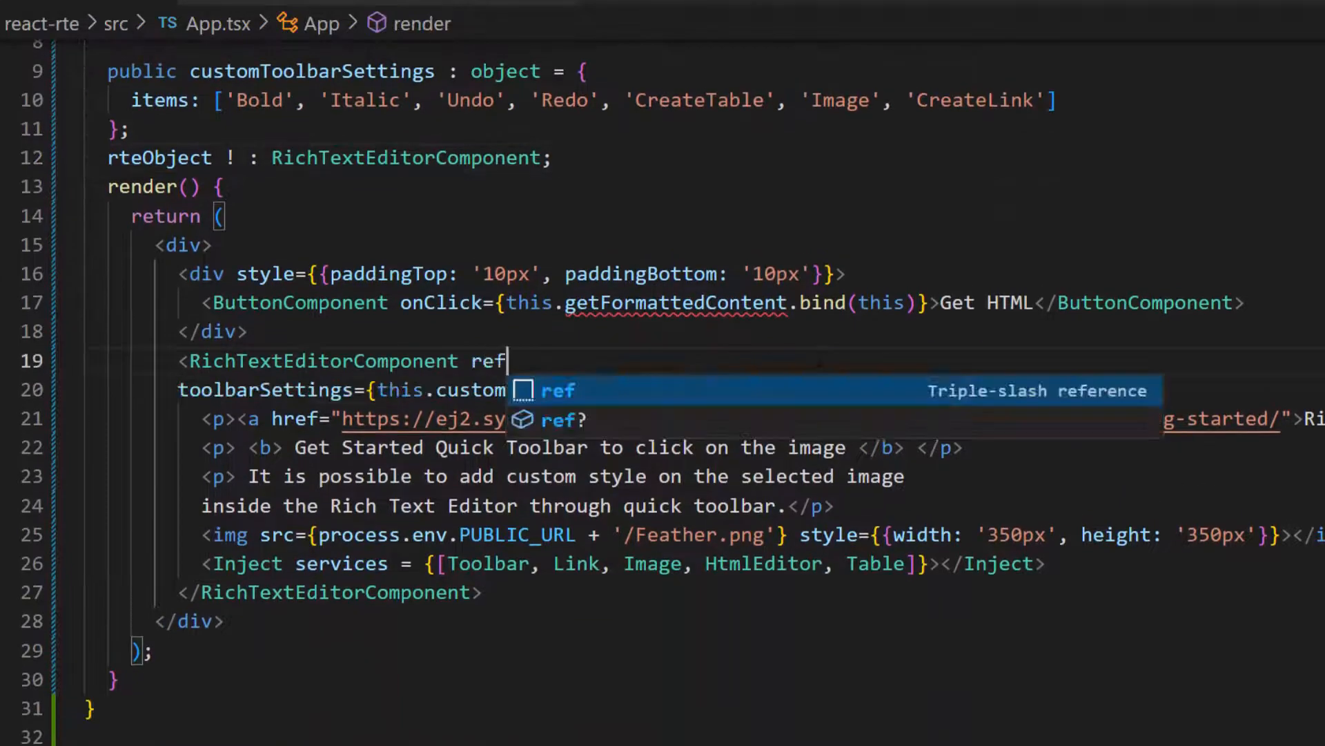
pyautogui.write('={(richtexteditor : RichTextEditorComponent)=> {this.r}}')
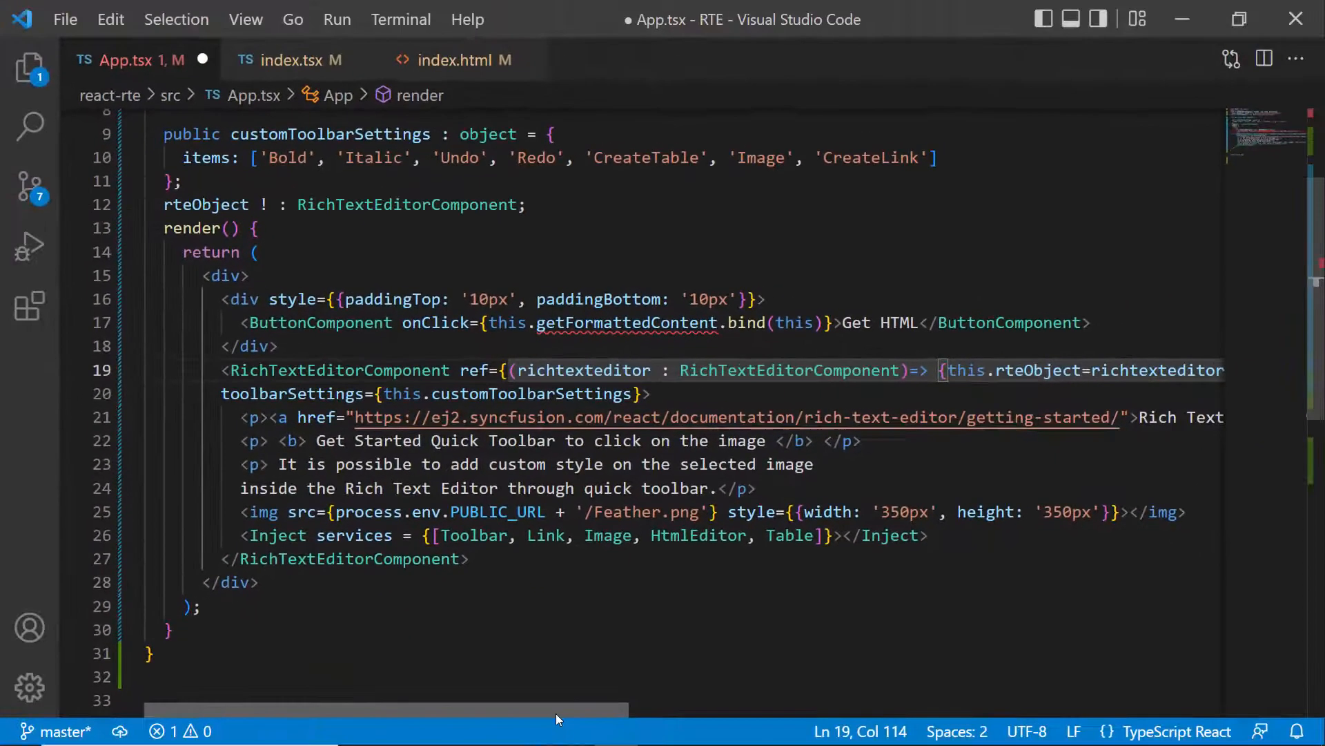
pyautogui.write('public rteValue ! : string;')
pyautogui.write('this.')
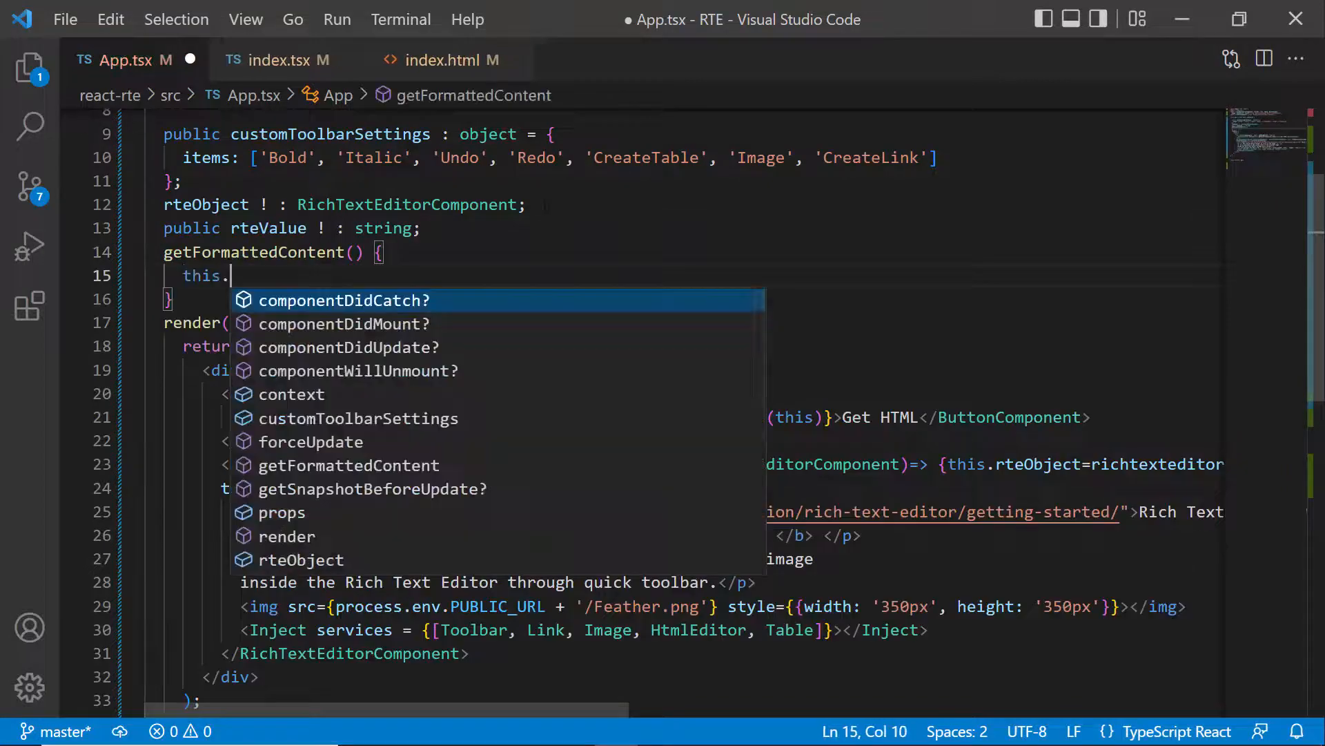
pyautogui.write('rteValue = this.rteObject.getHtml();')
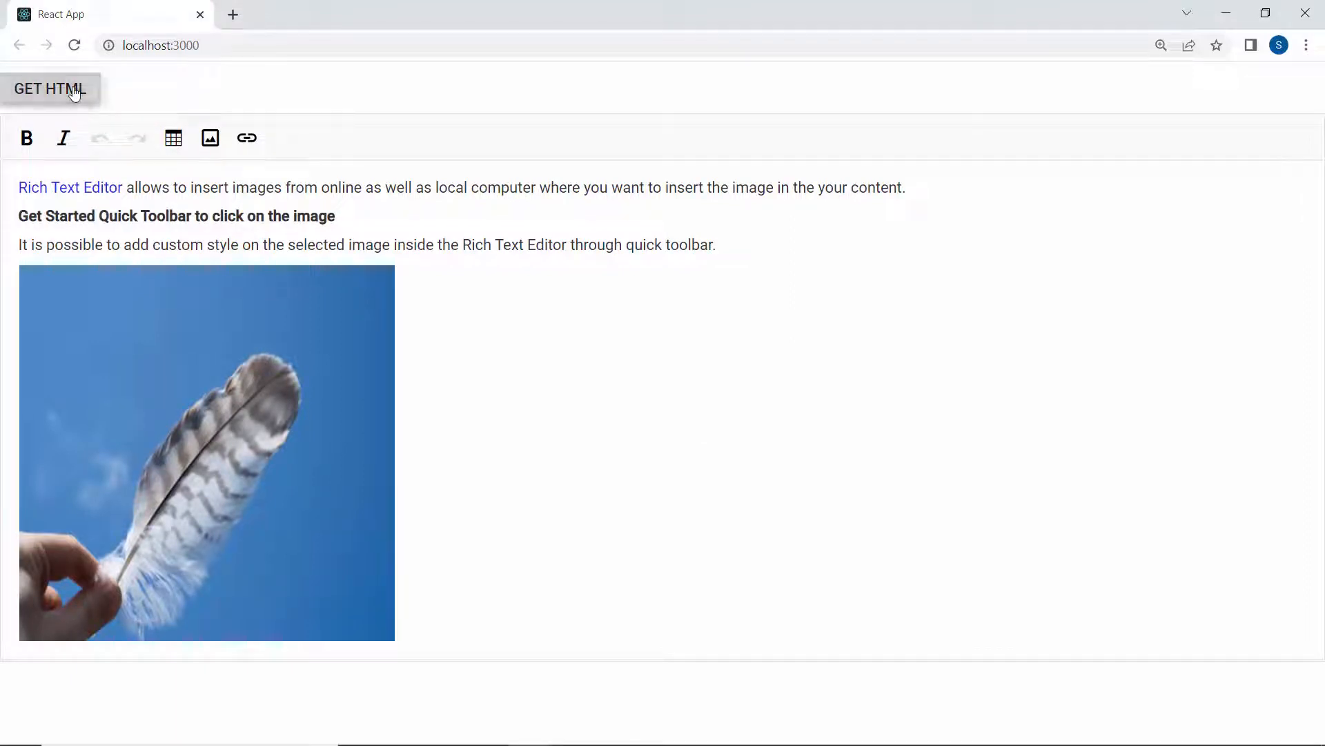
# Click GET HTML, then inspect this.rteValue in the DevTools Console.
pyautogui.click(49, 87)
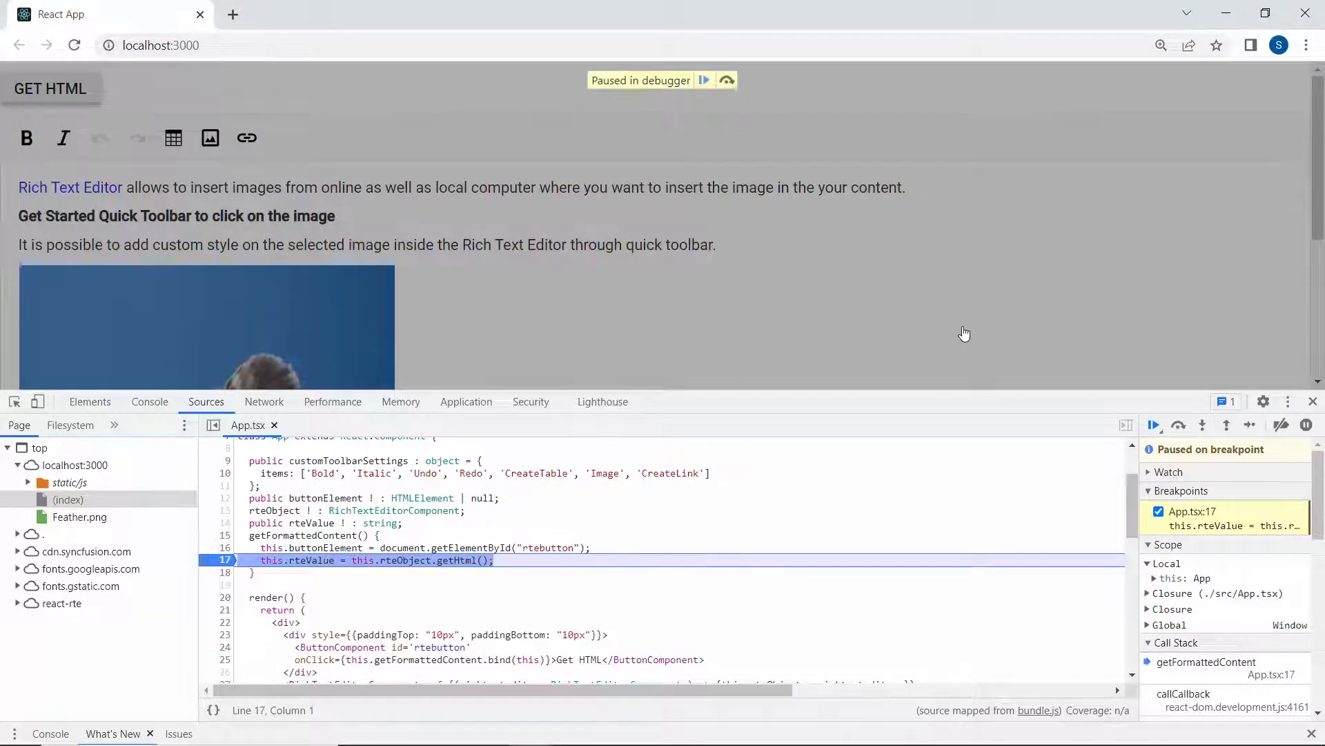
pyautogui.click(150, 402)
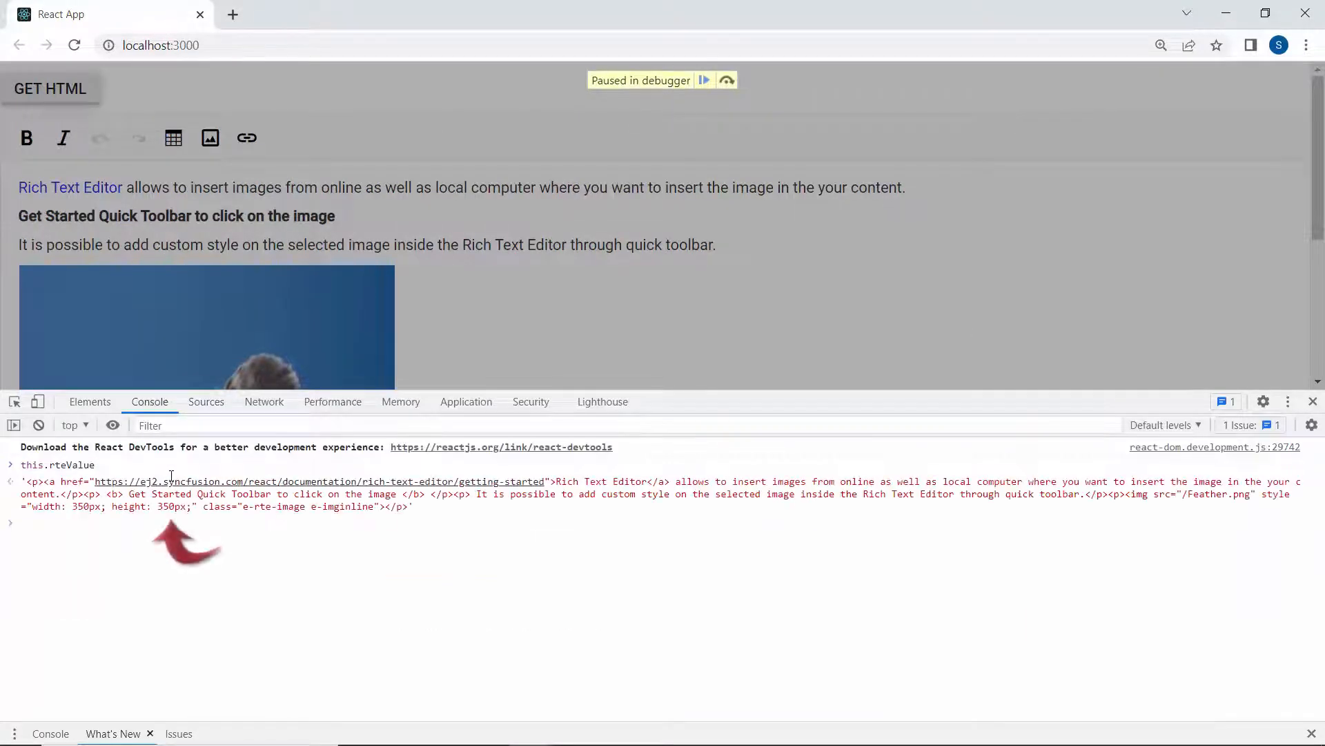